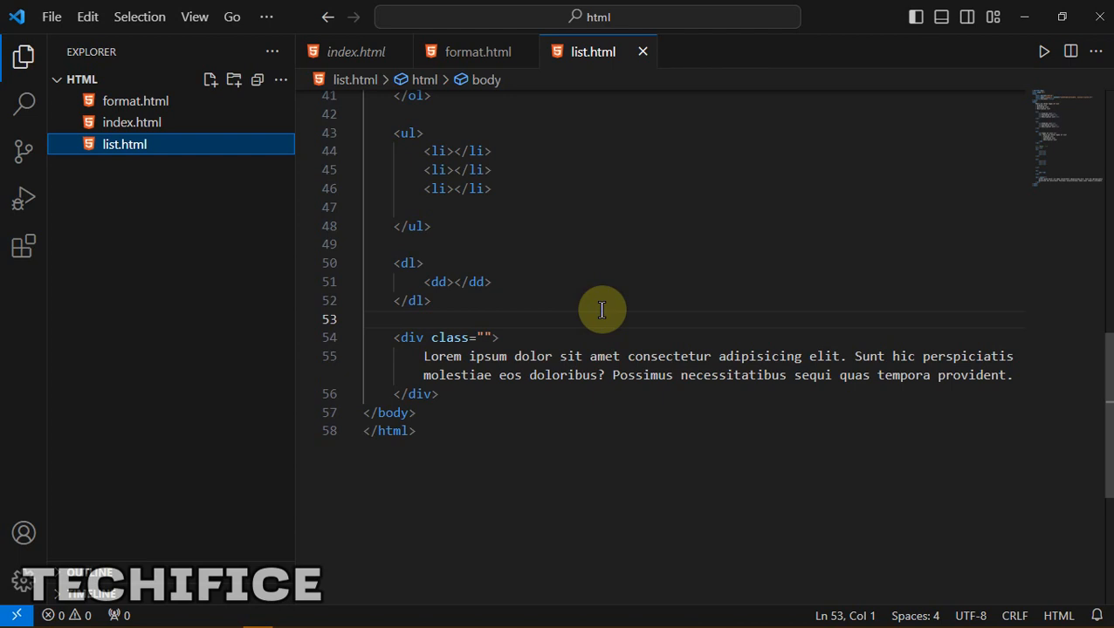
pyautogui.moveTo(583, 313)
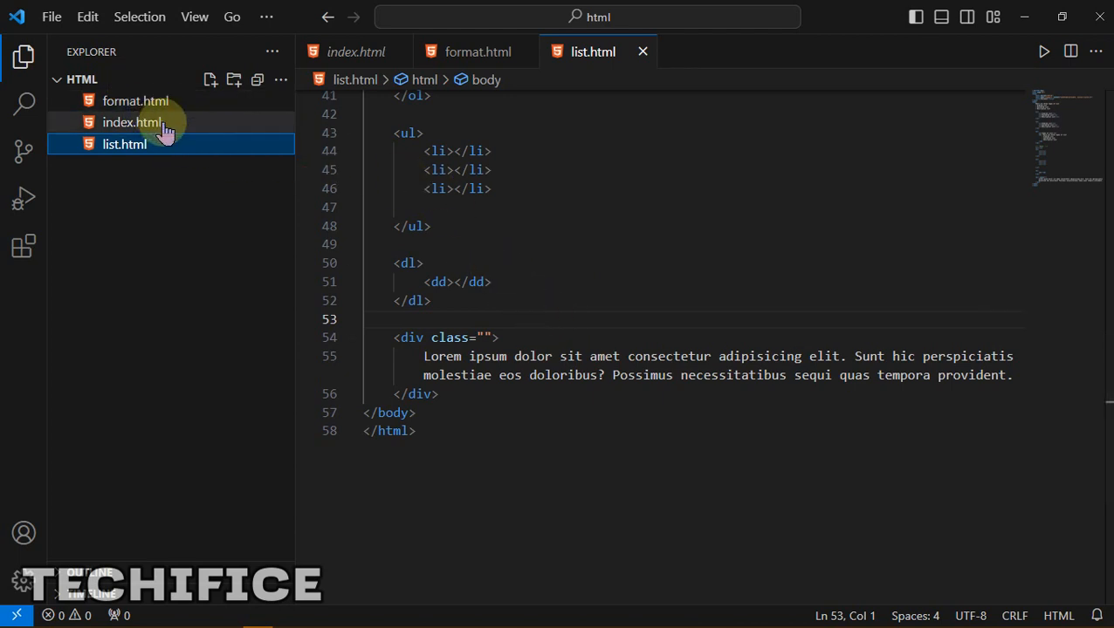
pyautogui.moveTo(689, 258)
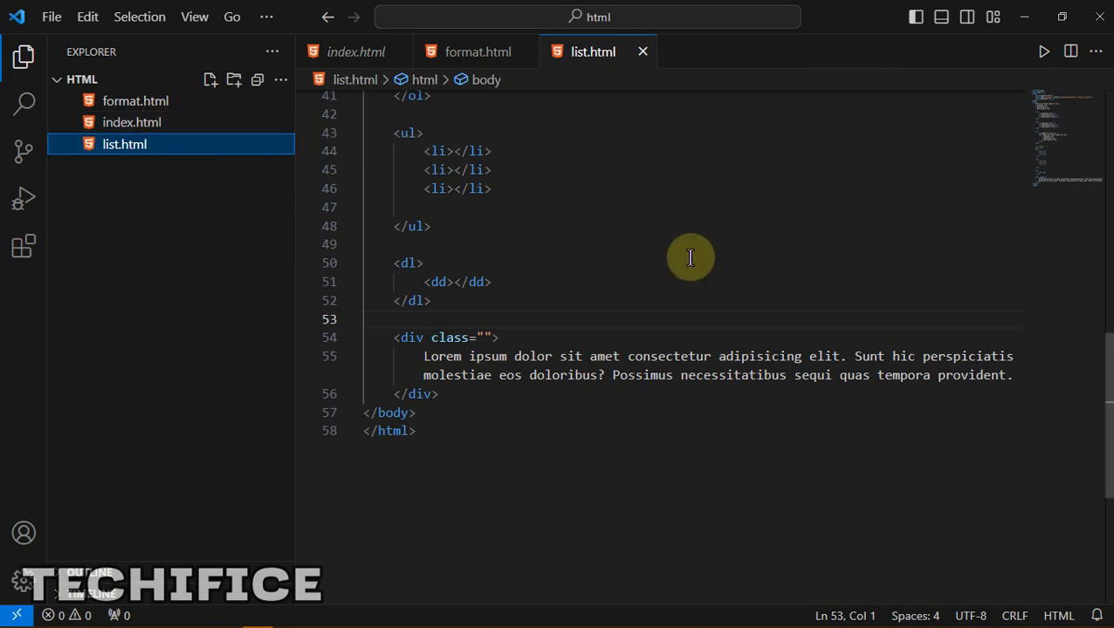
# Step: Review the existing list markup in the open file, selecting a block of it
pyautogui.scroll(3)
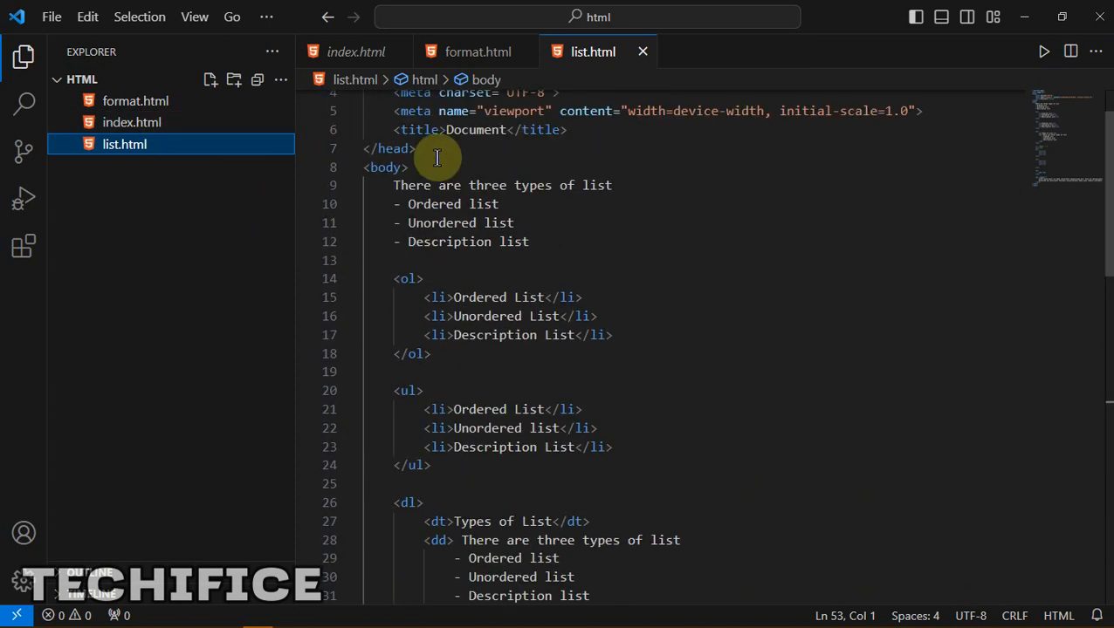
pyautogui.scroll(-3)
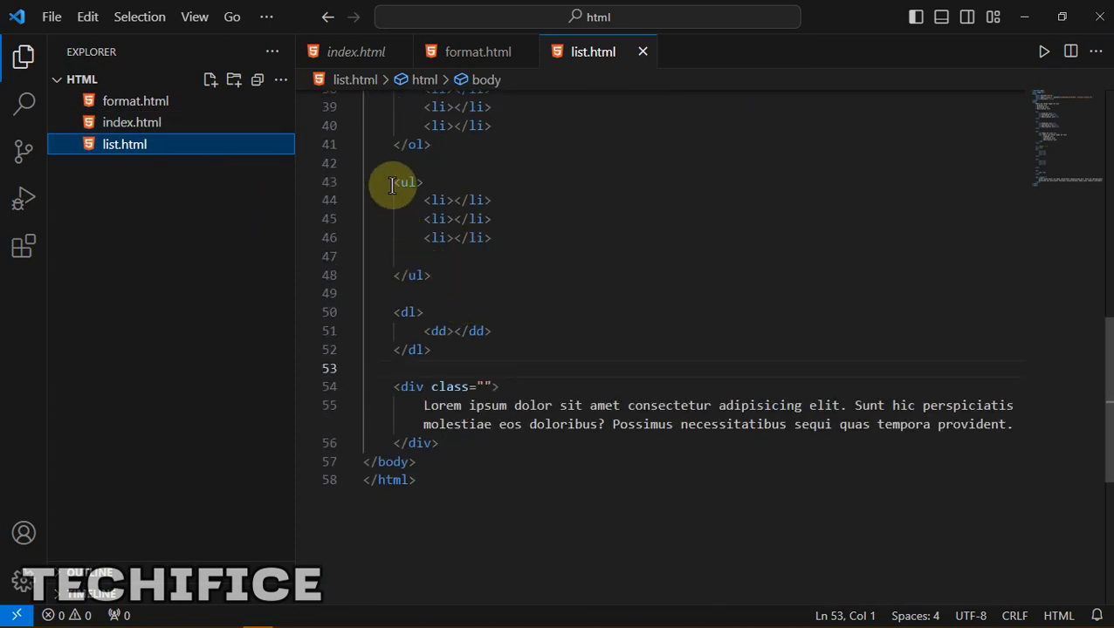
pyautogui.moveTo(425, 237); pyautogui.dragTo(439, 443)
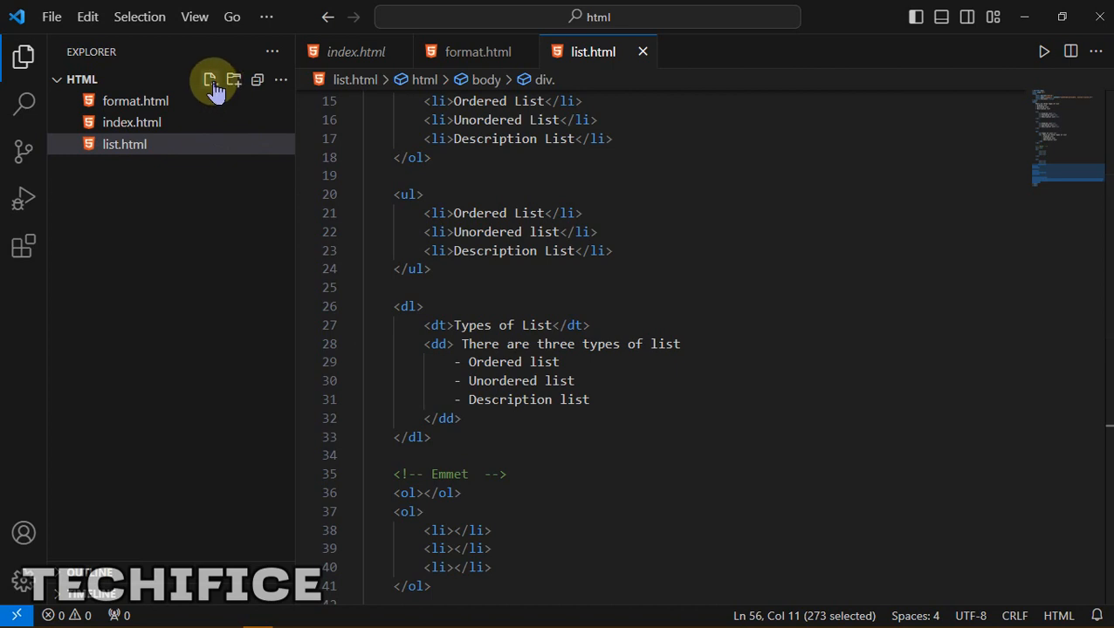
pyautogui.moveTo(209, 79)
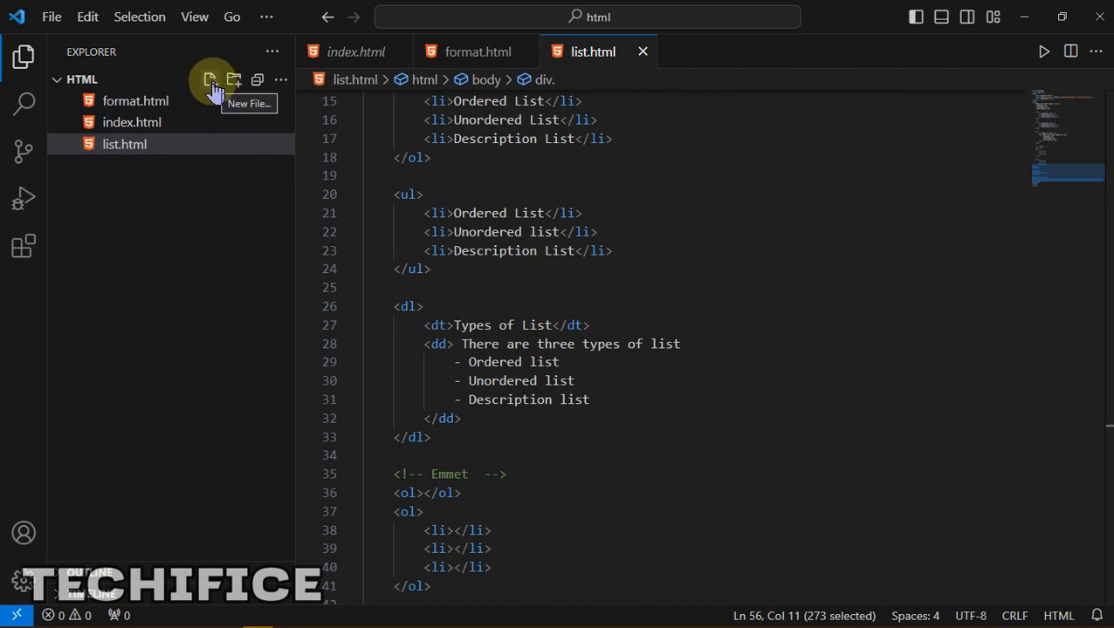
# Step: Create a new file named table.html in the project
pyautogui.click(210, 79)
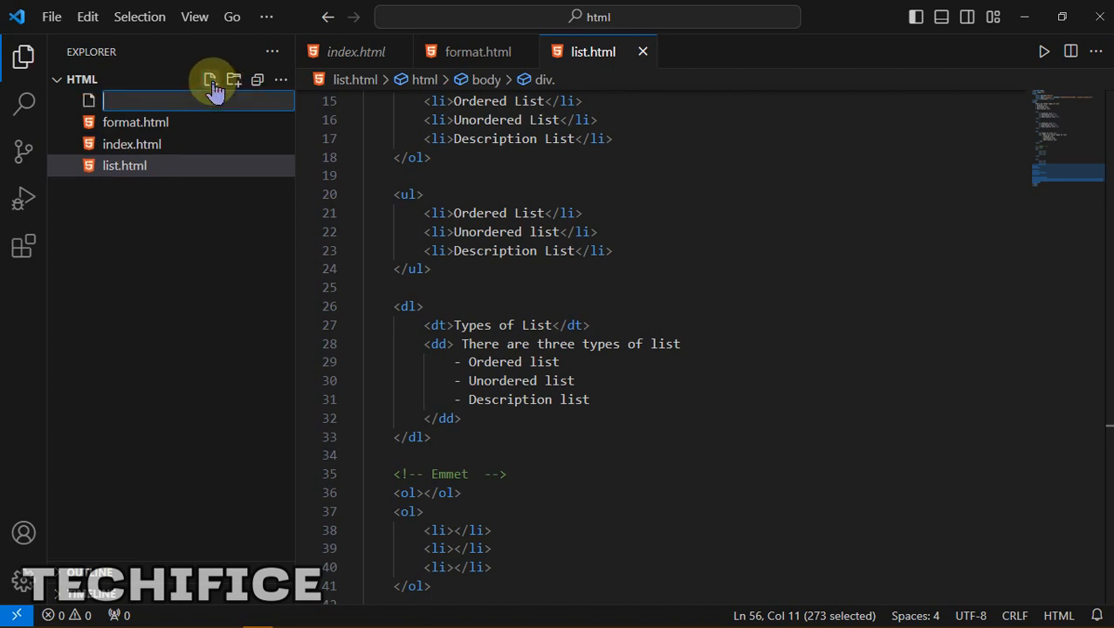
pyautogui.write('table')
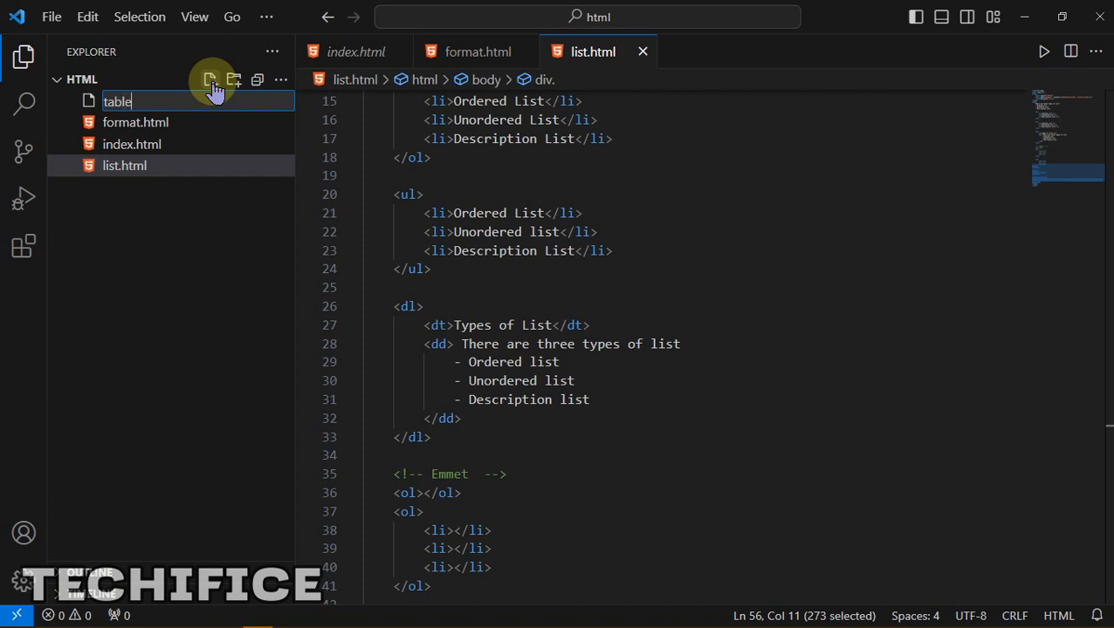
pyautogui.write('.')
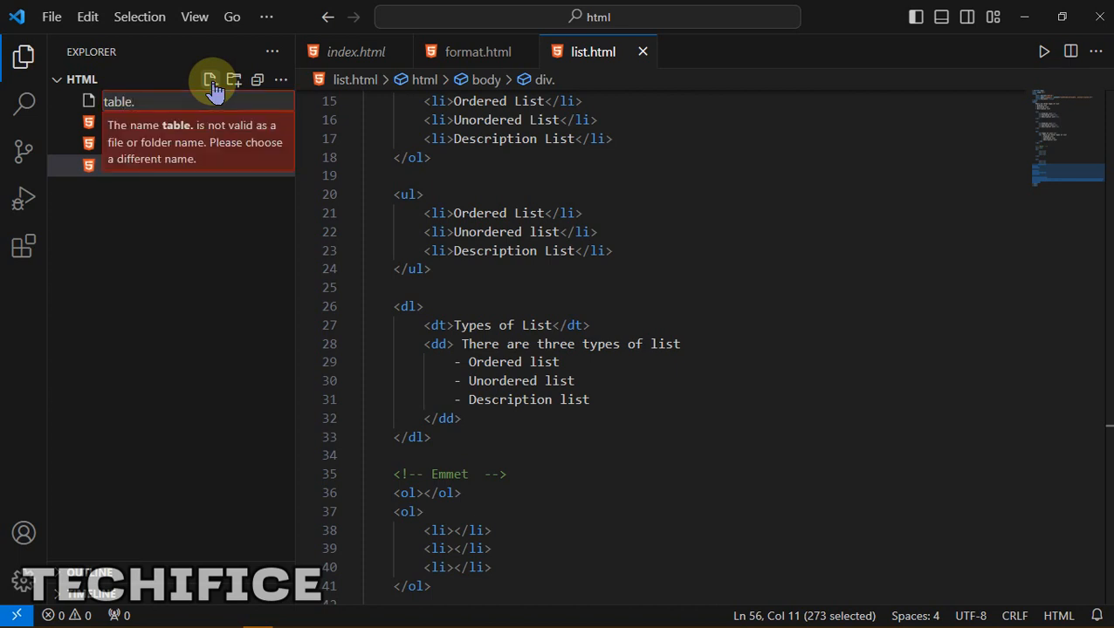
pyautogui.press('Return')
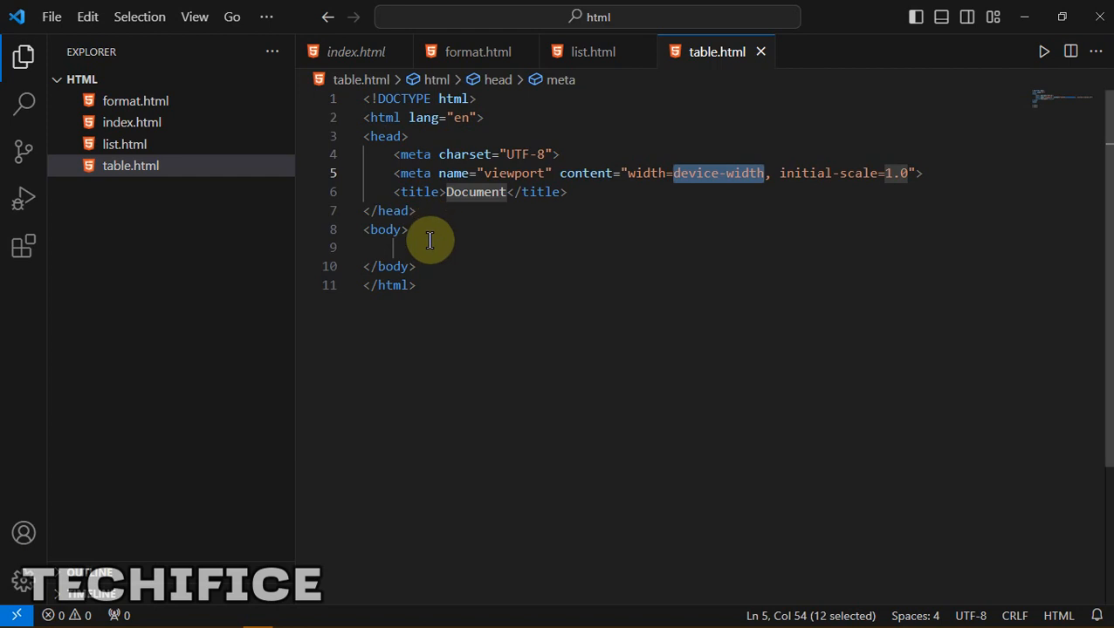
pyautogui.click(402, 247)
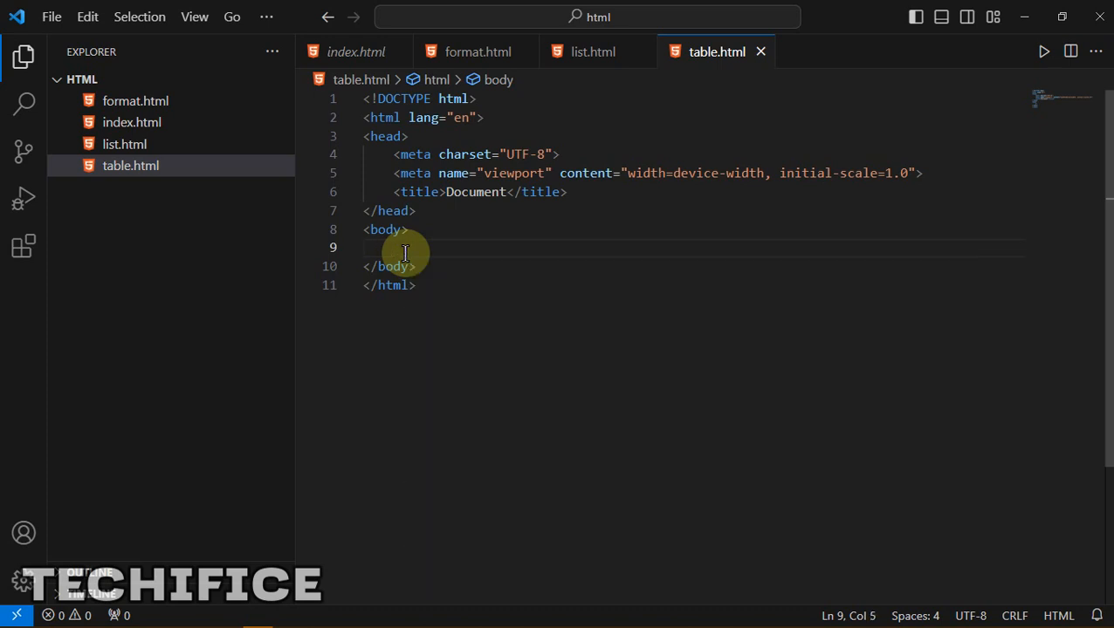
# Step: Add a <table> element in the body with an empty thead inside it via Emmet
pyautogui.write('<table')
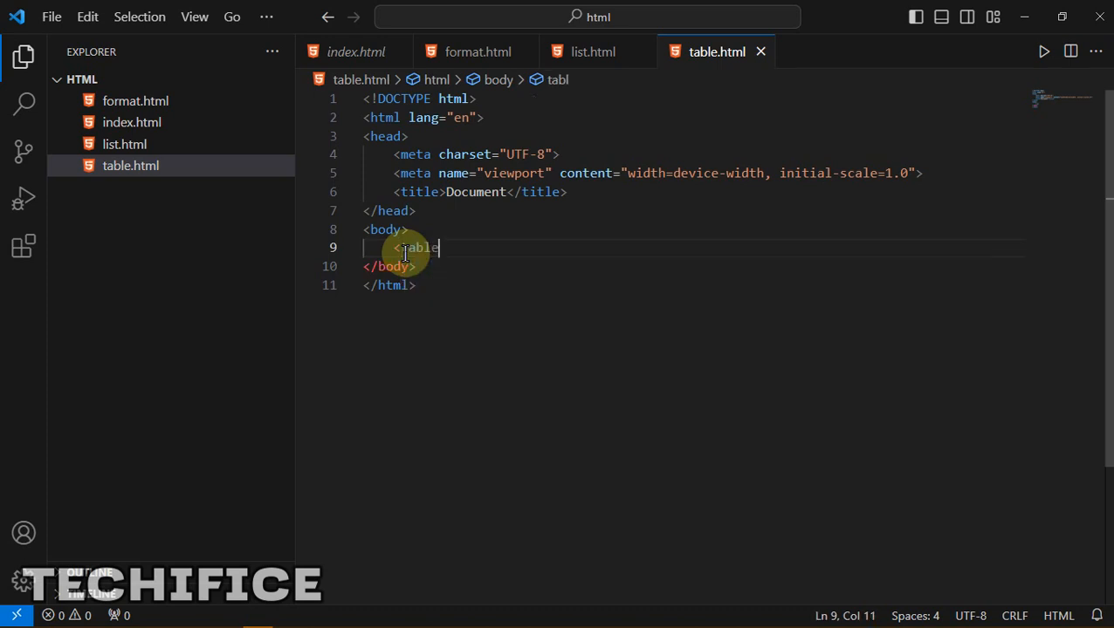
pyautogui.write('>')
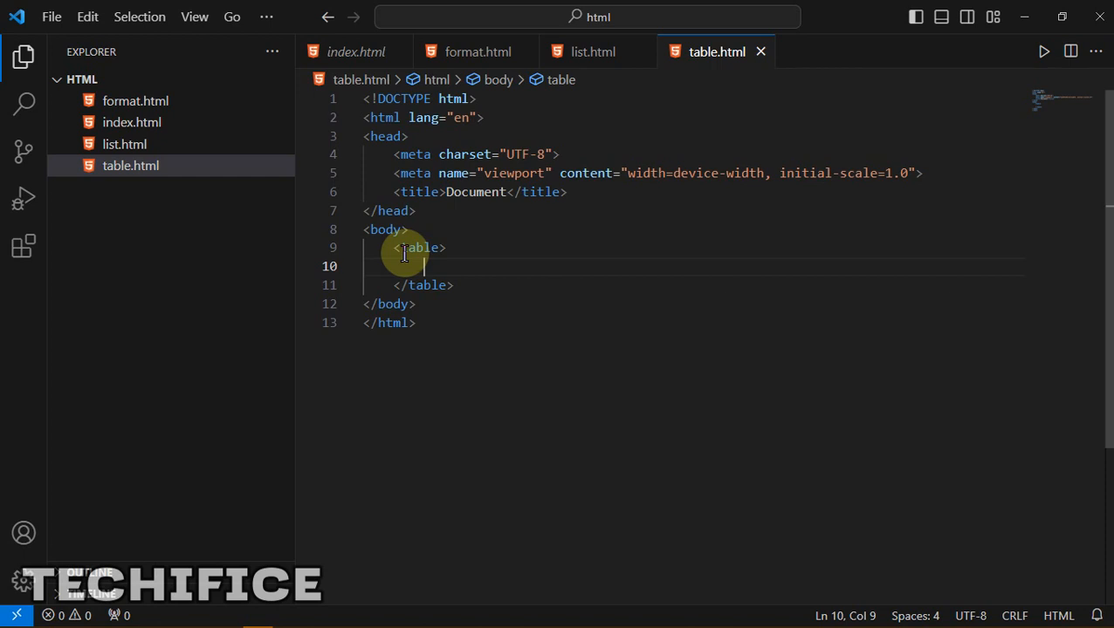
pyautogui.write('thead></thead>')
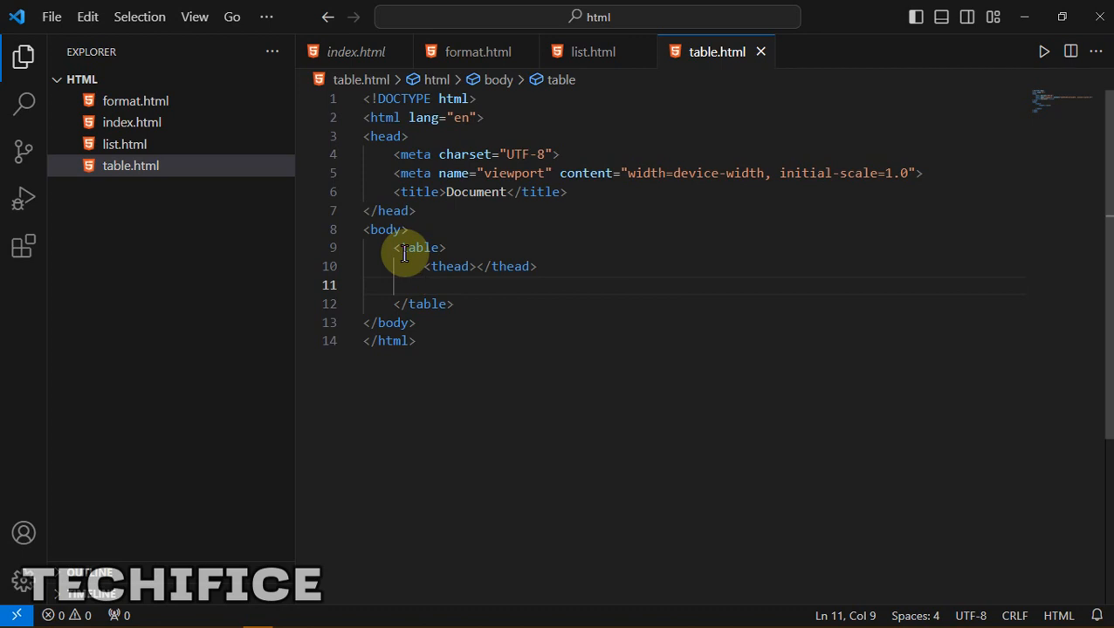
# Step: Add an empty tbody after the thead and open the thead onto separate lines
pyautogui.write('t')
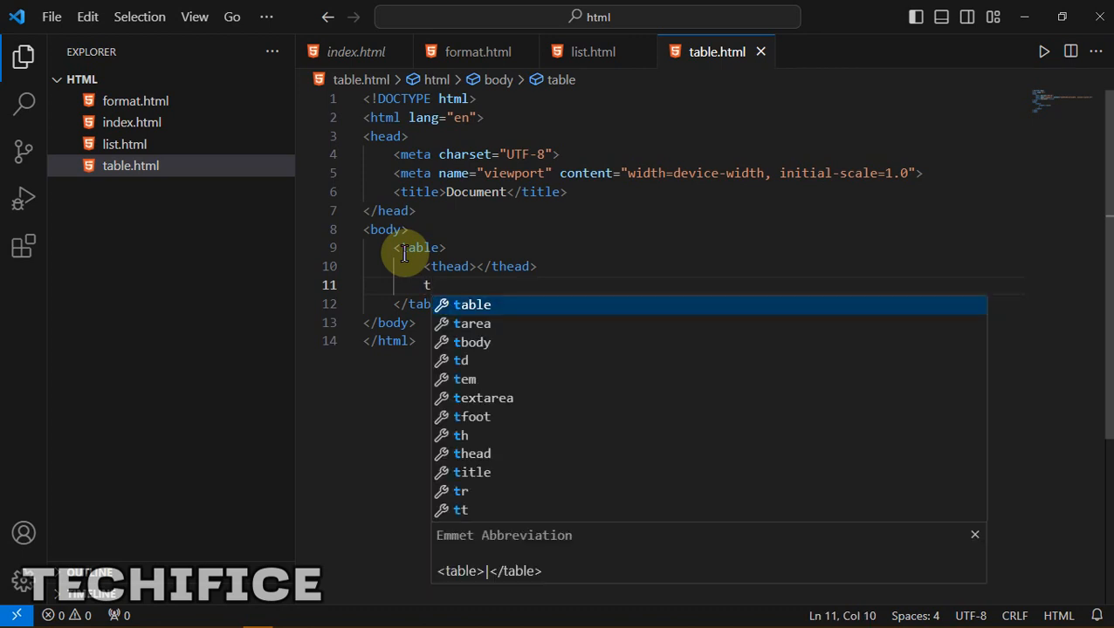
pyautogui.write('body></tbody>')
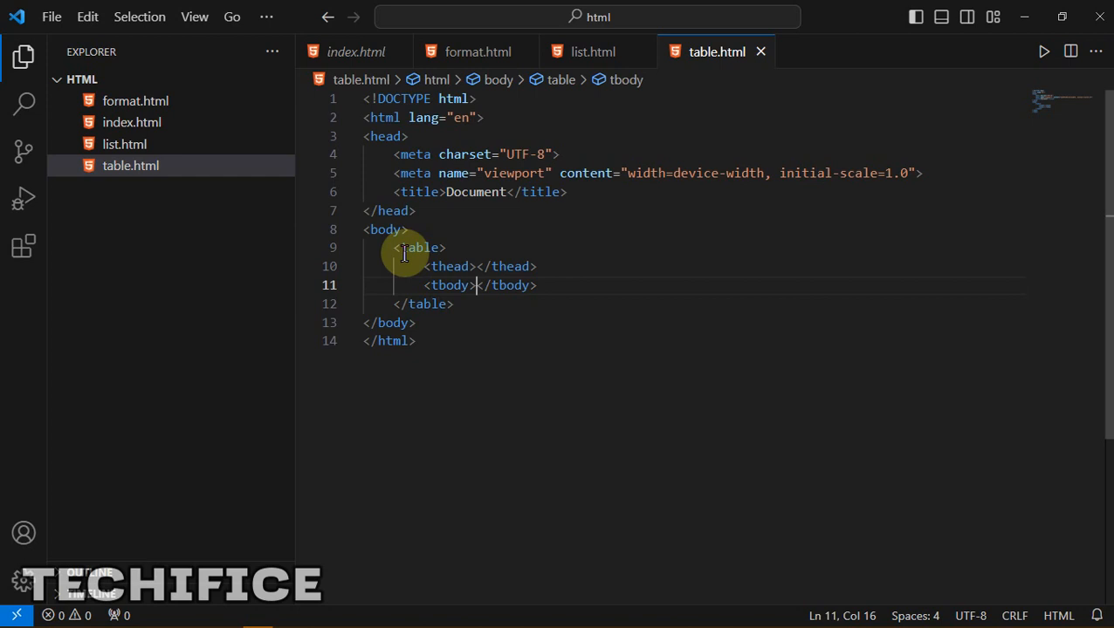
pyautogui.moveTo(502, 266)
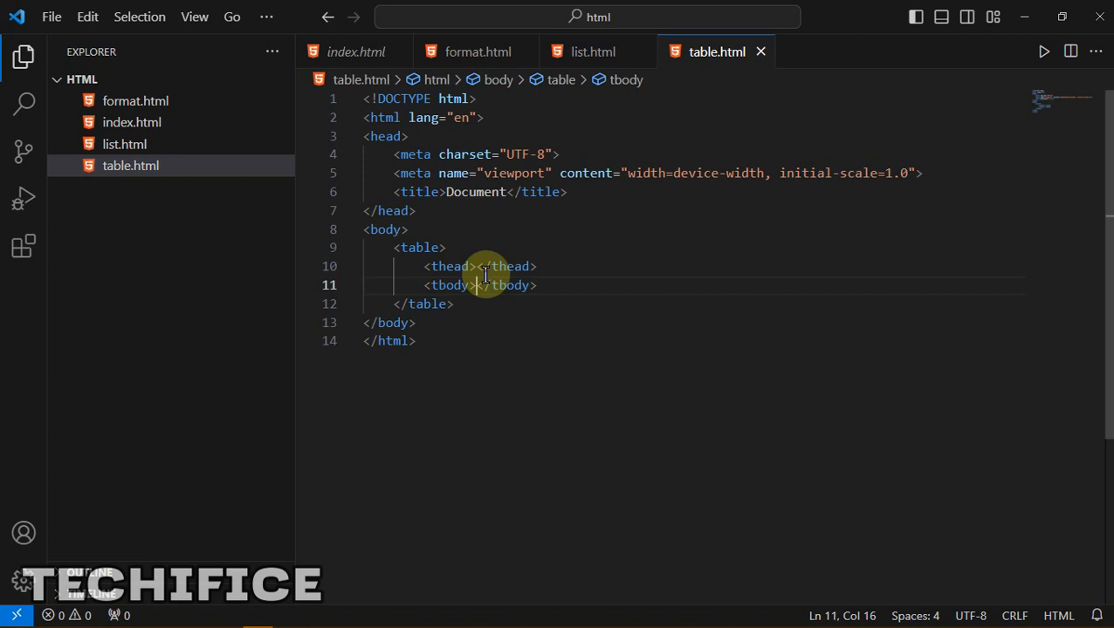
pyautogui.moveTo(478, 266)
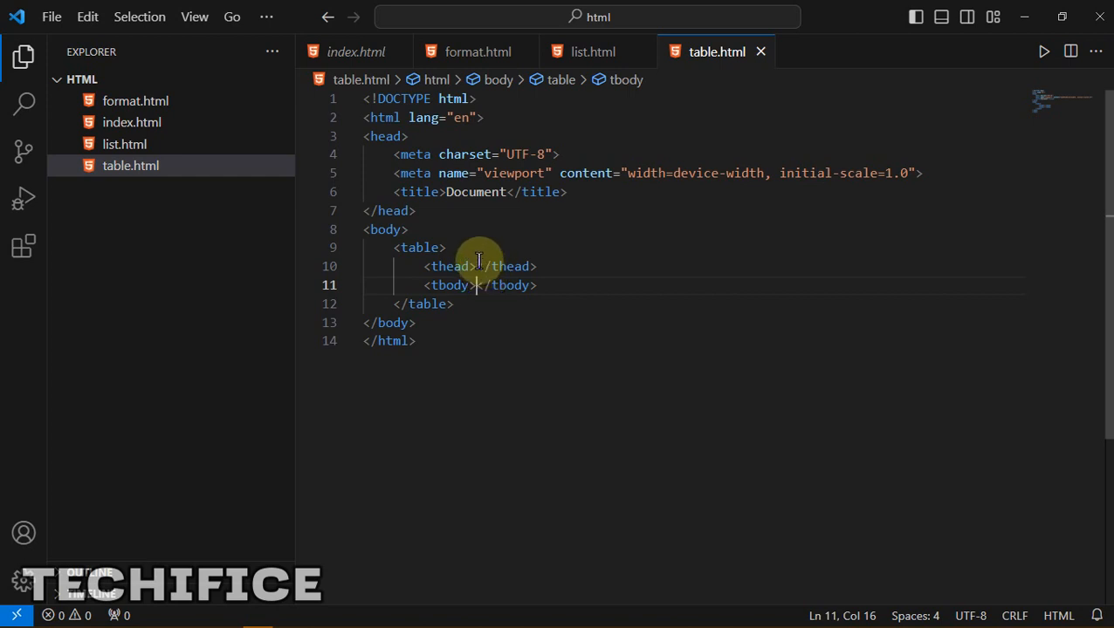
pyautogui.click(479, 266)
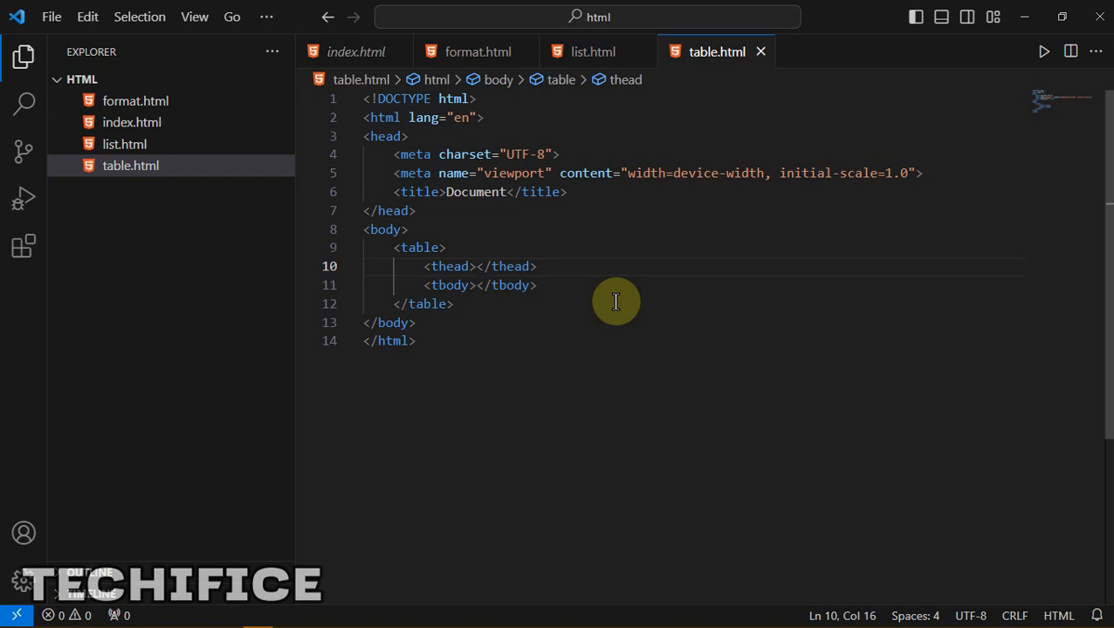
pyautogui.press('Enter')
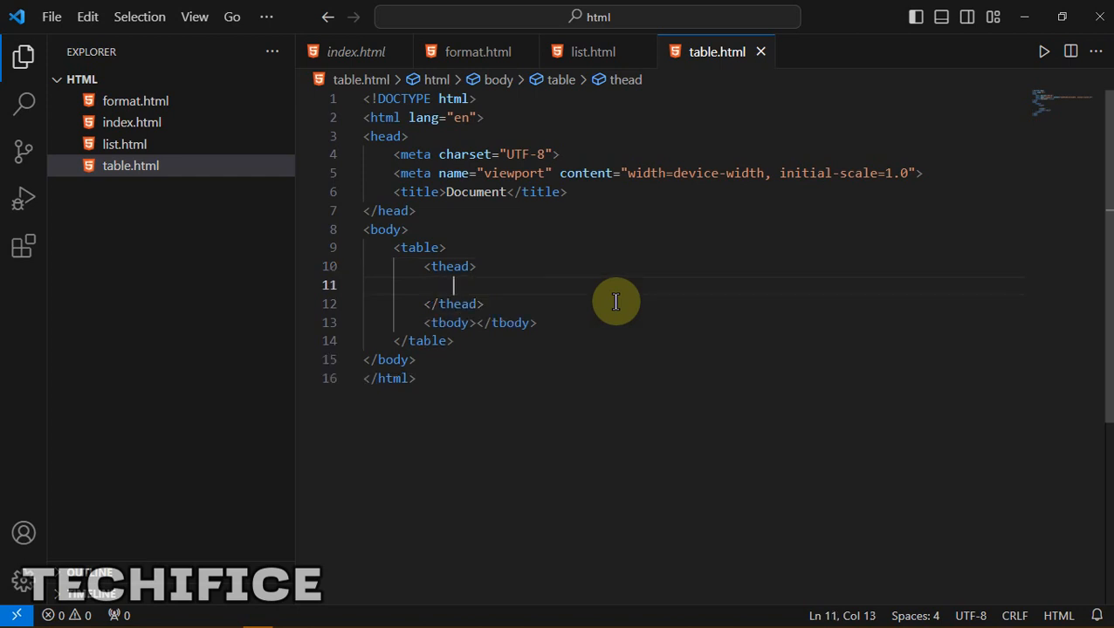
# Step: Insert an empty th cell inside the thead and position for a row tag above it
pyautogui.write('t')
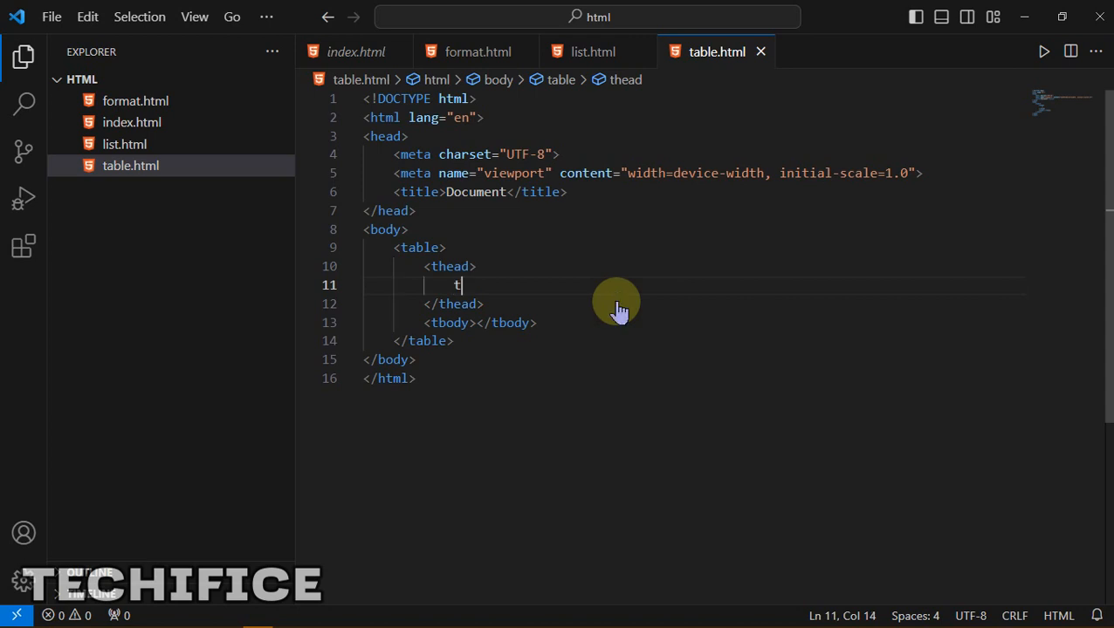
pyautogui.write('h></th>')
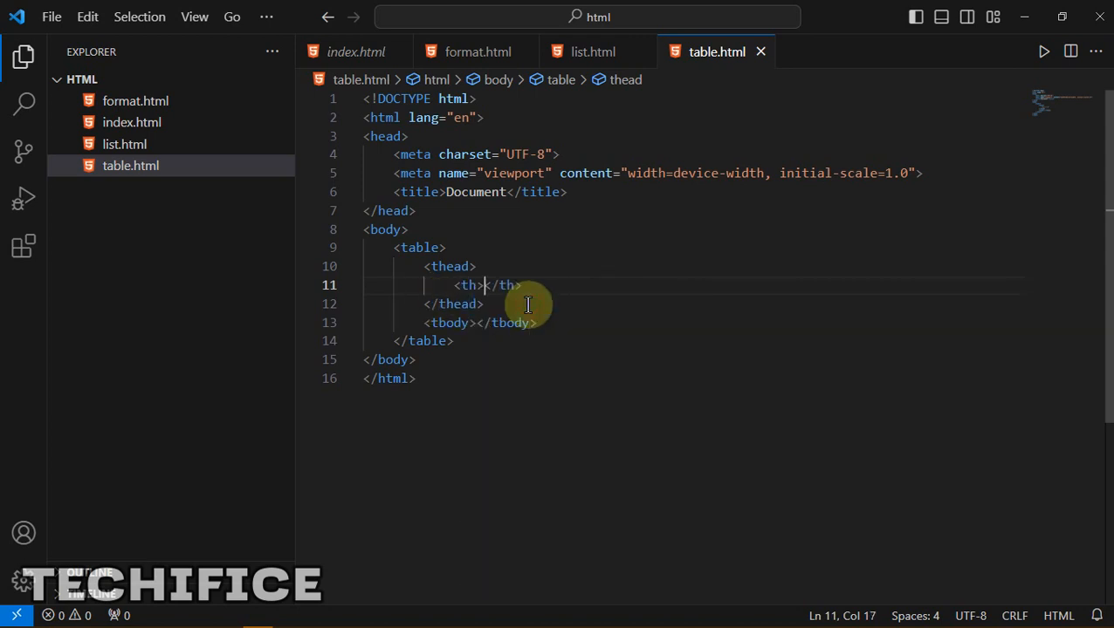
pyautogui.click(485, 285)
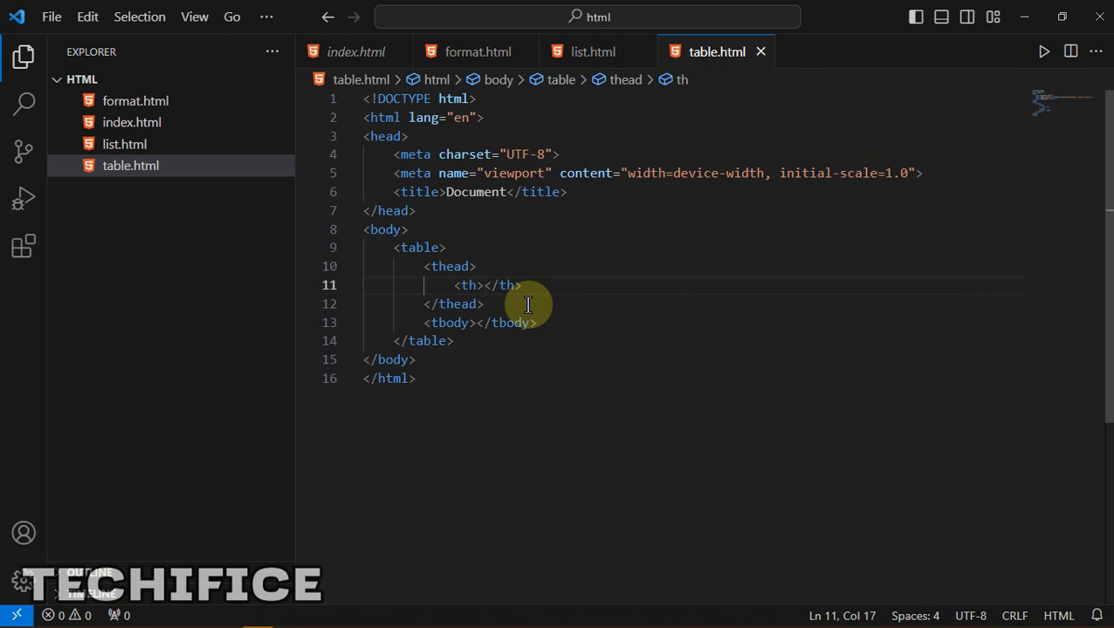
pyautogui.moveTo(446, 285)
pyautogui.write('<tr>')
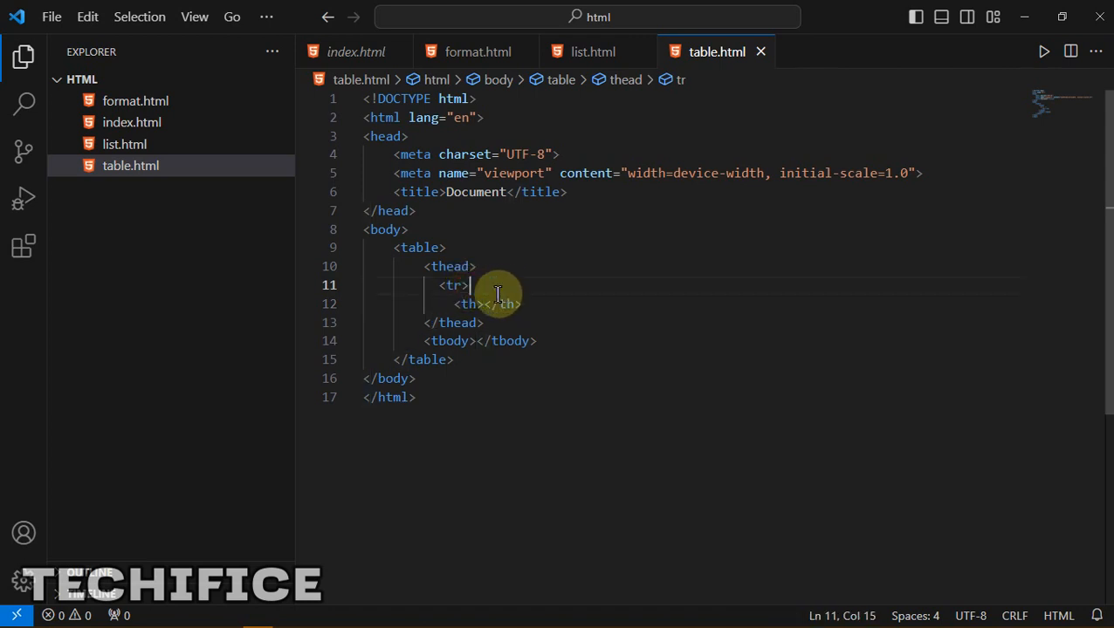
# Step: Close the tr row after the th with </tr> and indent the header cell inside it
pyautogui.click(513, 304)
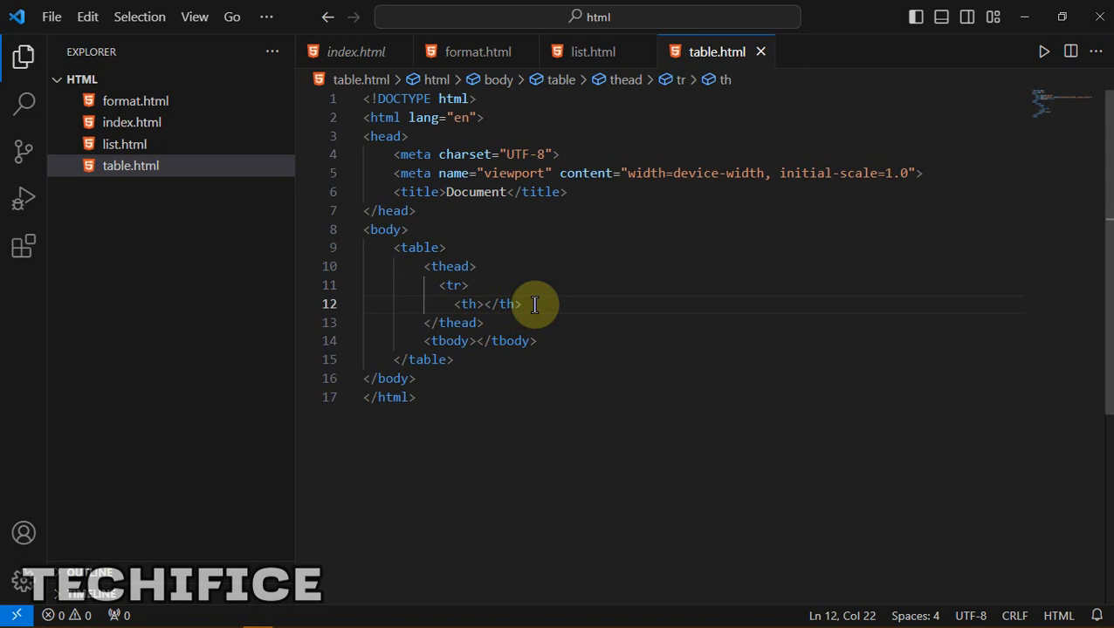
pyautogui.press('Enter')
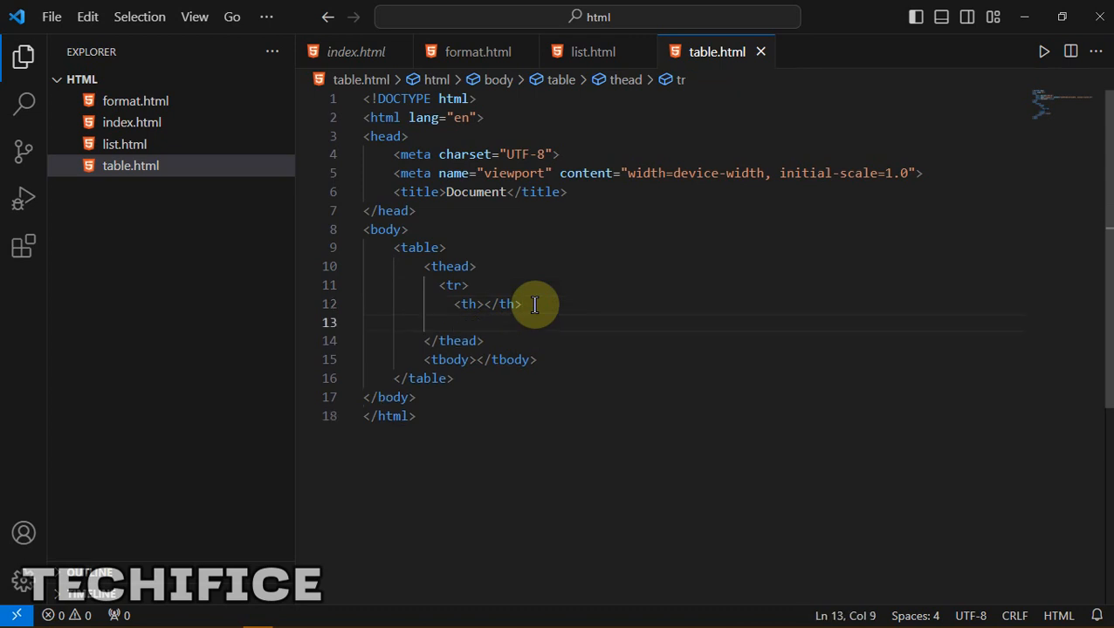
pyautogui.write('</tr>')
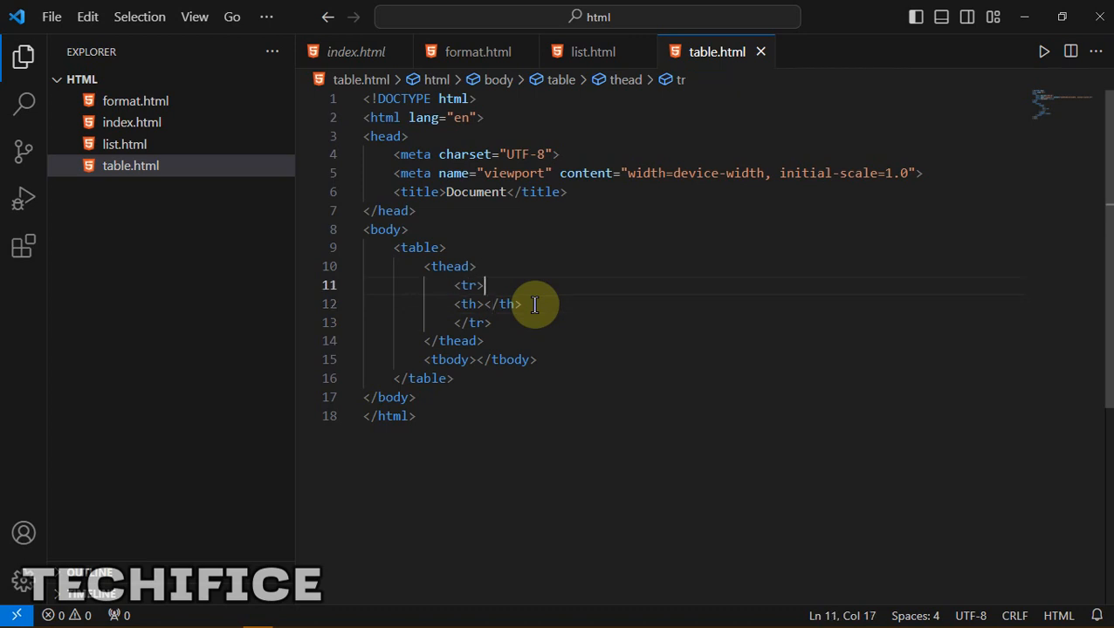
pyautogui.click(502, 304)
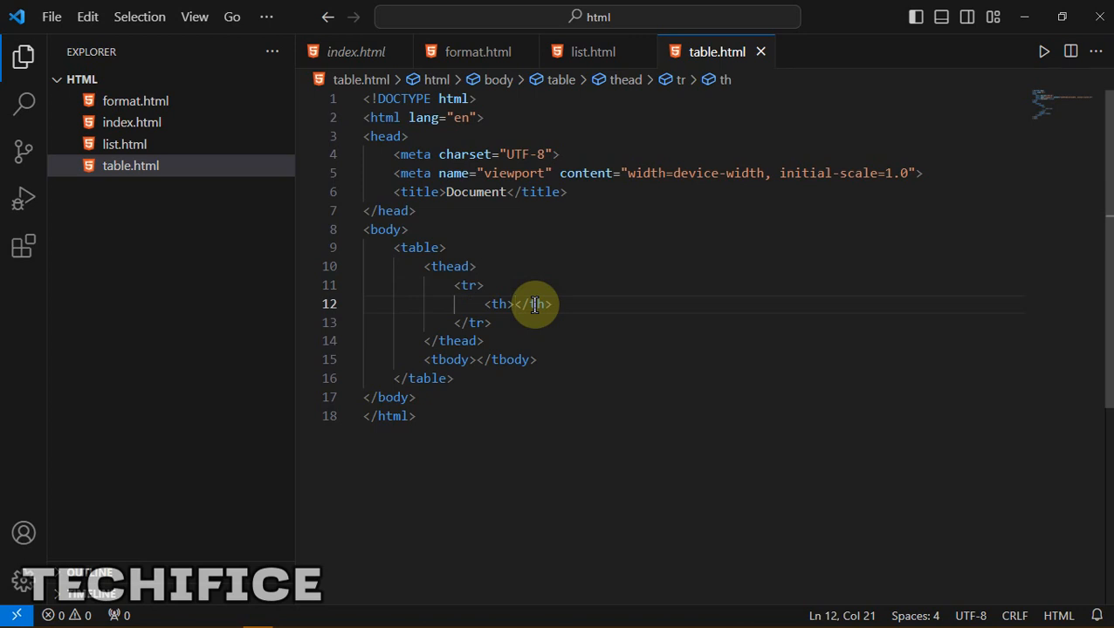
pyautogui.press('ctrl+a')
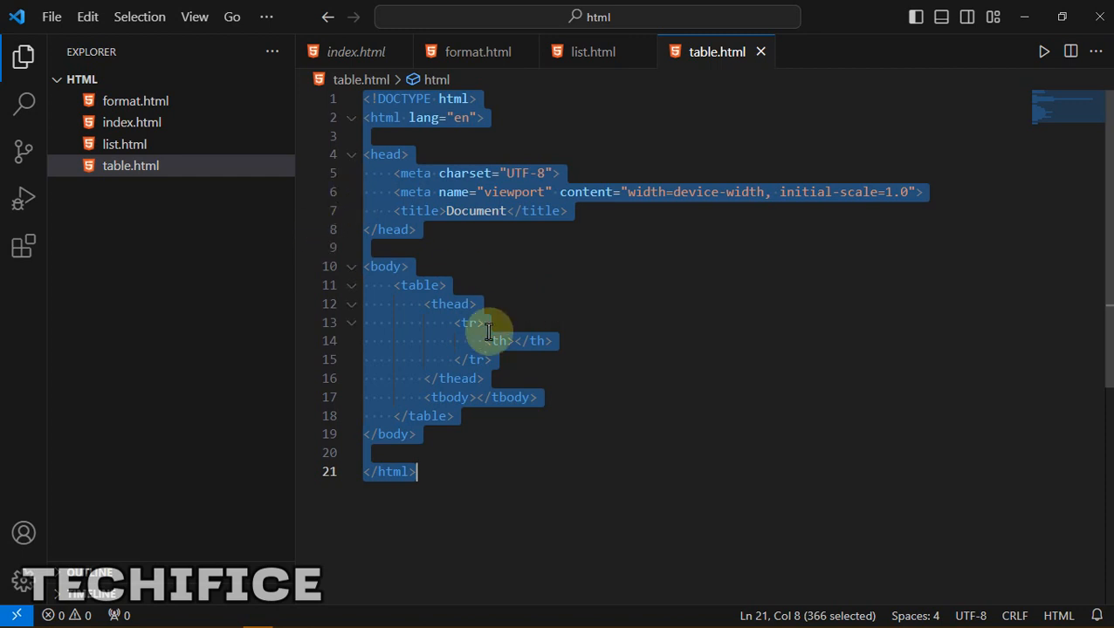
pyautogui.click(484, 323)
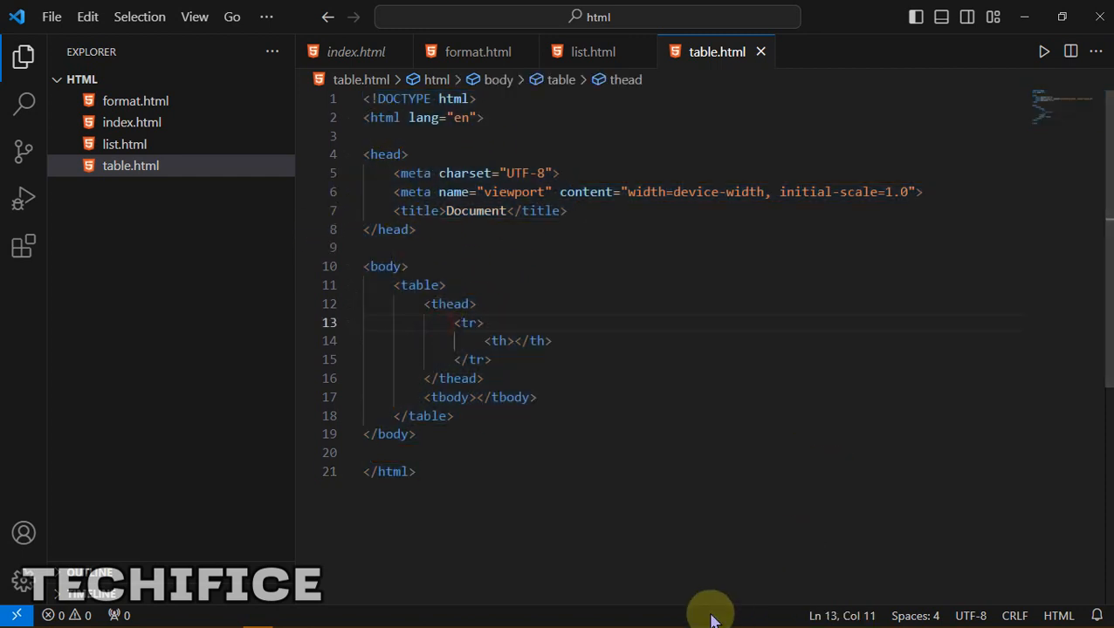
pyautogui.moveTo(417, 464)
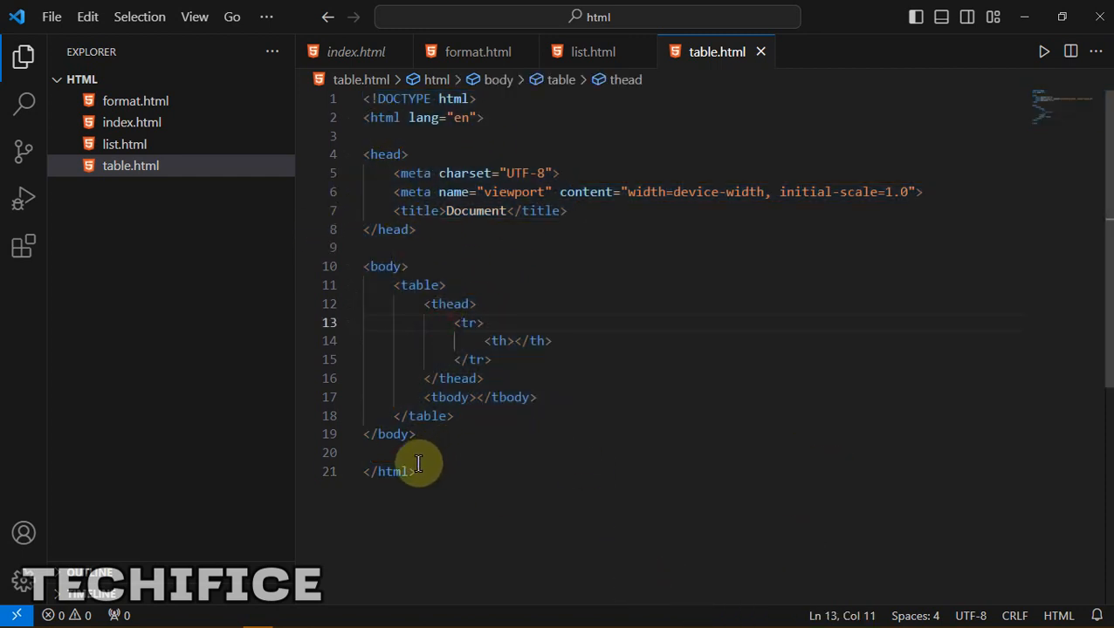
pyautogui.moveTo(502, 329)
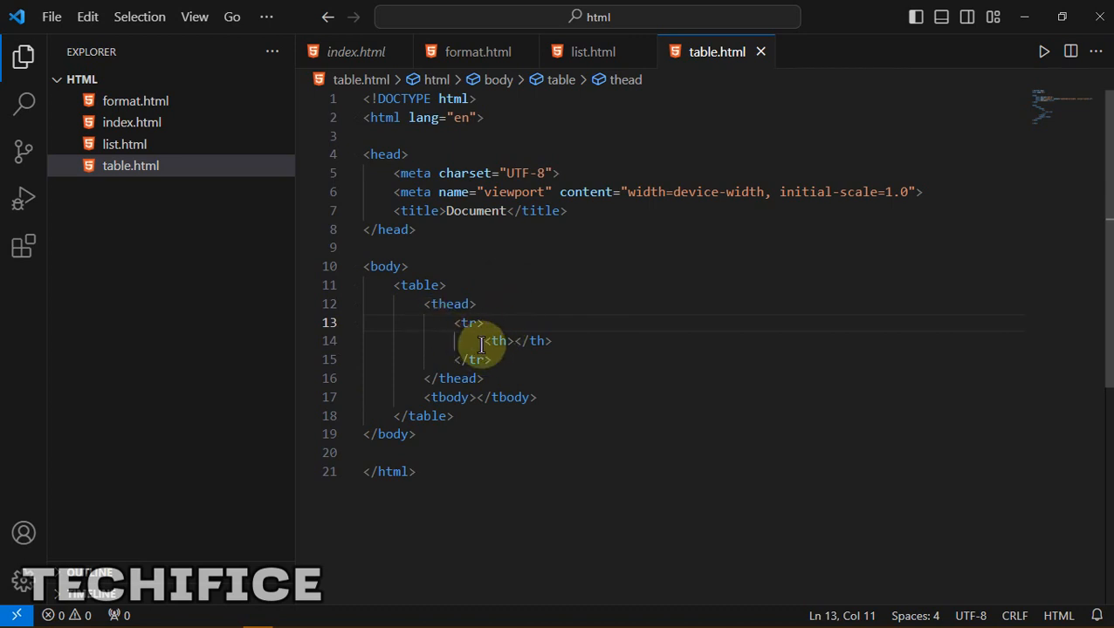
pyautogui.click(384, 266)
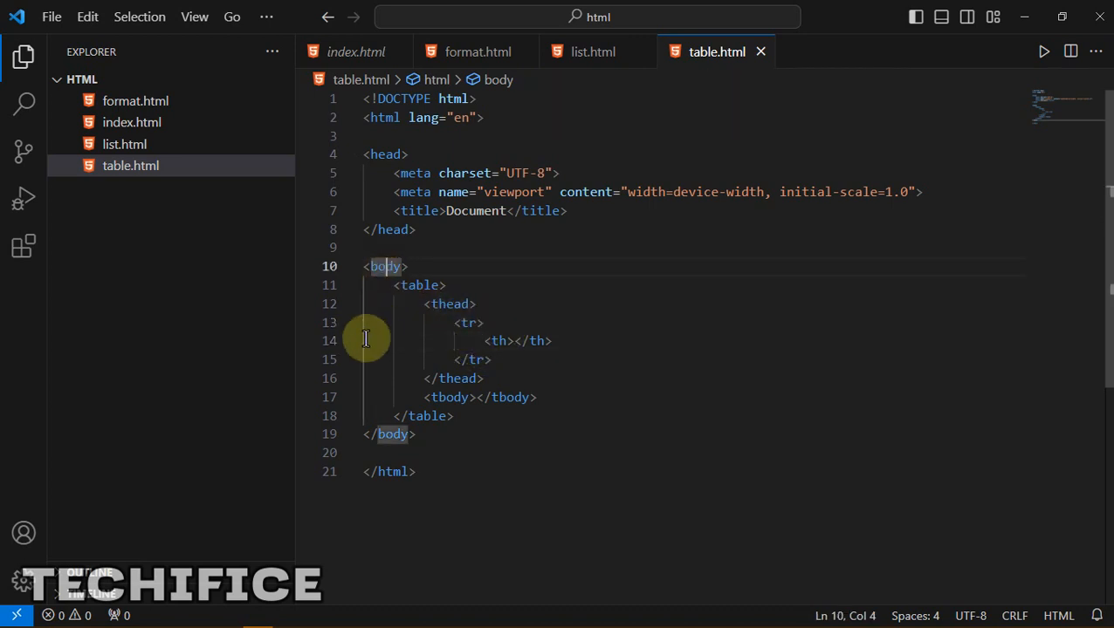
pyautogui.click(419, 285)
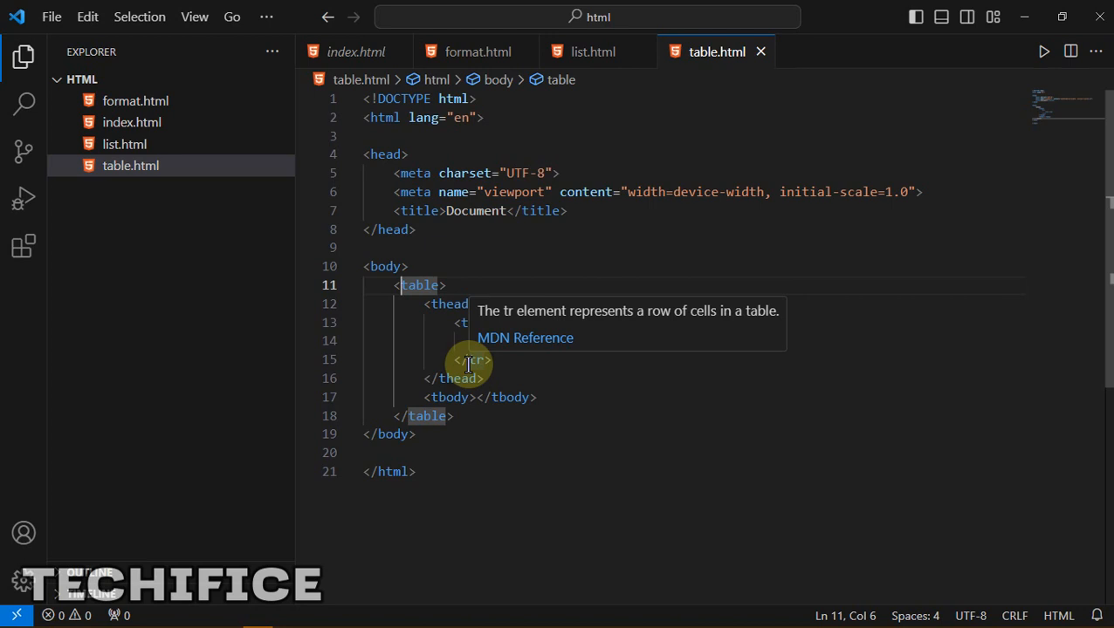
pyautogui.click(363, 247)
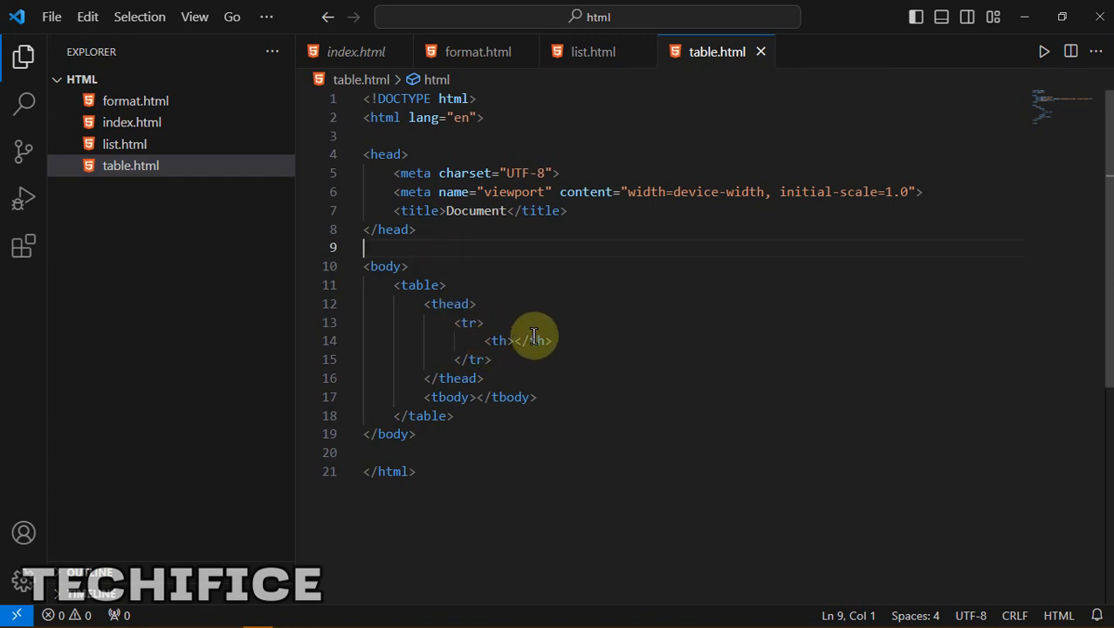
pyautogui.click(516, 340)
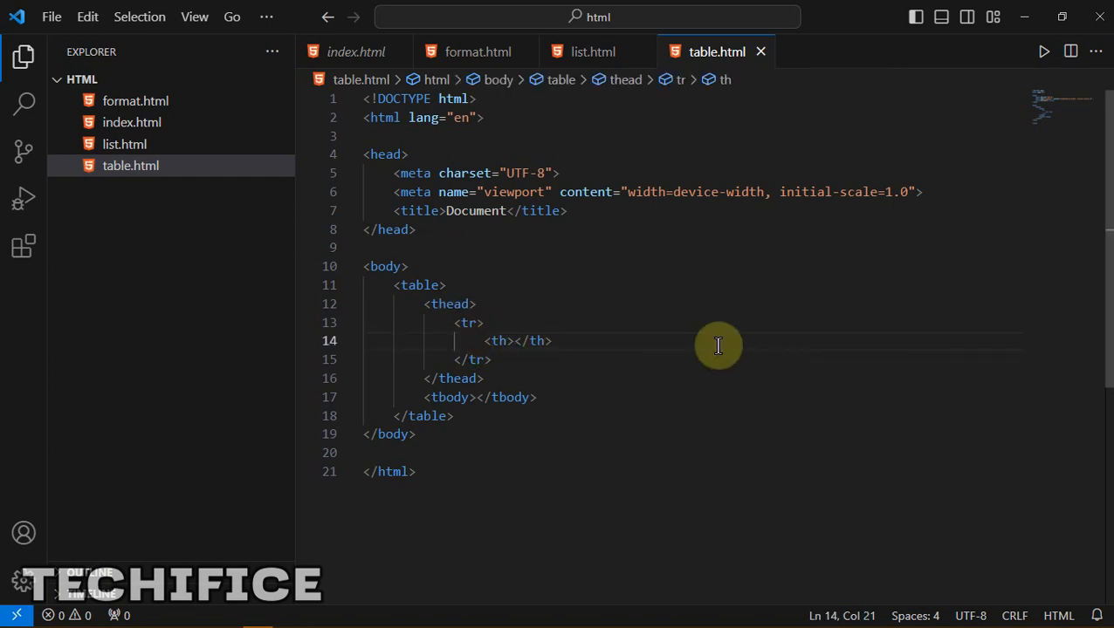
# Step: Fill the header row with three th cells reading Name, Age and Country
pyautogui.write('Name')
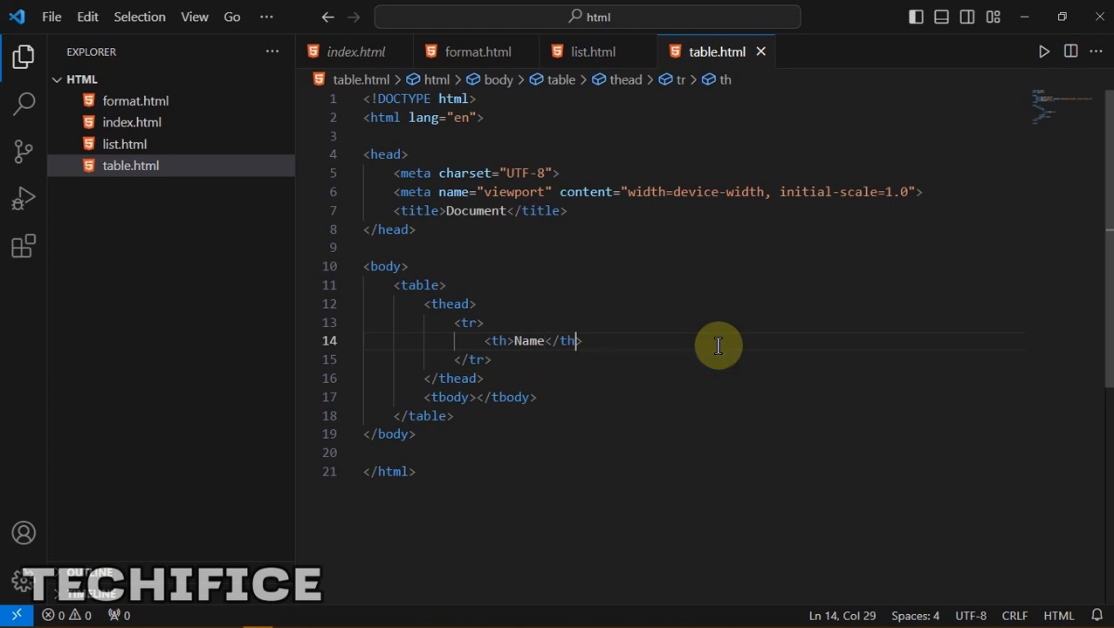
pyautogui.write('th></th>')
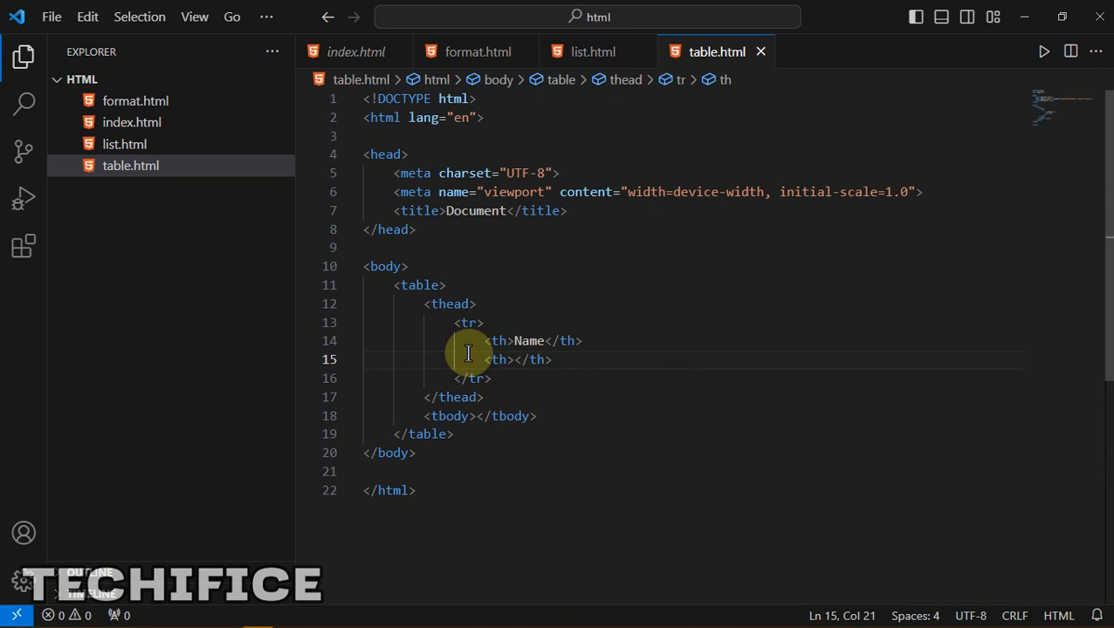
pyautogui.moveTo(482, 359); pyautogui.dragTo(552, 360)
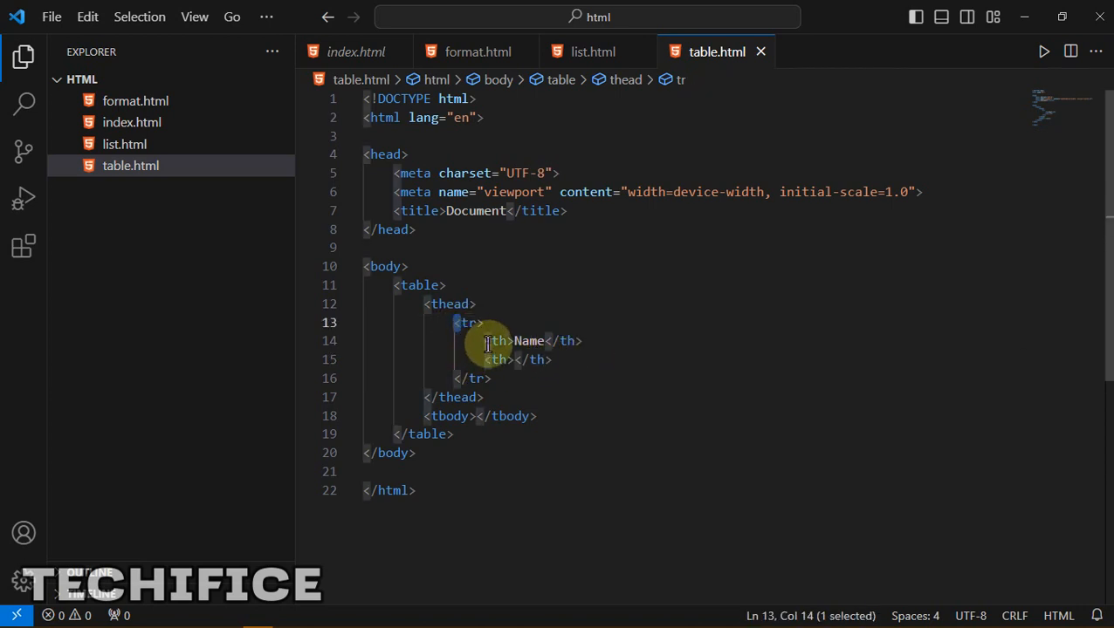
pyautogui.moveTo(521, 360)
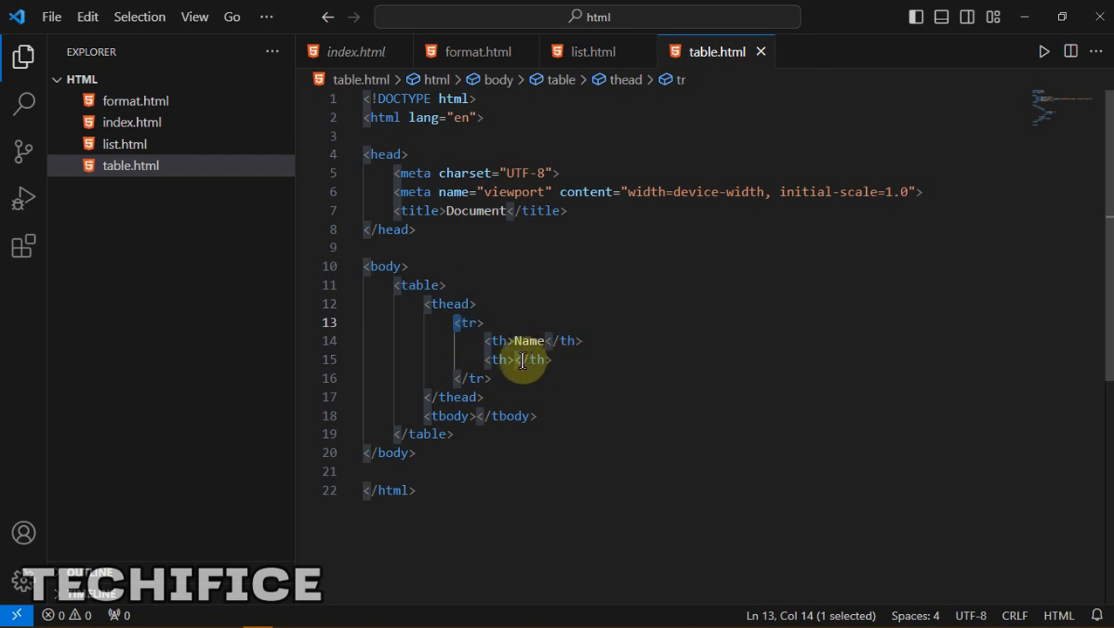
pyautogui.write('A')
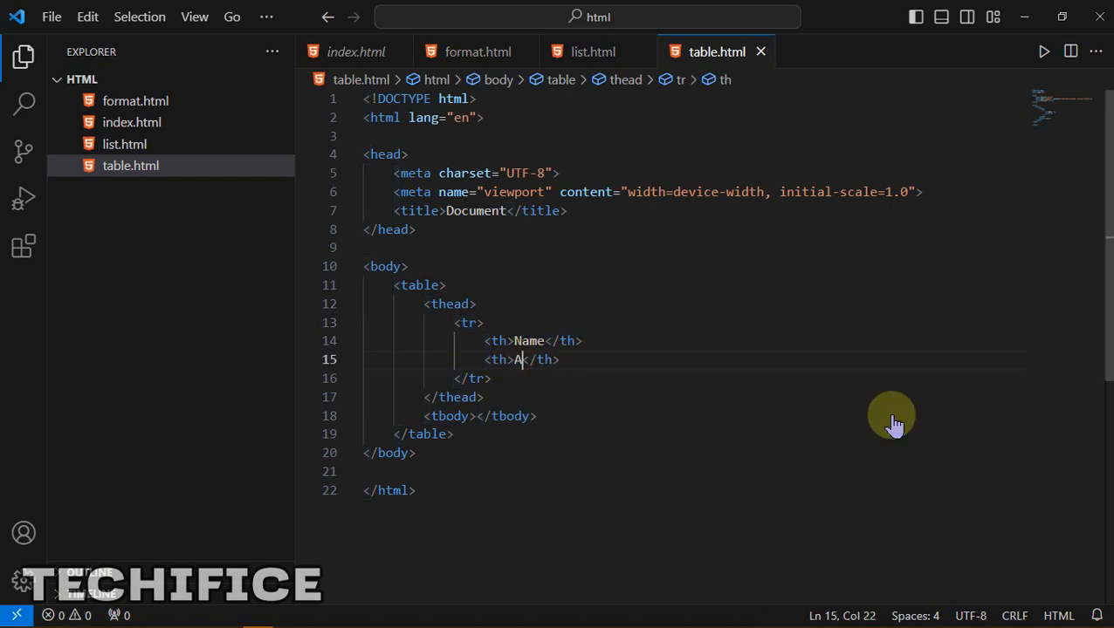
pyautogui.write('ge')
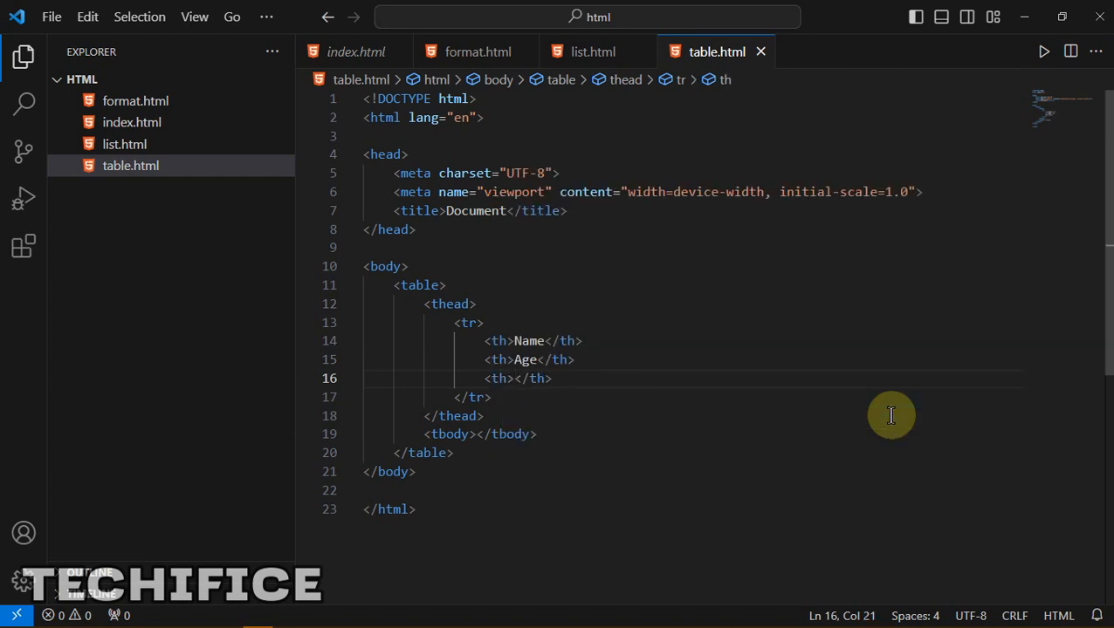
pyautogui.write('Cou')
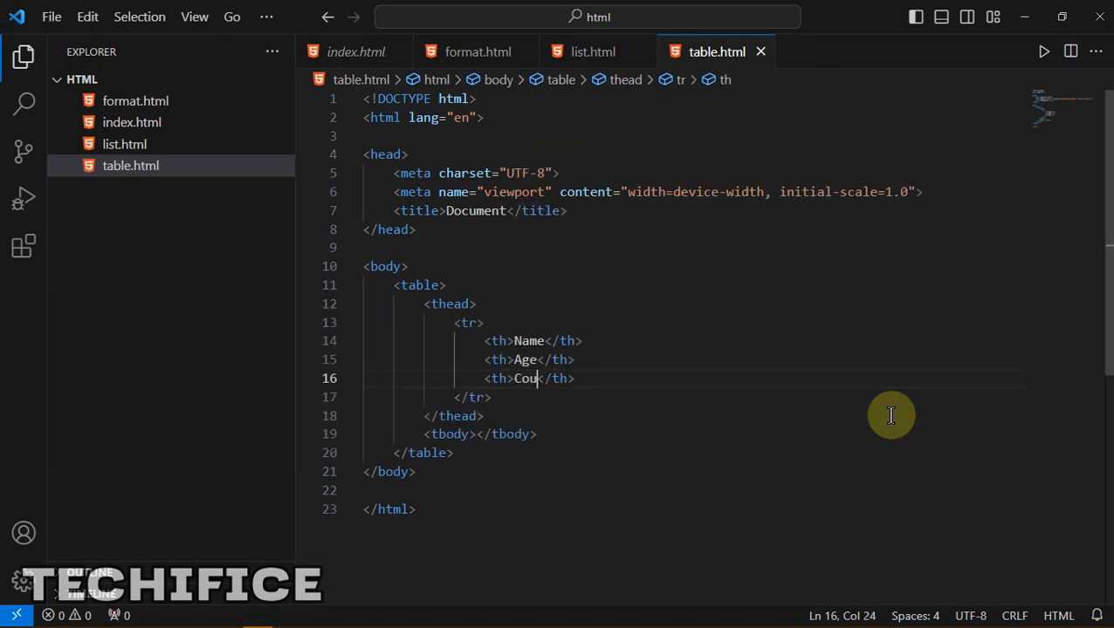
pyautogui.write('ntry')
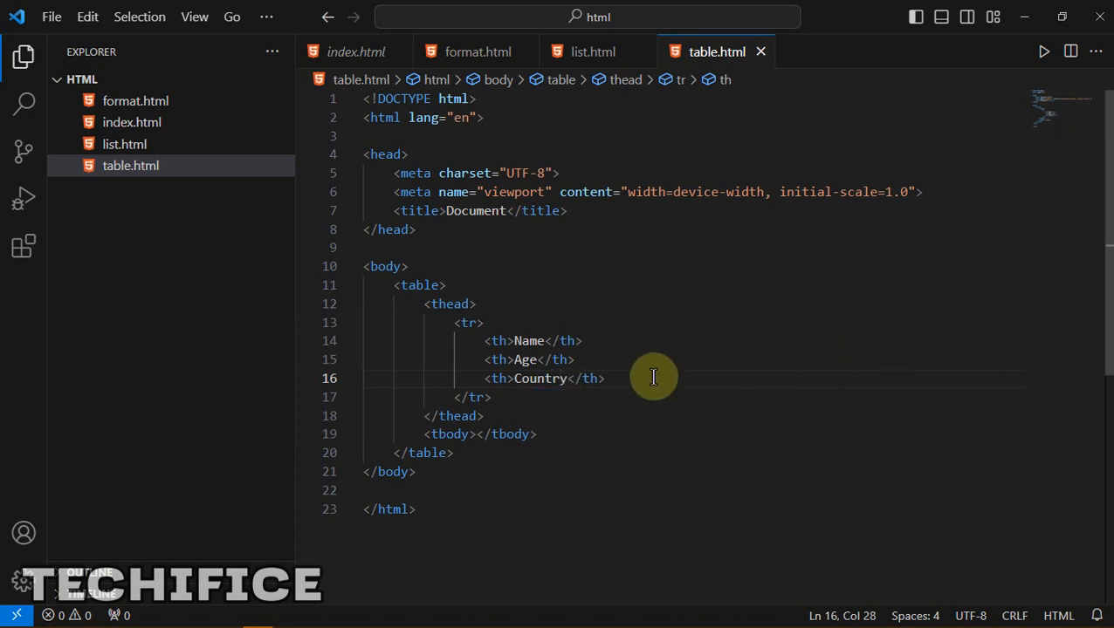
pyautogui.moveTo(528, 392)
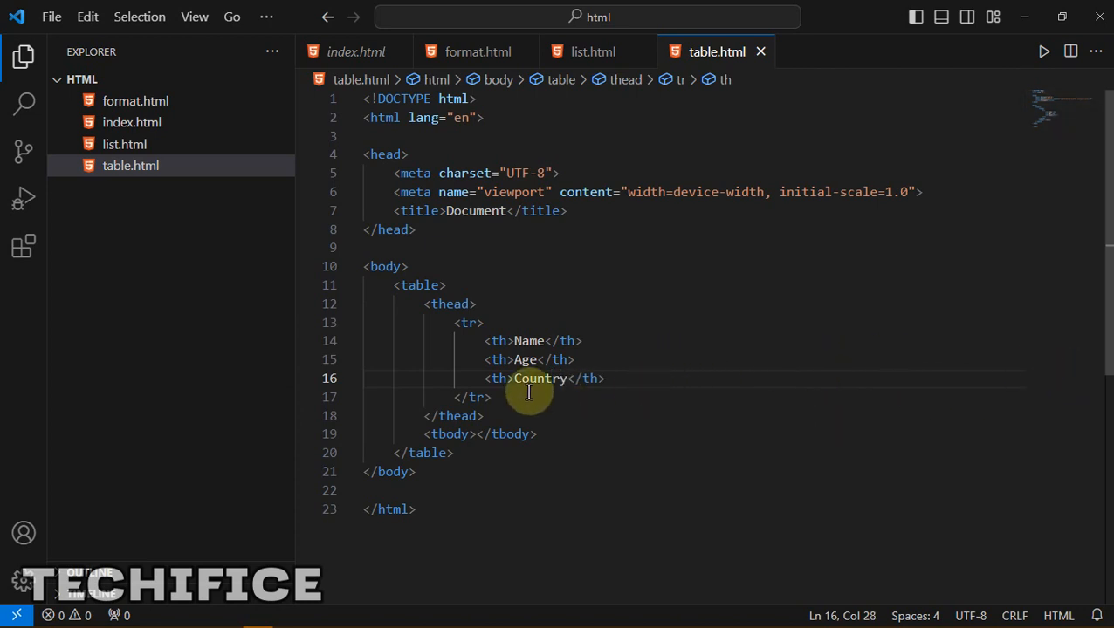
pyautogui.moveTo(495, 412)
pyautogui.write('<tr>')
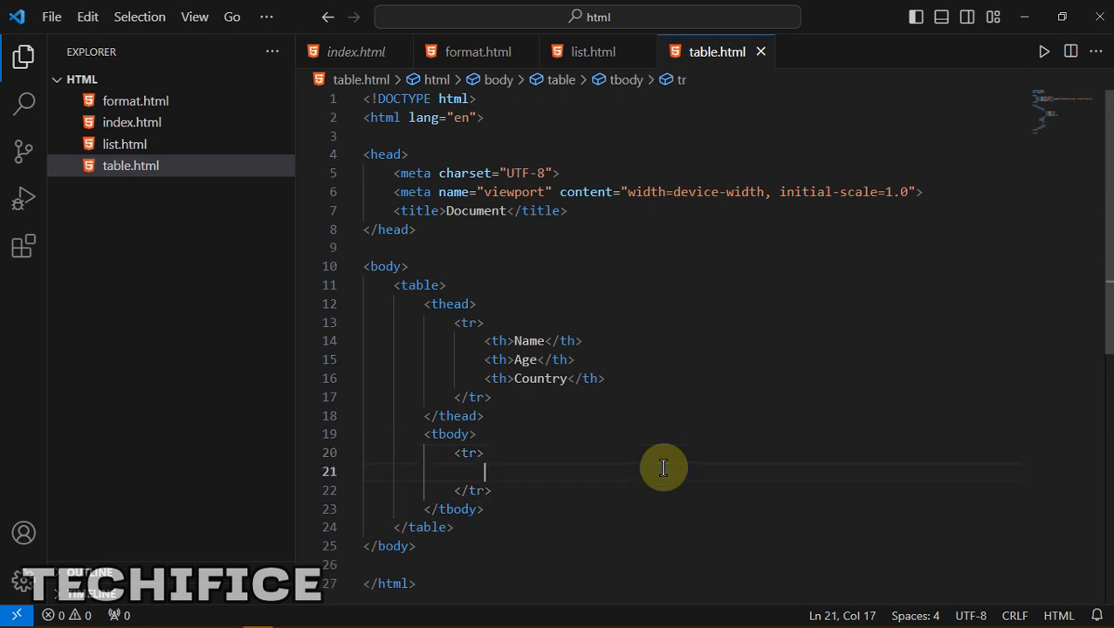
# Step: Add a tbody row with td cells reading Arjan, 25 and India
pyautogui.write('th')
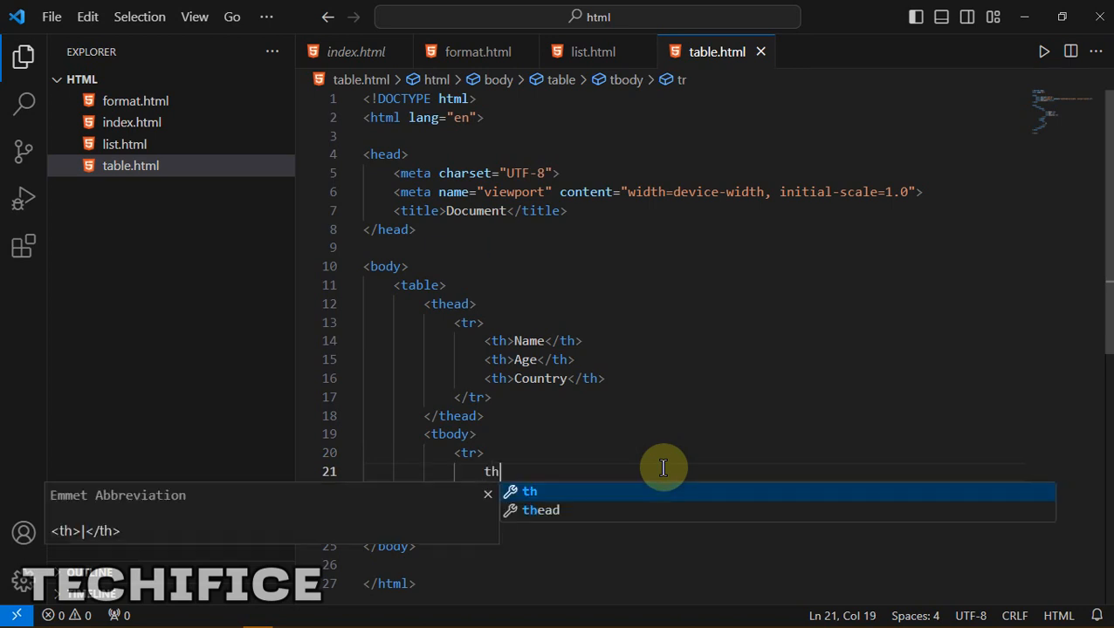
pyautogui.press('Backspace')
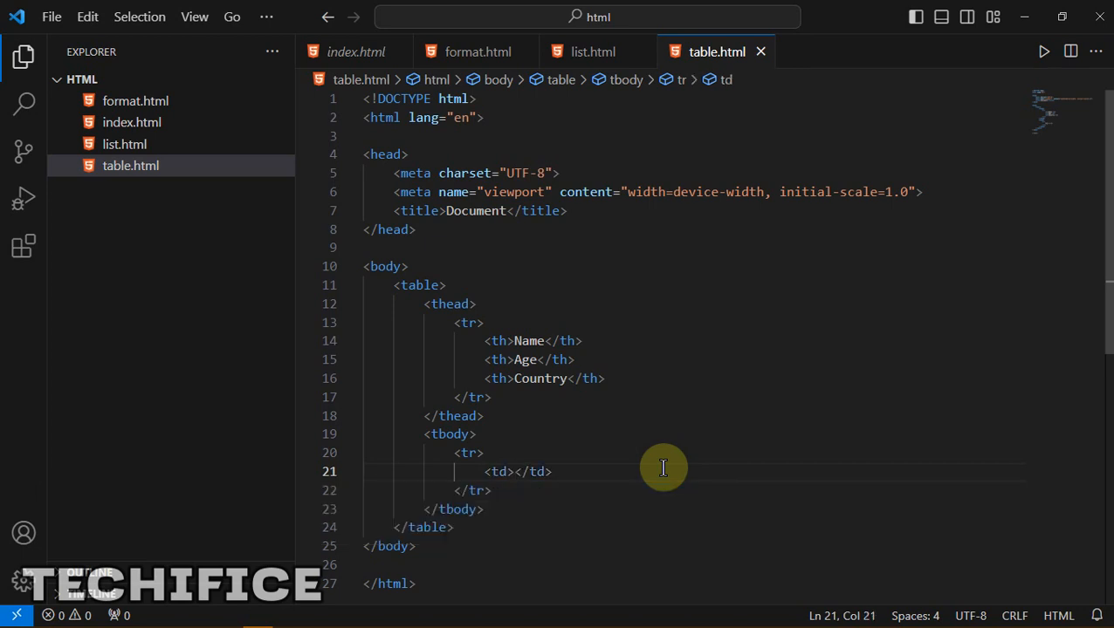
pyautogui.write('S')
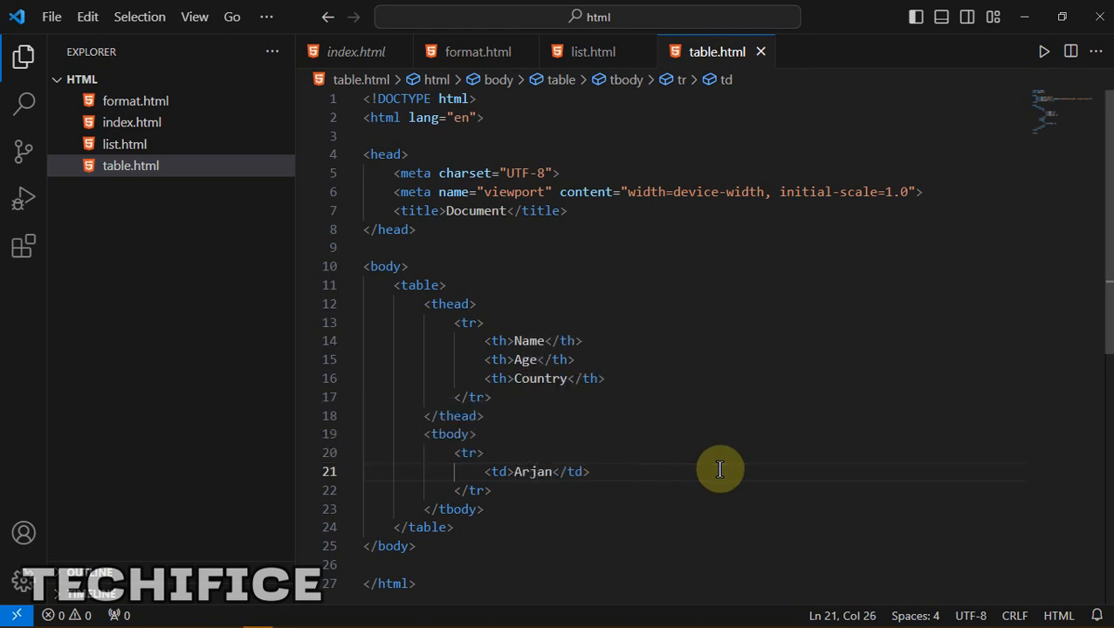
pyautogui.write('td></td>')
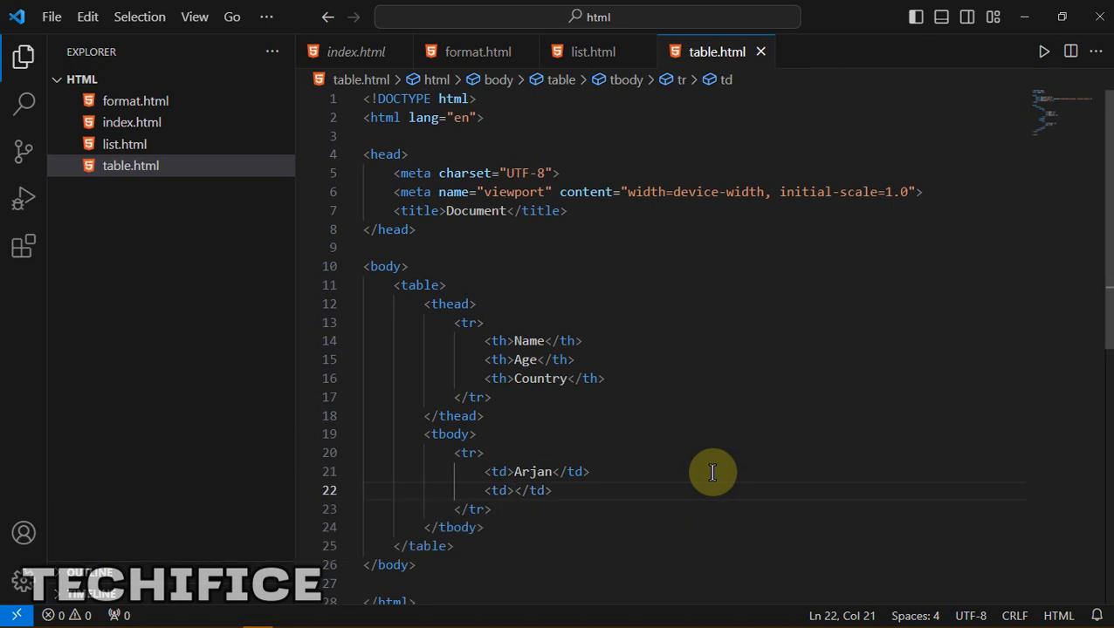
pyautogui.write('25')
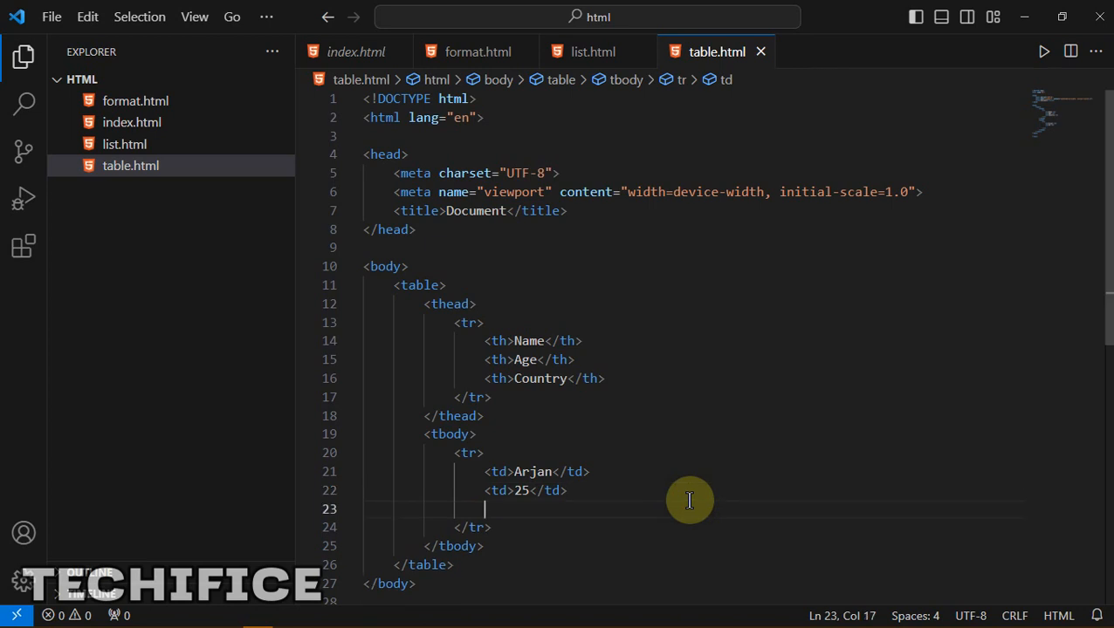
pyautogui.write('td>India</td>')
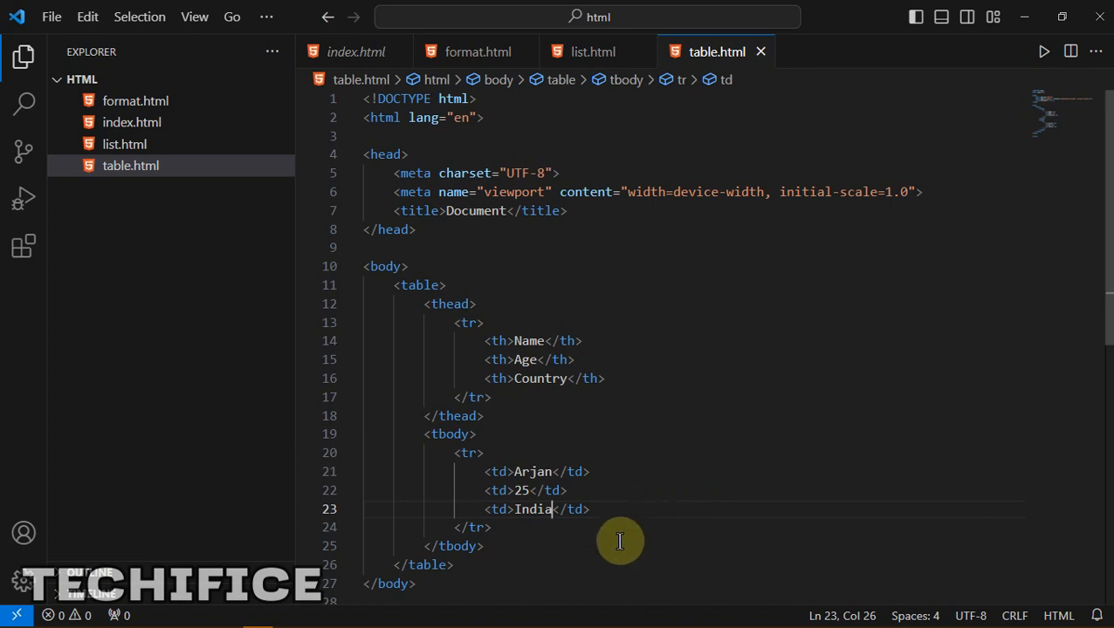
pyautogui.moveTo(504, 509)
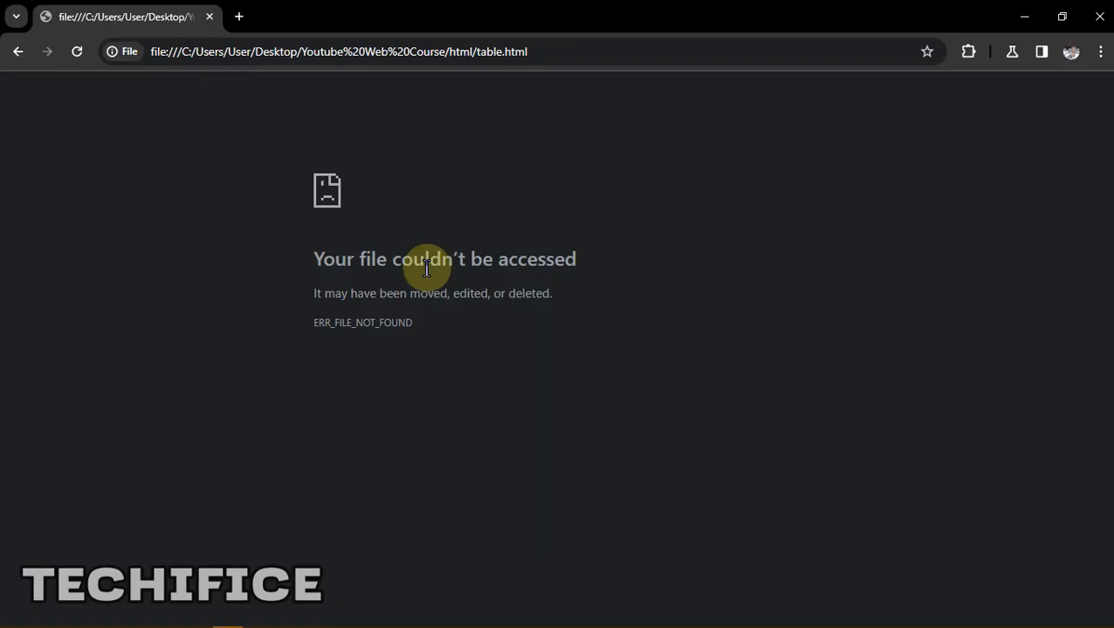
# Step: Reload table.html in Chrome to preview the rendered Name/Age/Country table
pyautogui.click(76, 52)
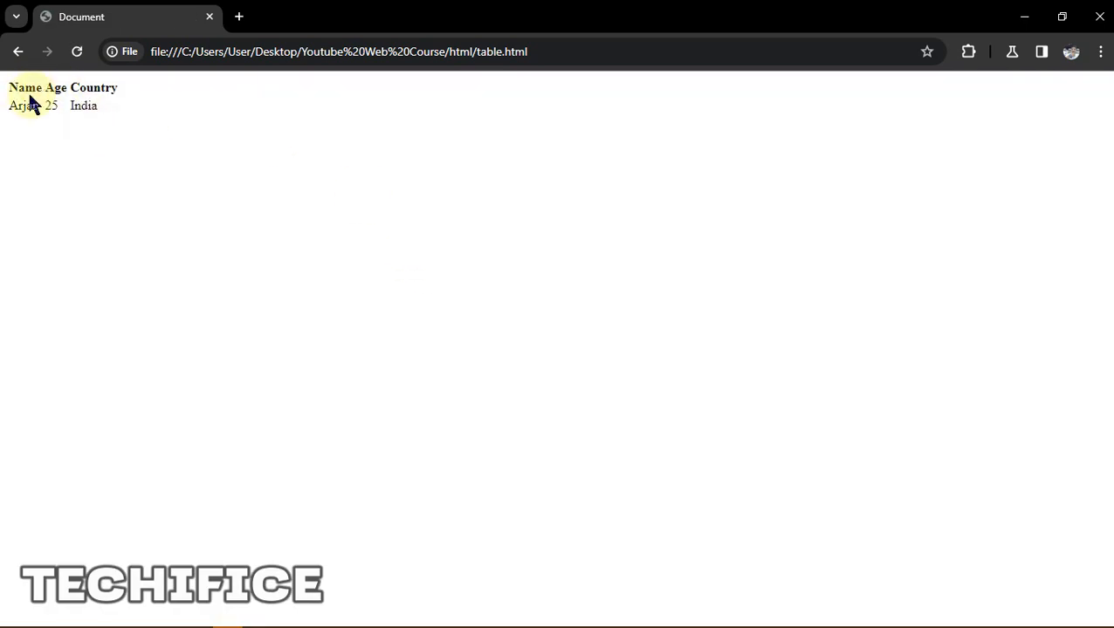
pyautogui.moveTo(150, 103)
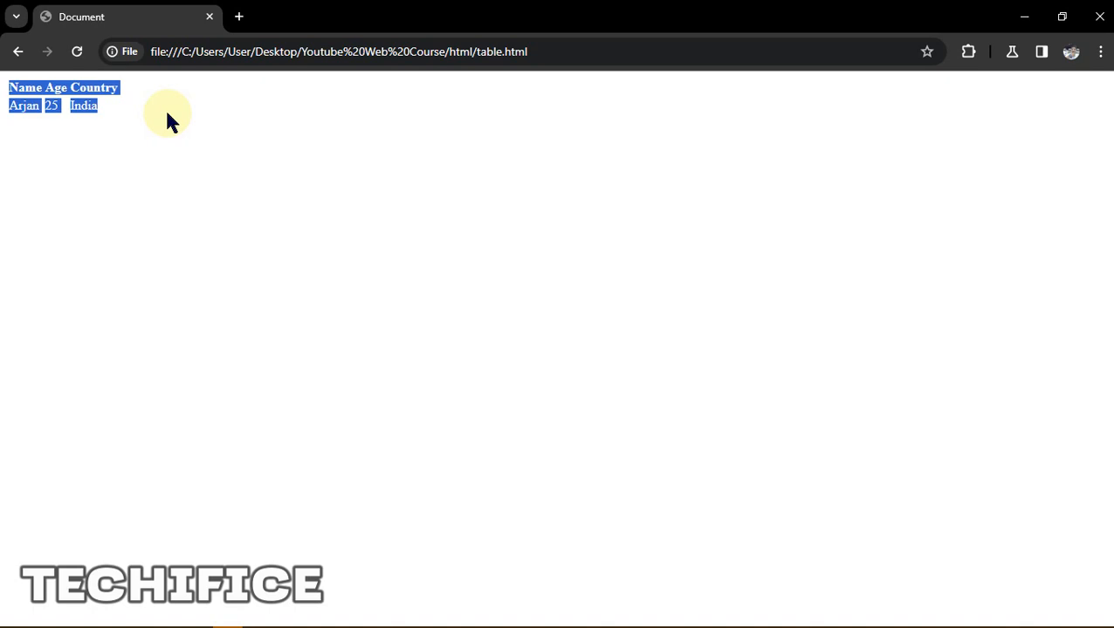
pyautogui.click(84, 106)
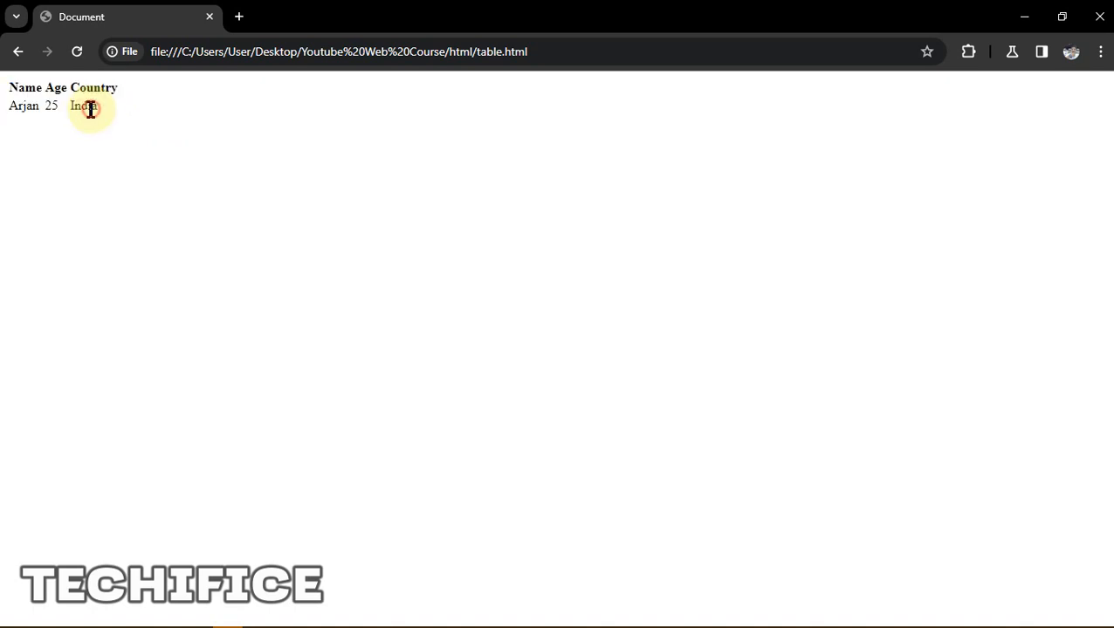
pyautogui.moveTo(213, 190)
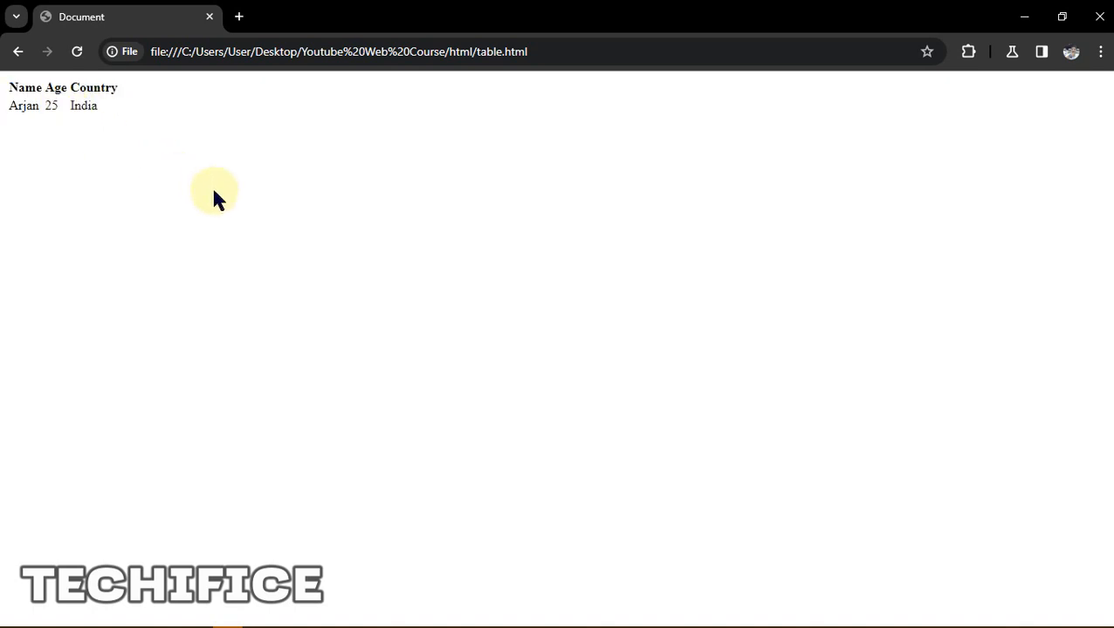
pyautogui.moveTo(81, 312)
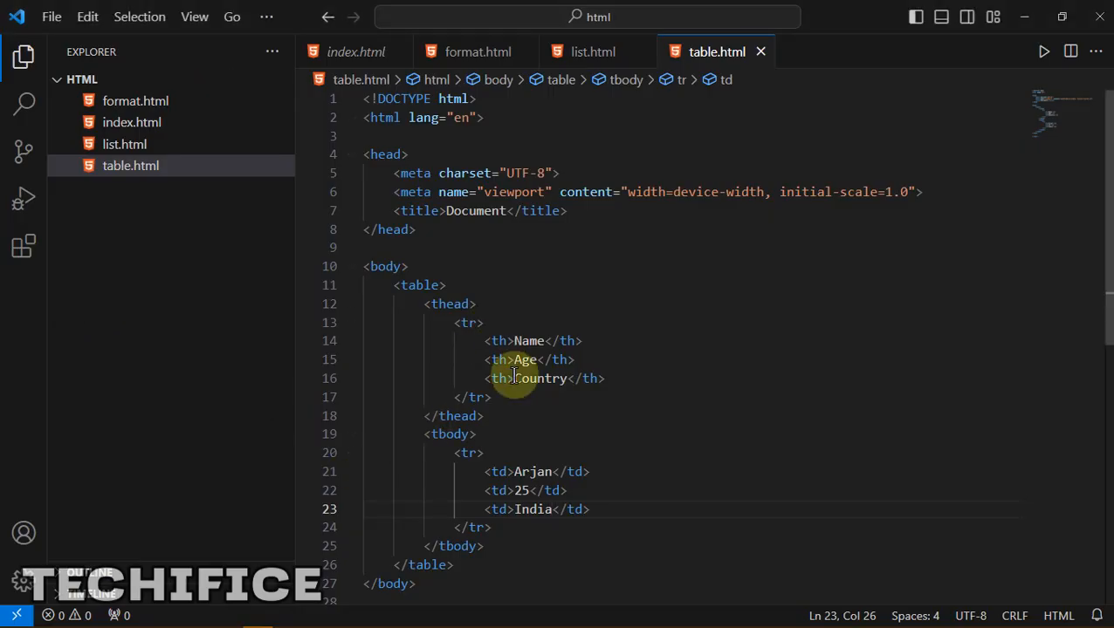
# Step: Start a new line below the title in the head for a style block
pyautogui.click(439, 285)
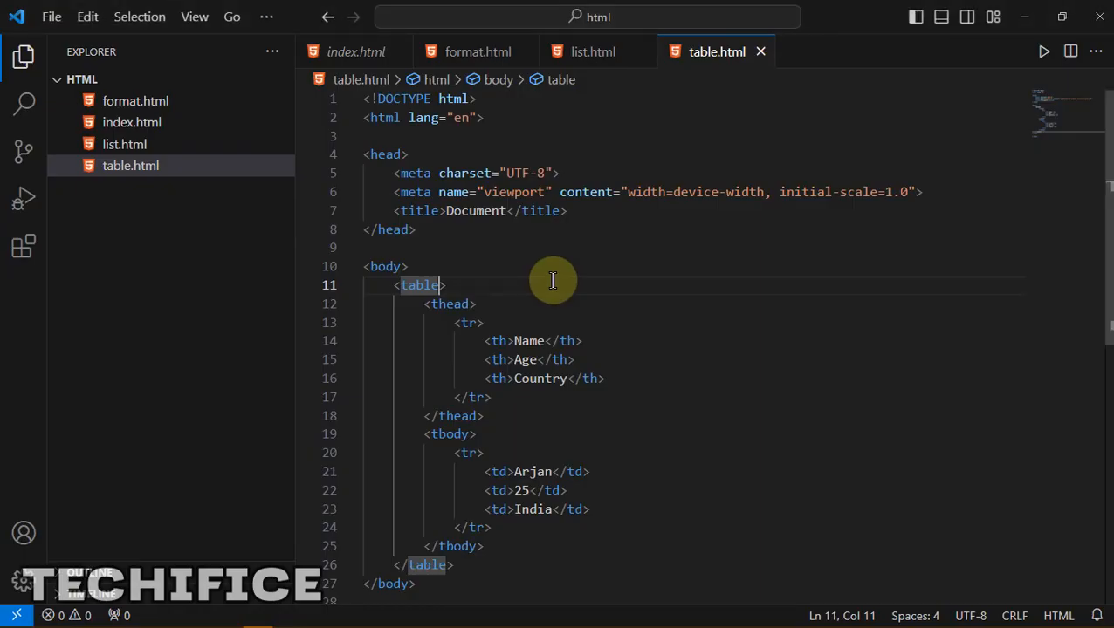
pyautogui.moveTo(408, 270)
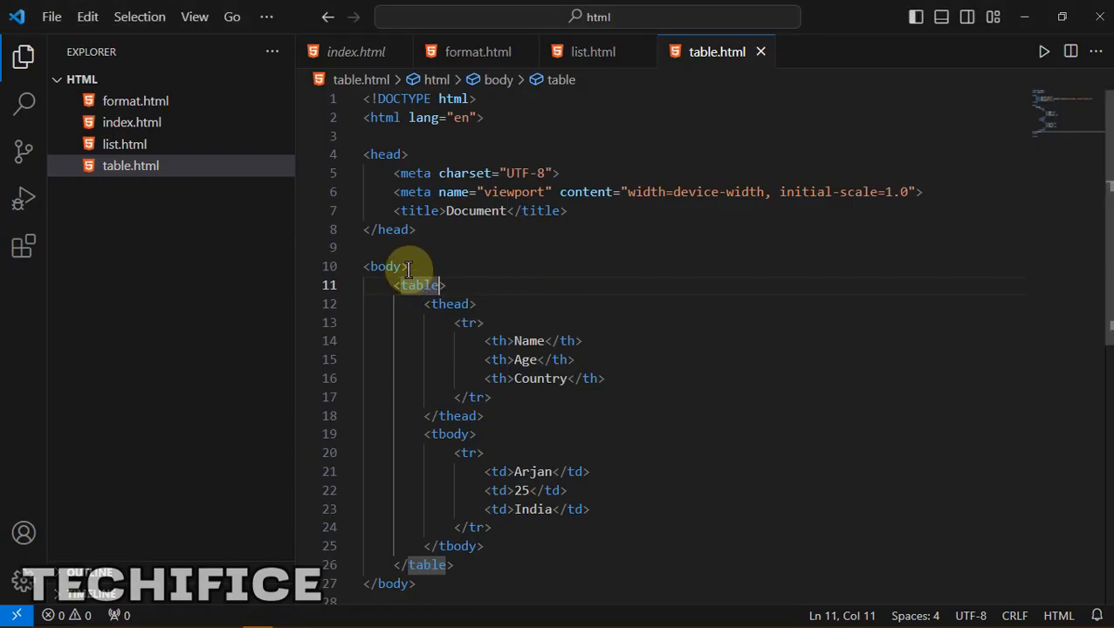
pyautogui.moveTo(353, 166)
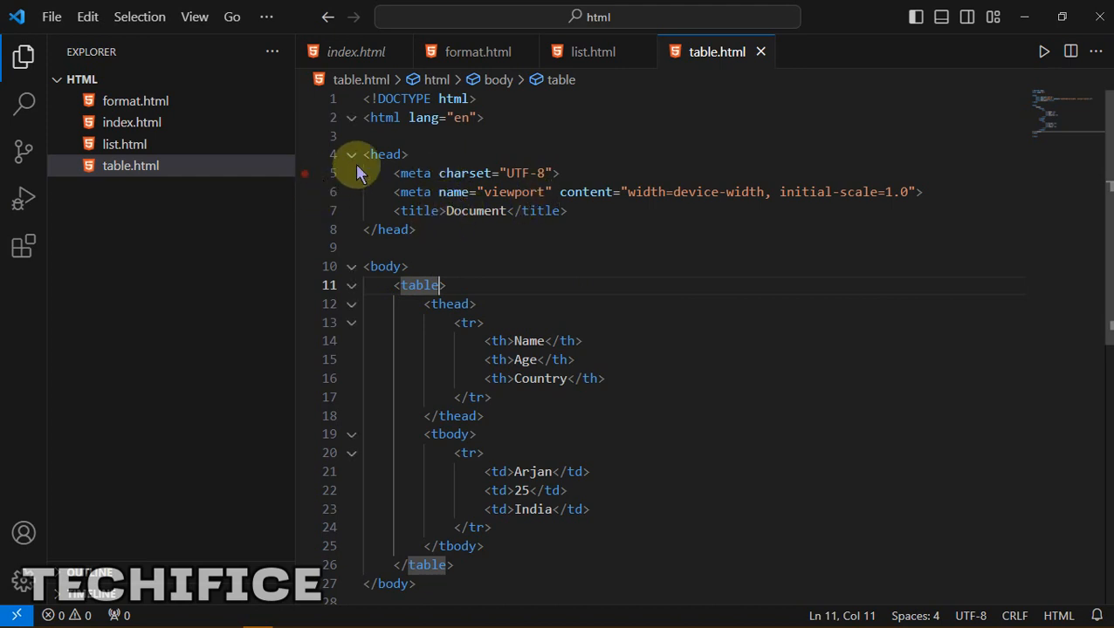
pyautogui.click(566, 211)
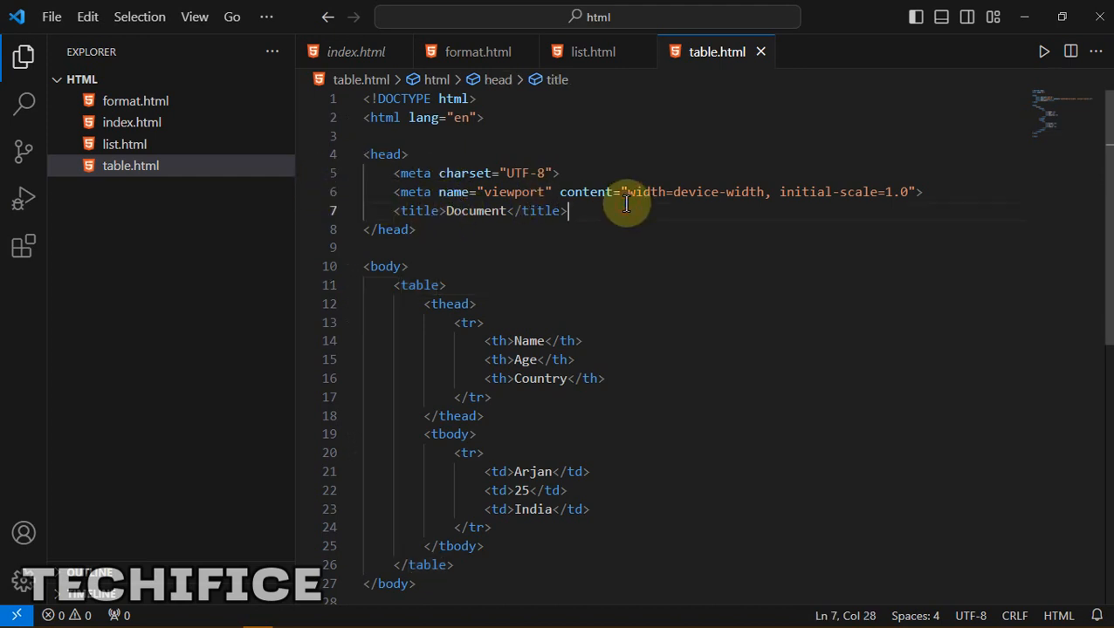
pyautogui.press('Enter')
pyautogui.write('<style></style>')
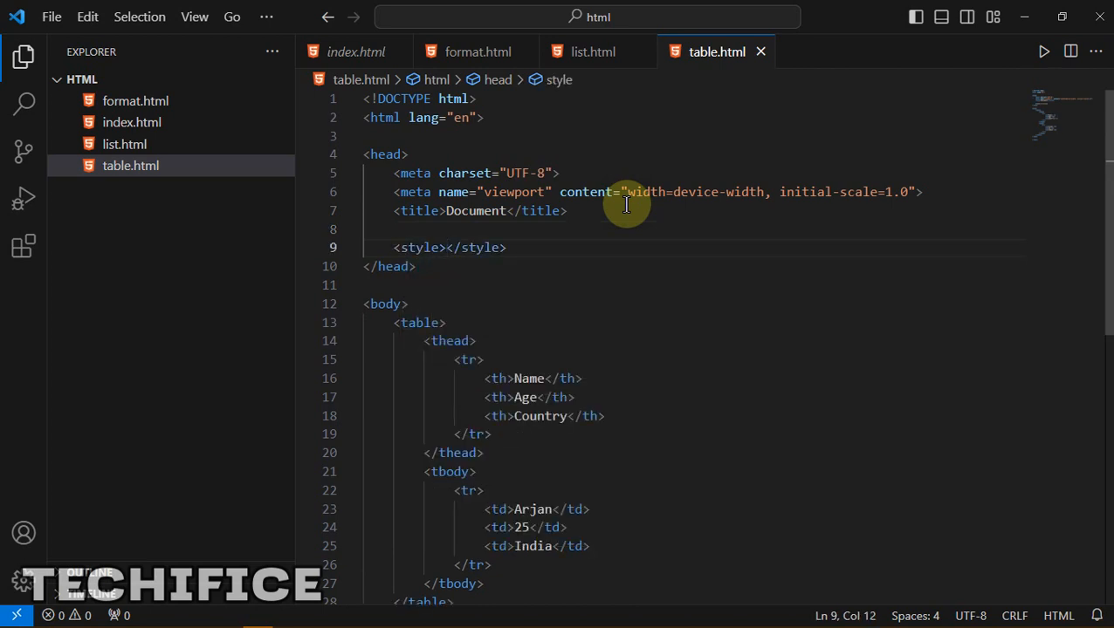
# Step: Write a table CSS rule with border: 1px solid inside the style block
pyautogui.write('table')
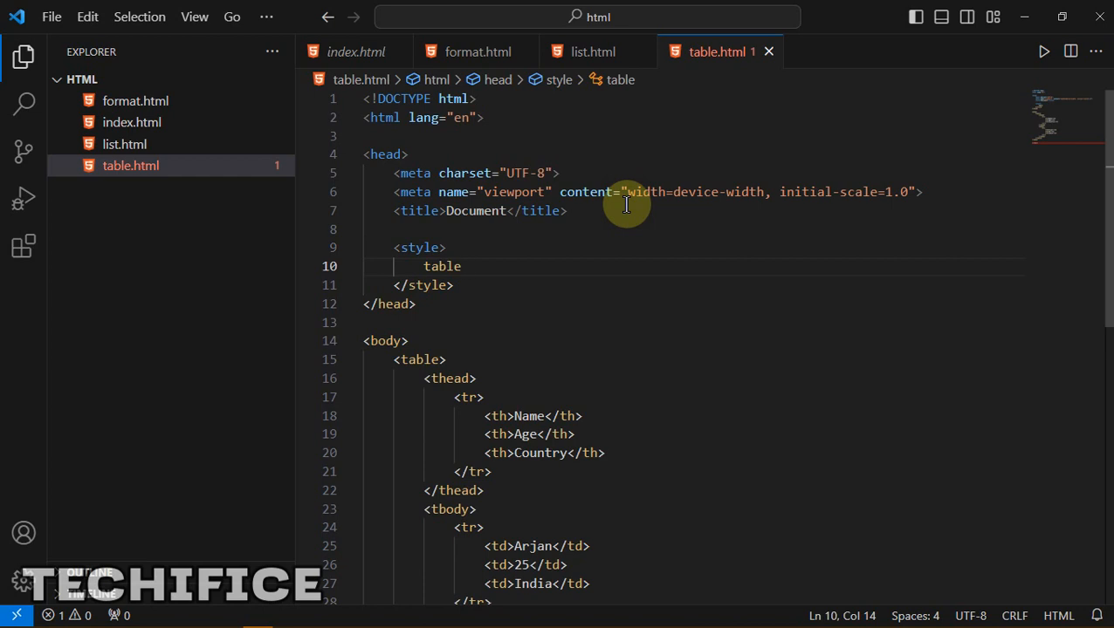
pyautogui.write('{')
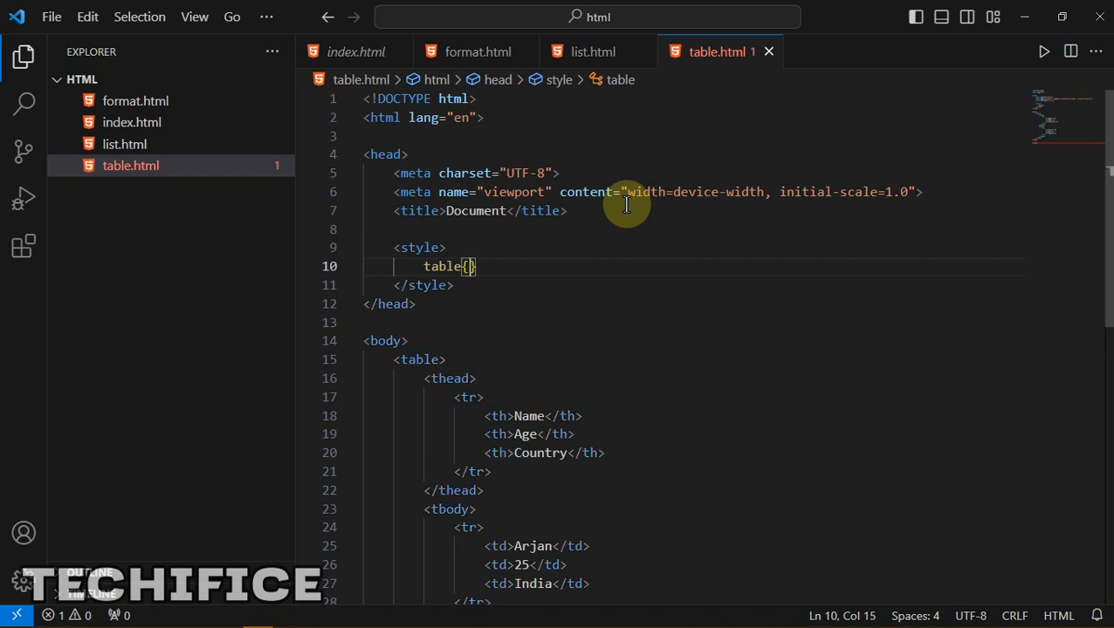
pyautogui.press('Enter')
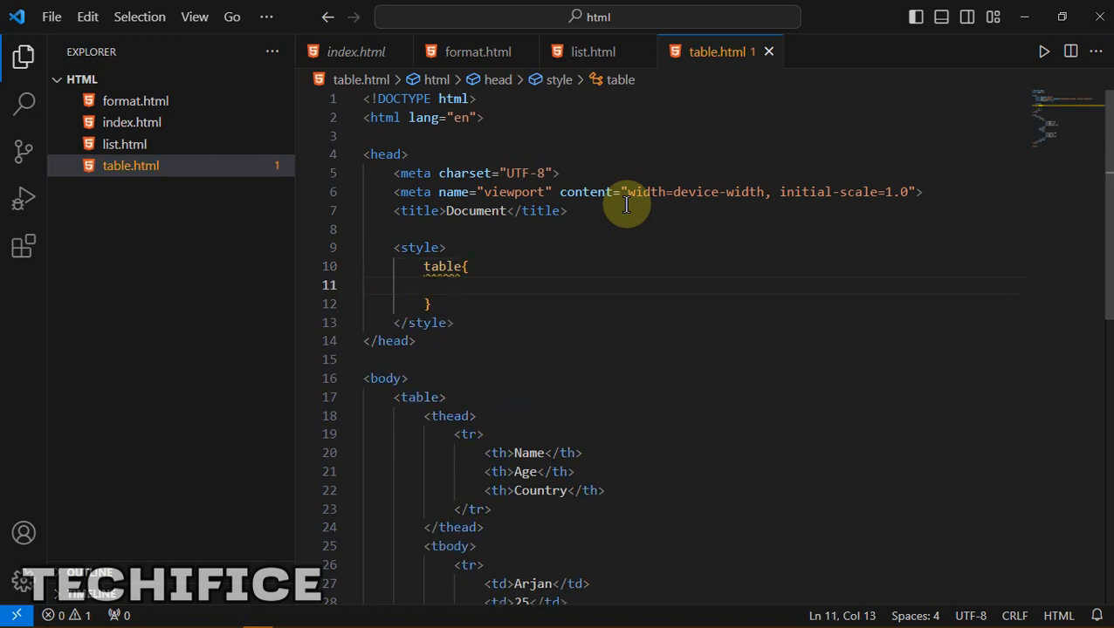
pyautogui.write('border: ;')
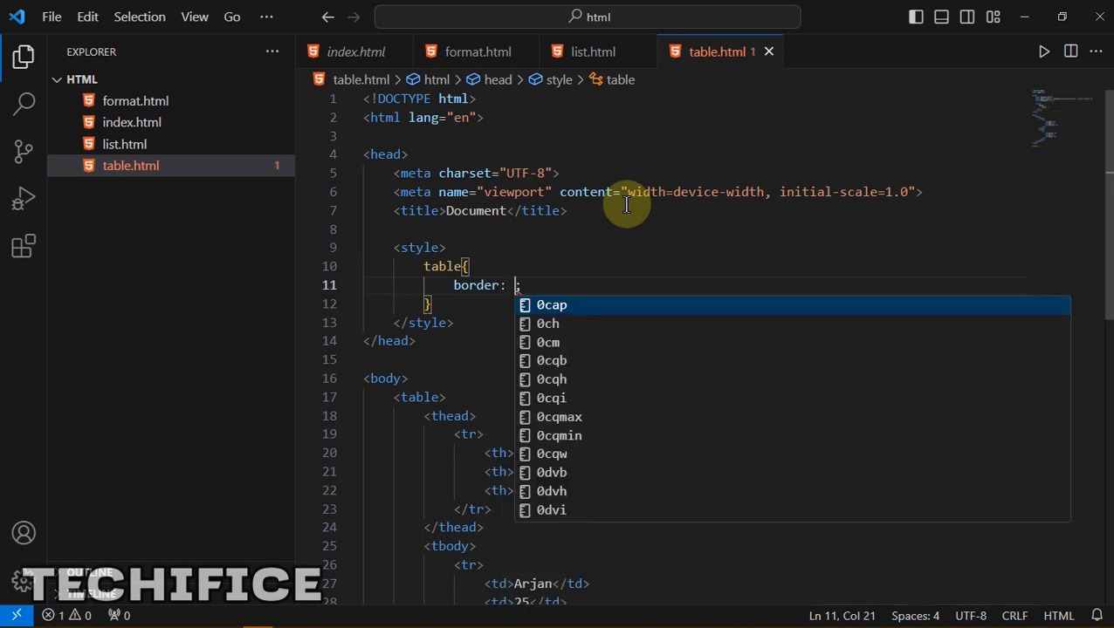
pyautogui.write('1')
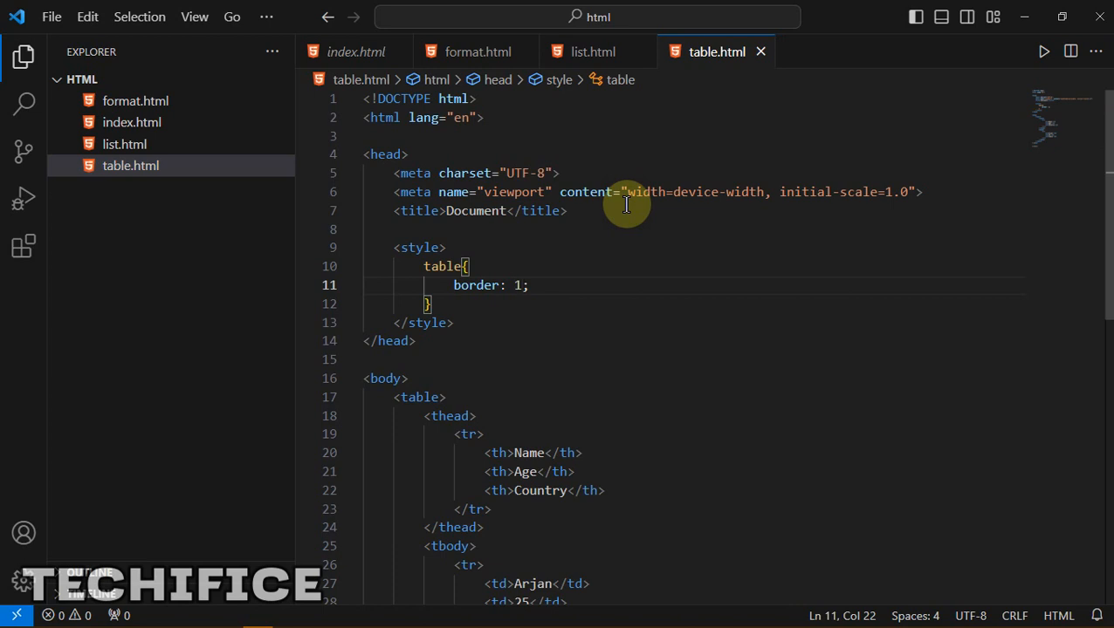
pyautogui.write('px so')
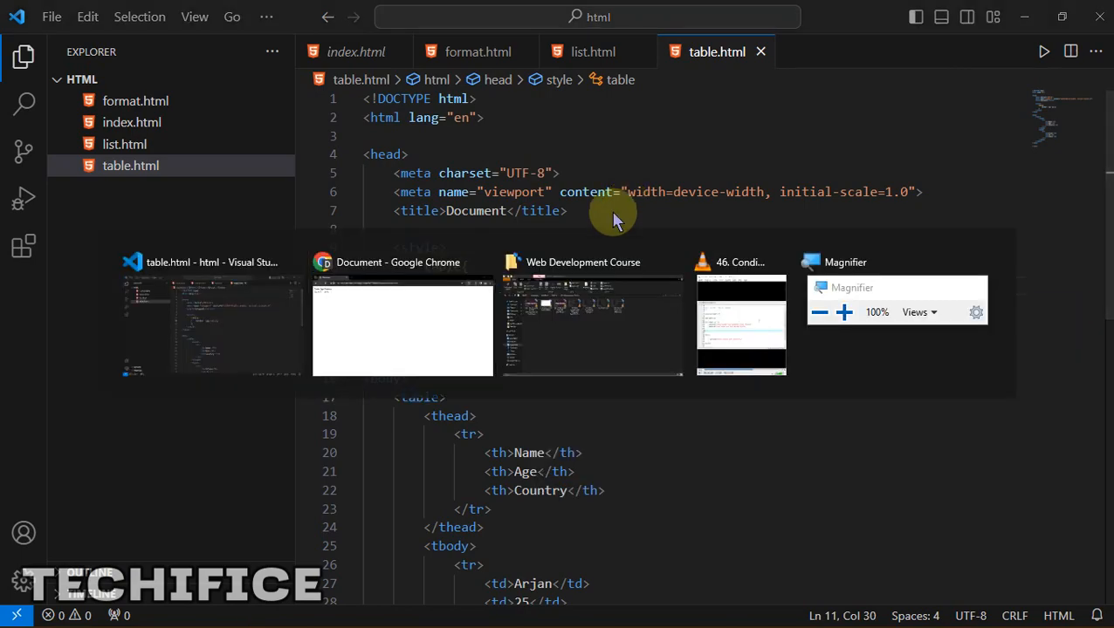
pyautogui.click(402, 327)
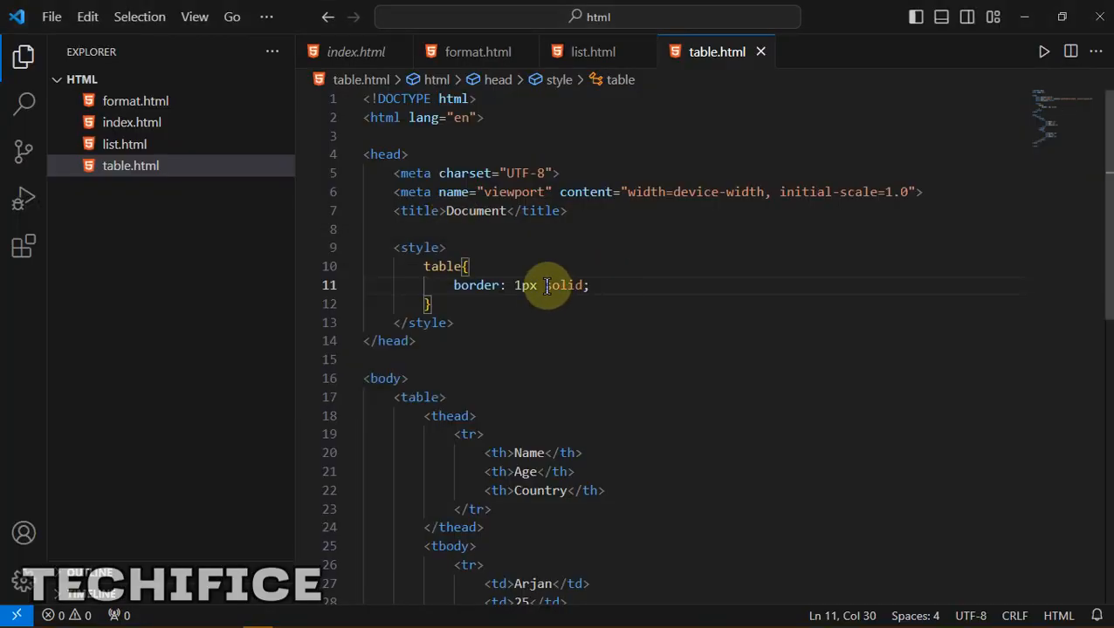
pyautogui.click(428, 303)
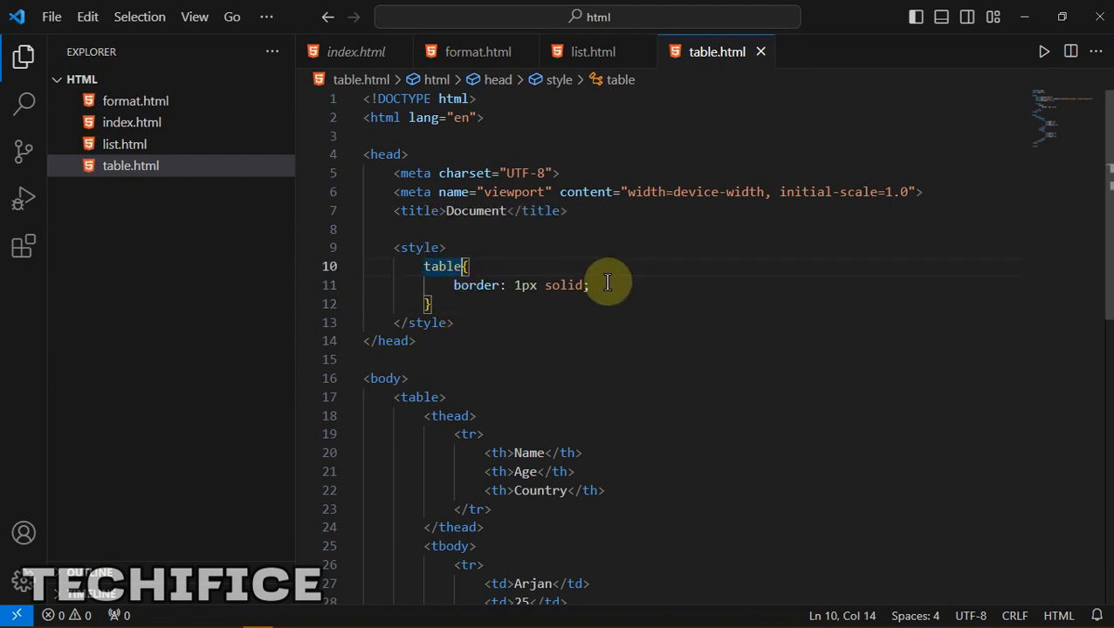
# Step: Extend the border rule's selector to 'table, th, td'
pyautogui.write(', r')
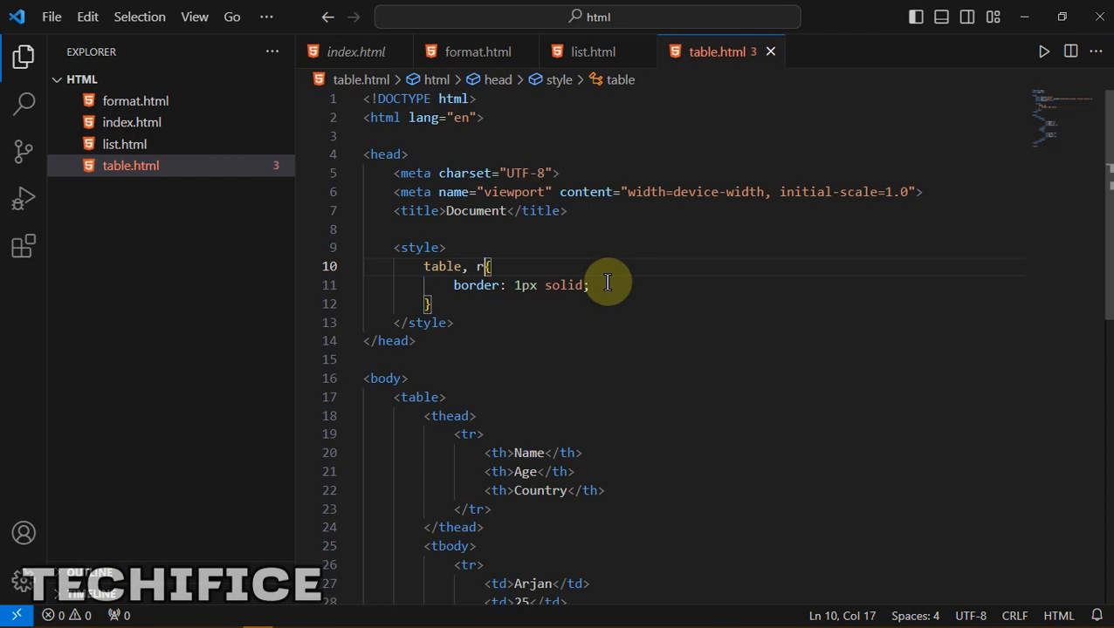
pyautogui.write('r')
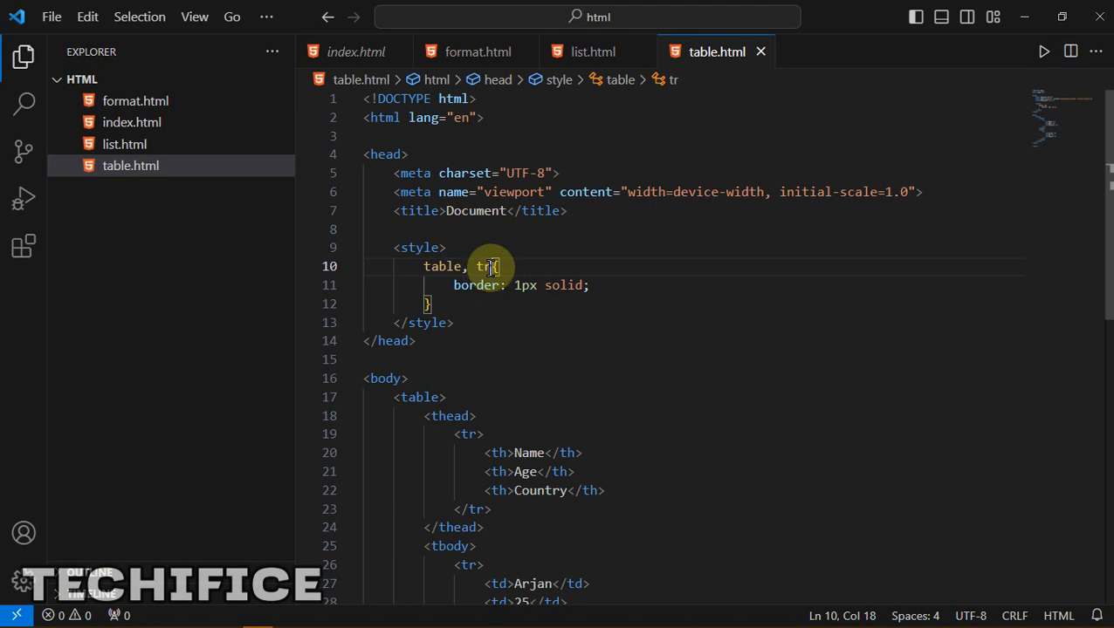
pyautogui.moveTo(506, 272)
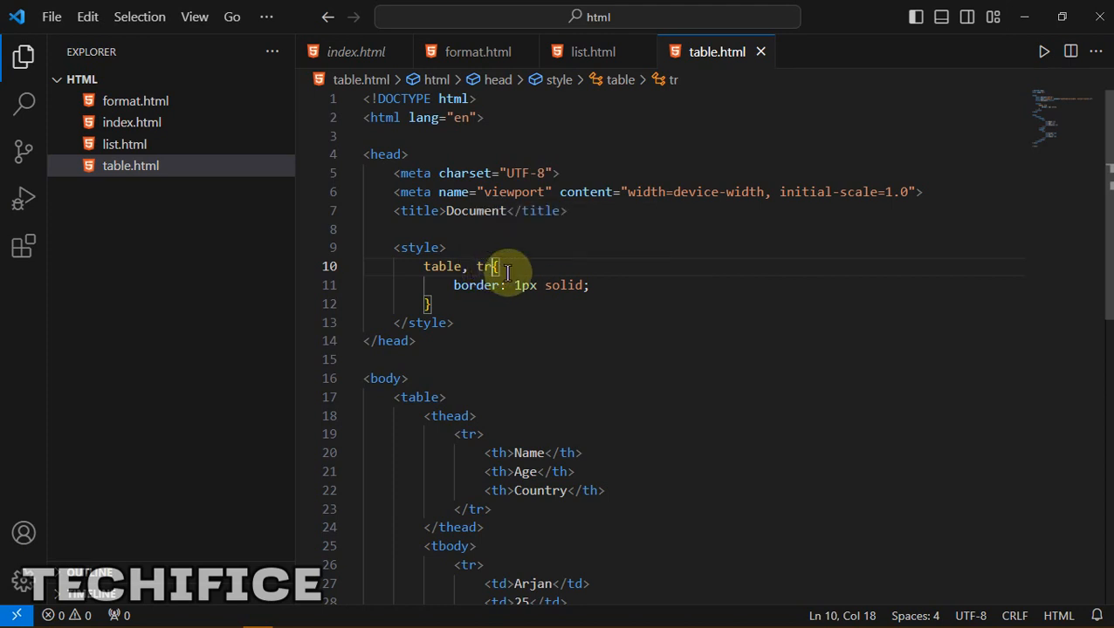
pyautogui.press('Backspace')
pyautogui.write('h, td')
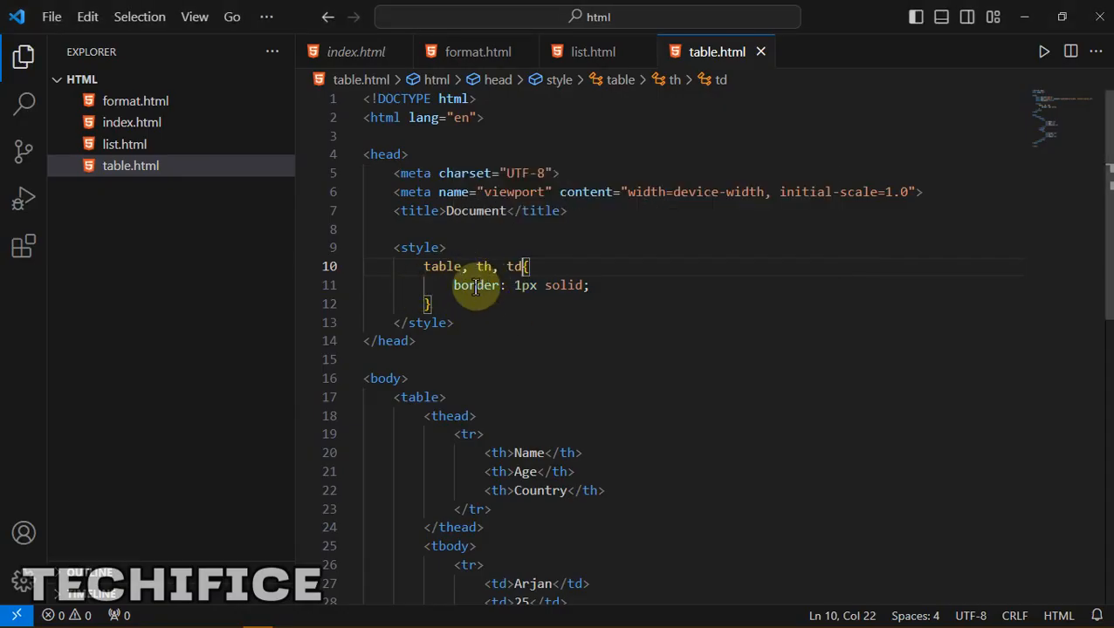
# Step: Reload the page in Chrome to check every cell is outlined, then return to table.html
pyautogui.click(444, 192)
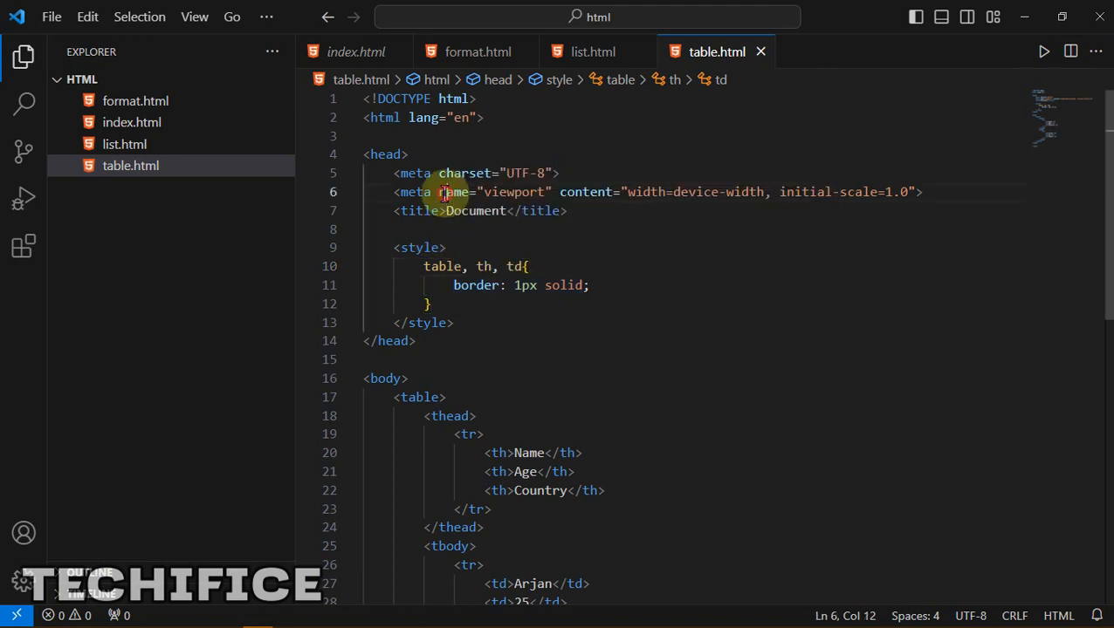
pyautogui.scroll(-3)
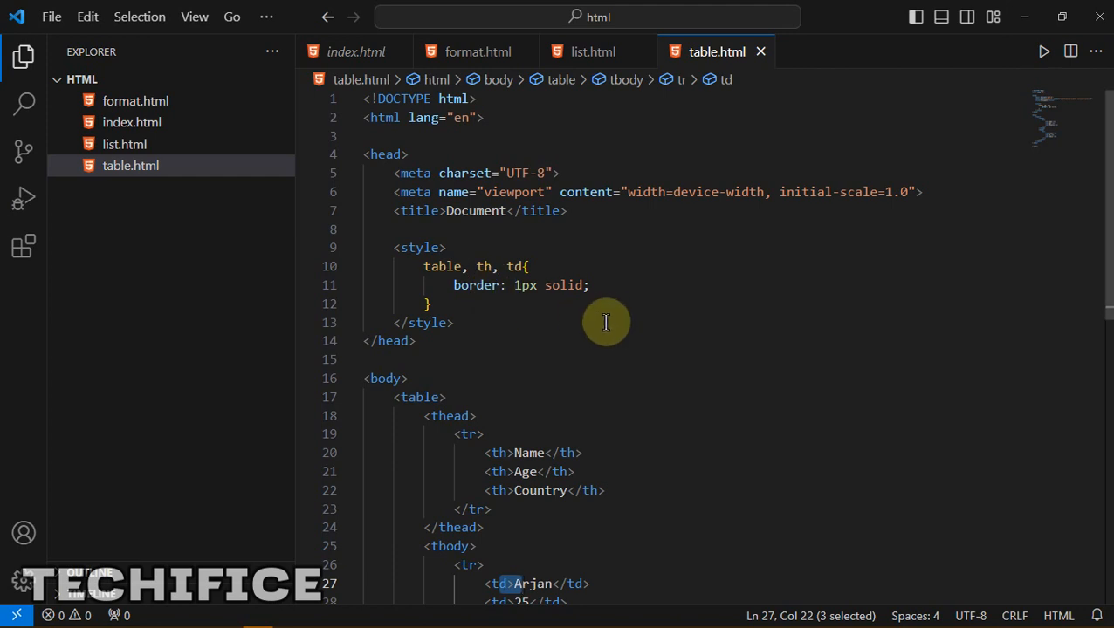
pyautogui.click(428, 304)
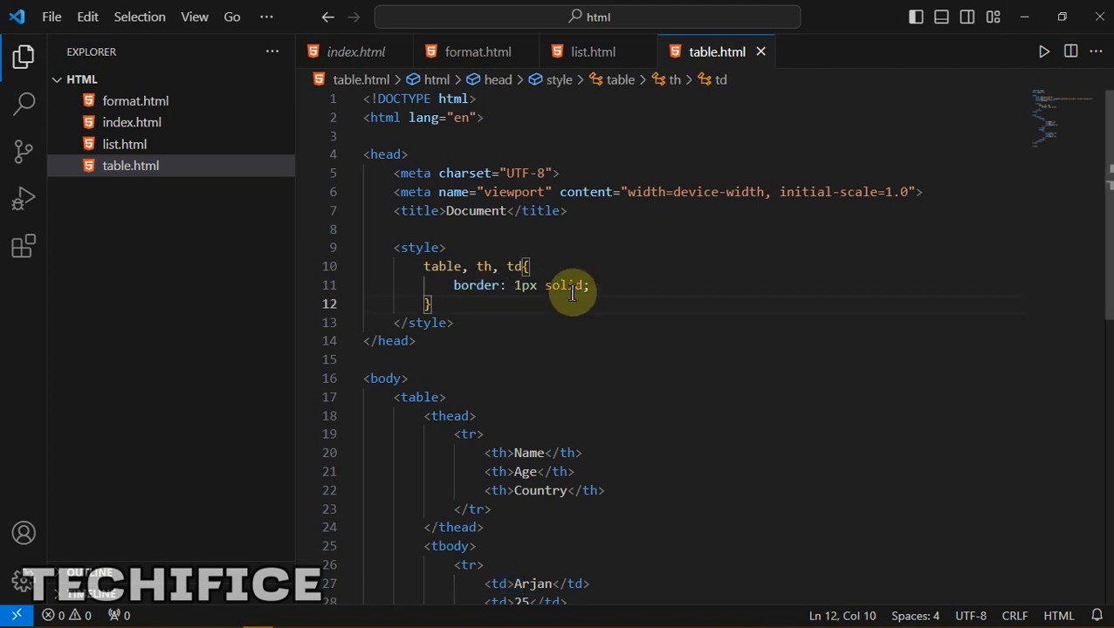
pyautogui.moveTo(476, 285)
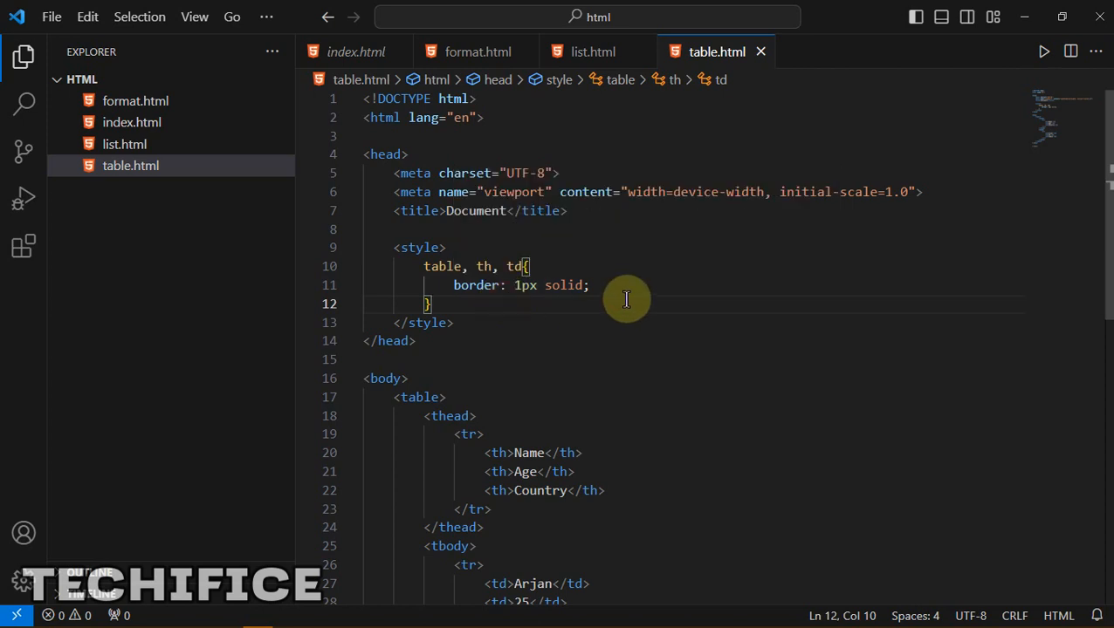
pyautogui.click(462, 285)
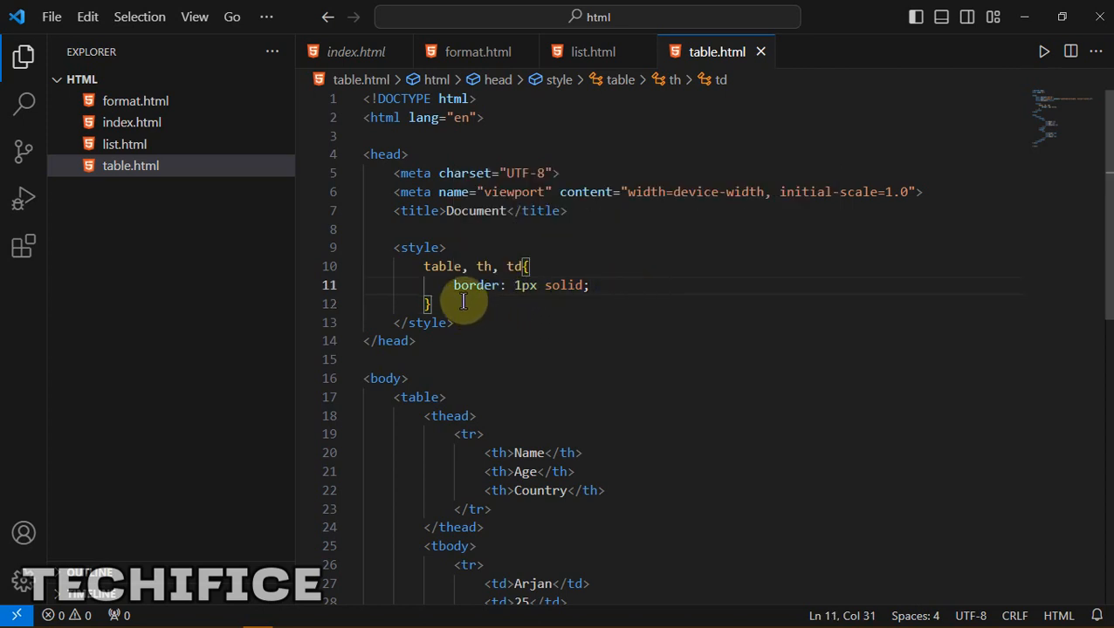
pyautogui.click(434, 304)
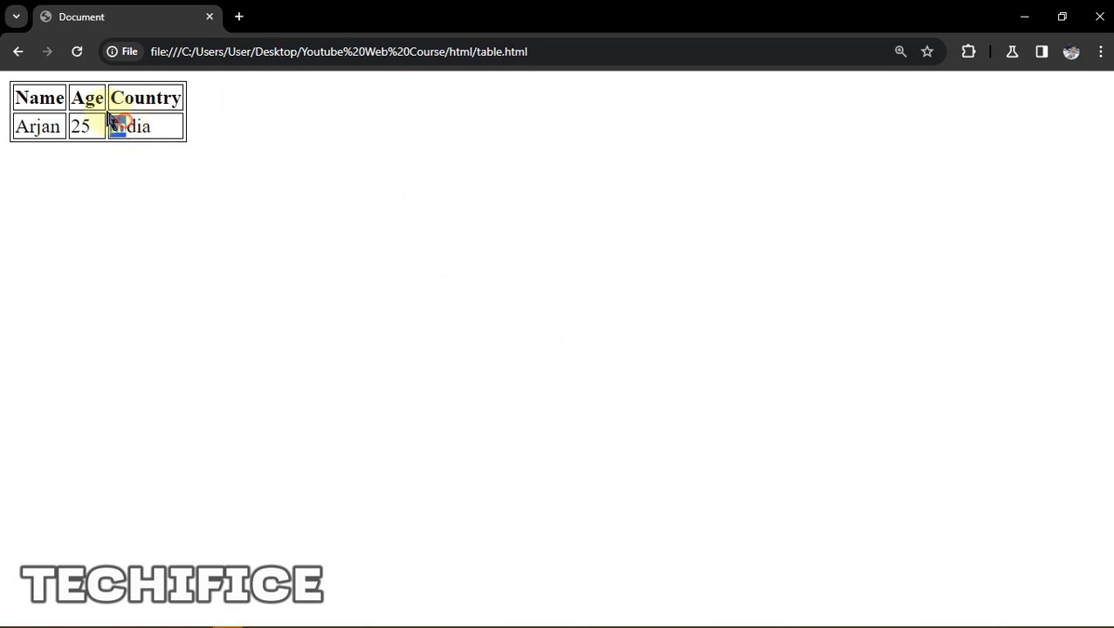
pyautogui.press('alt+tab')
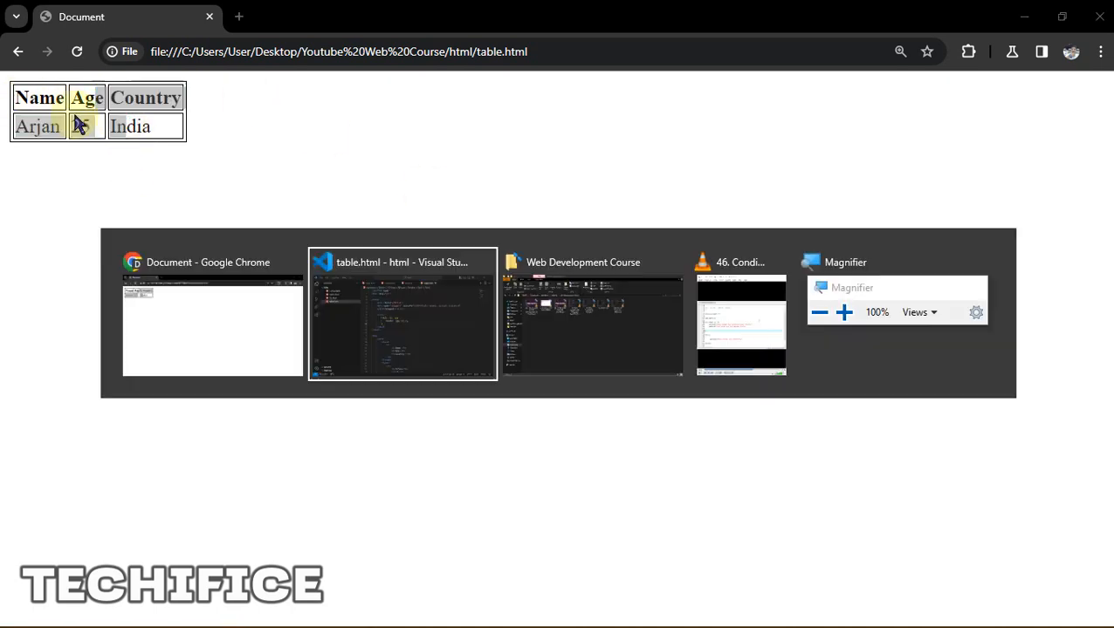
pyautogui.click(401, 315)
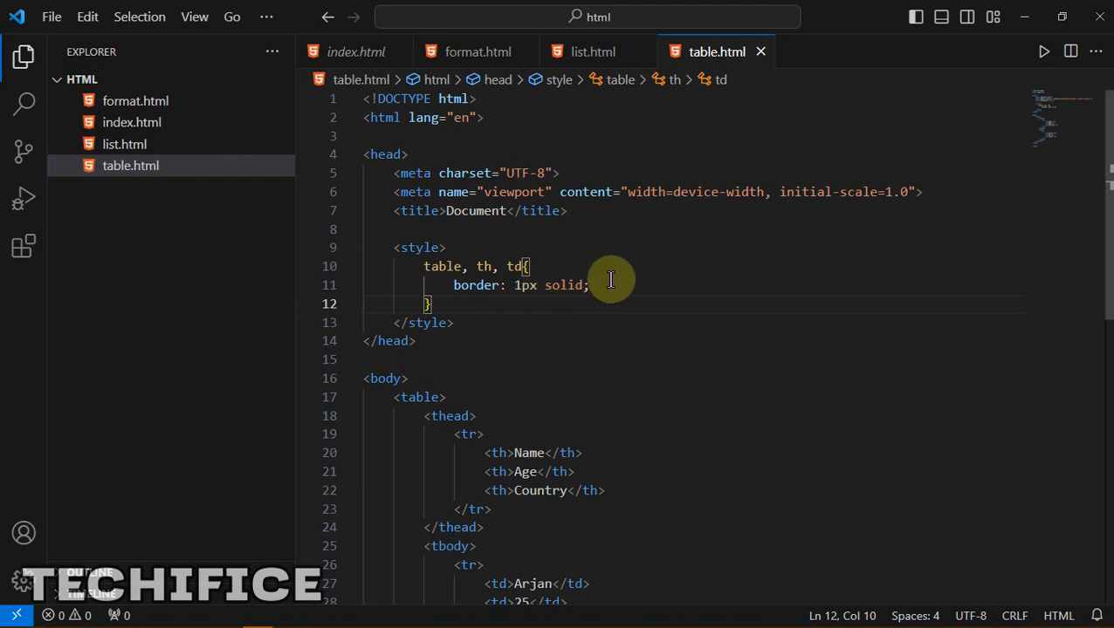
pyautogui.moveTo(465, 308)
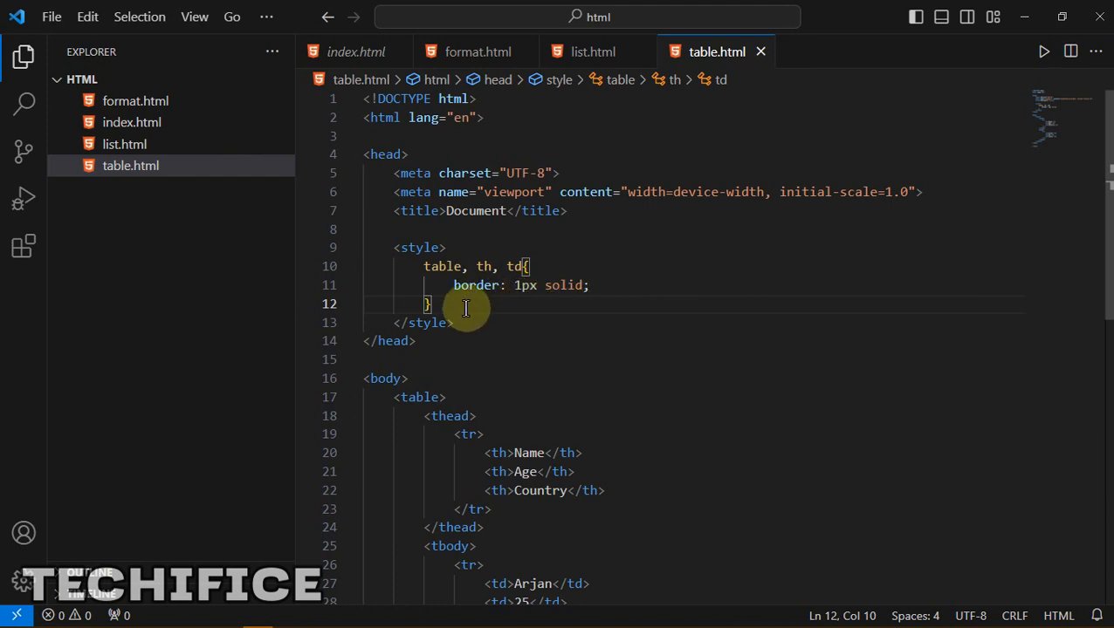
# Step: Add border-collapse: collapse to the table, th, td rule, choosing collapse from IntelliSense
pyautogui.press('Enter')
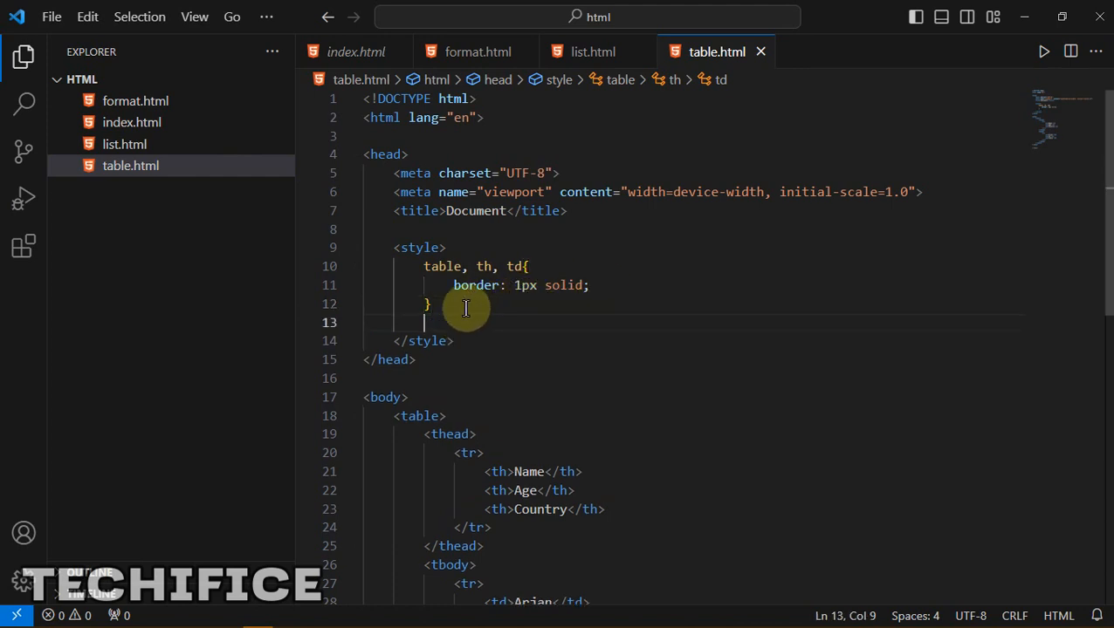
pyautogui.write('table')
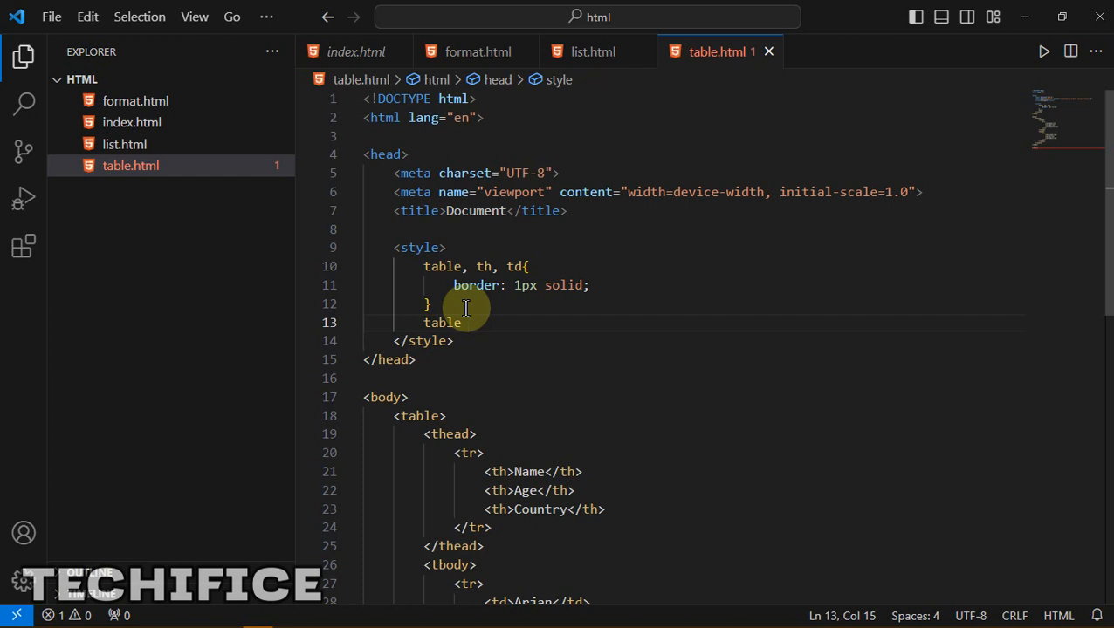
pyautogui.press('BackSpace')
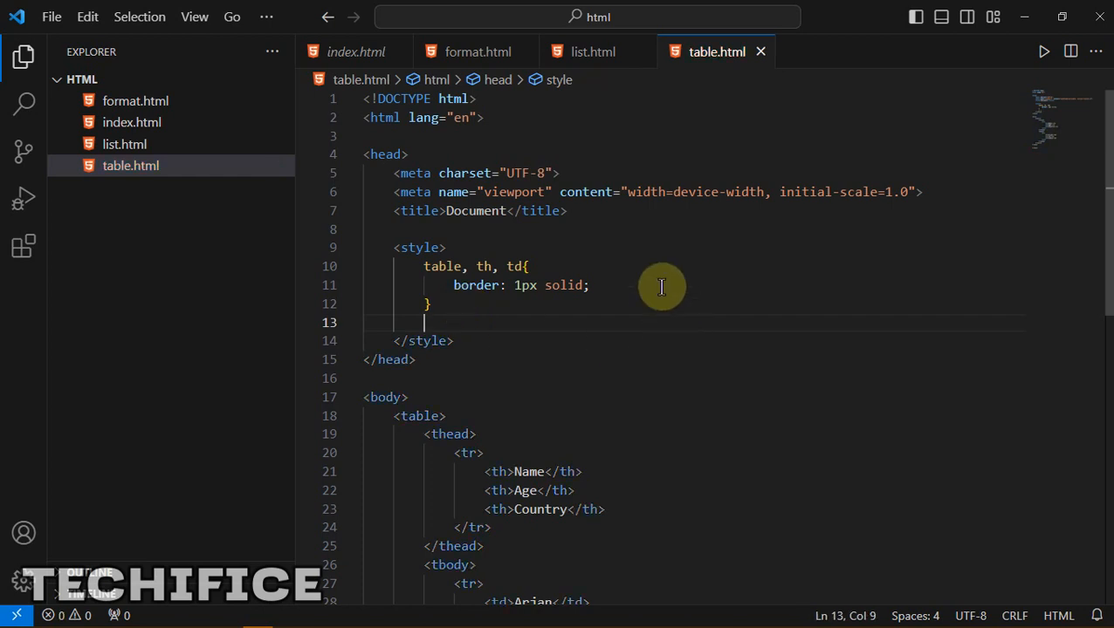
pyautogui.write('border-collapse: ;')
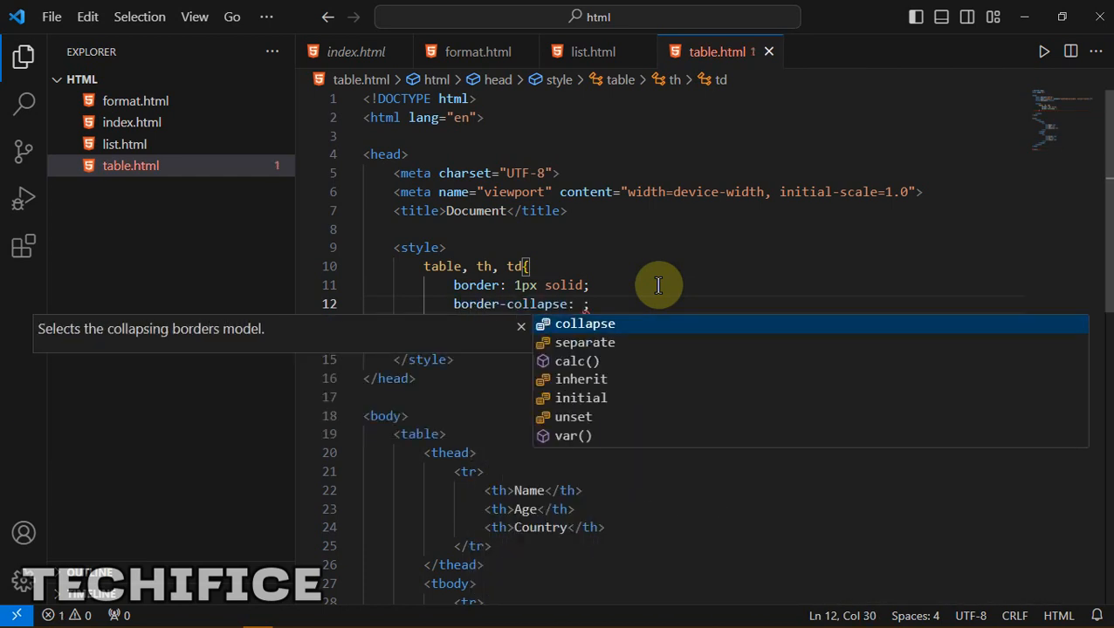
pyautogui.click(583, 323)
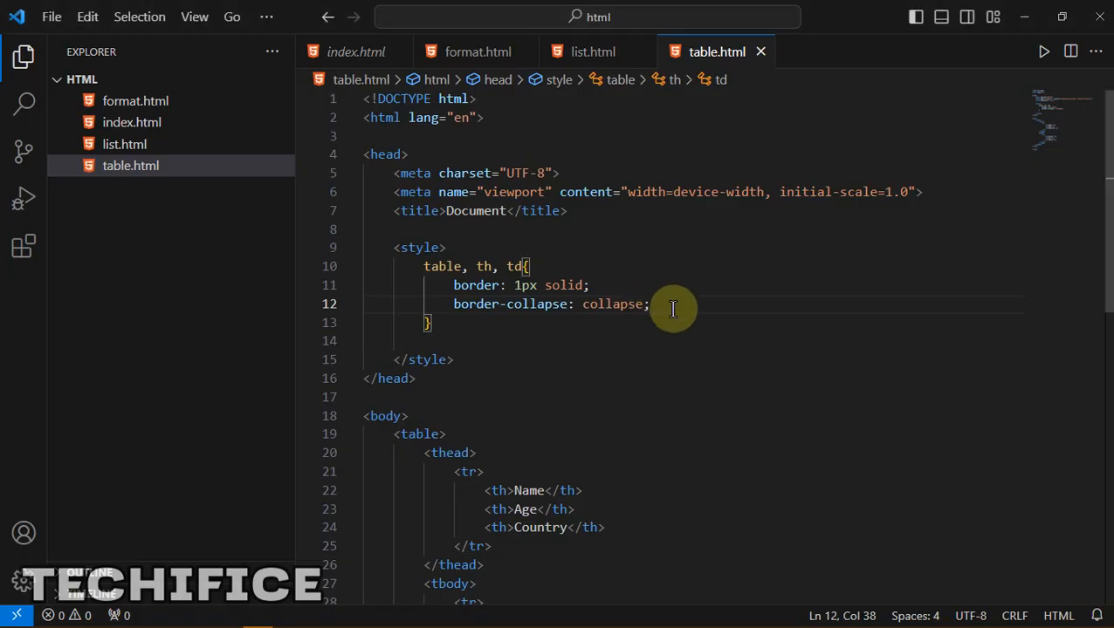
pyautogui.moveTo(478, 316)
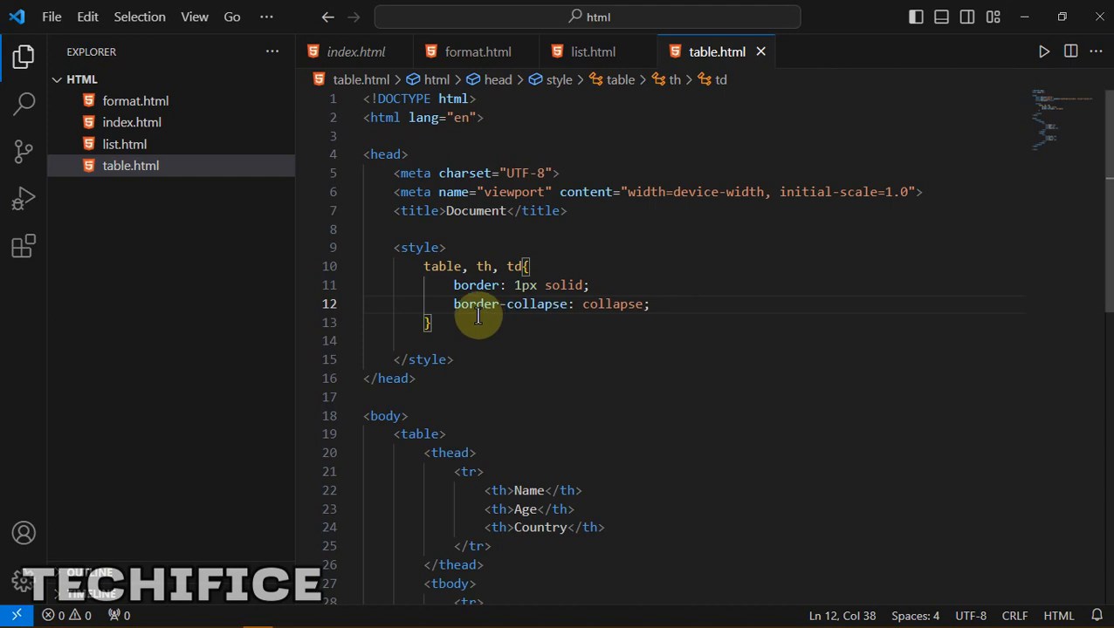
pyautogui.moveTo(733, 299)
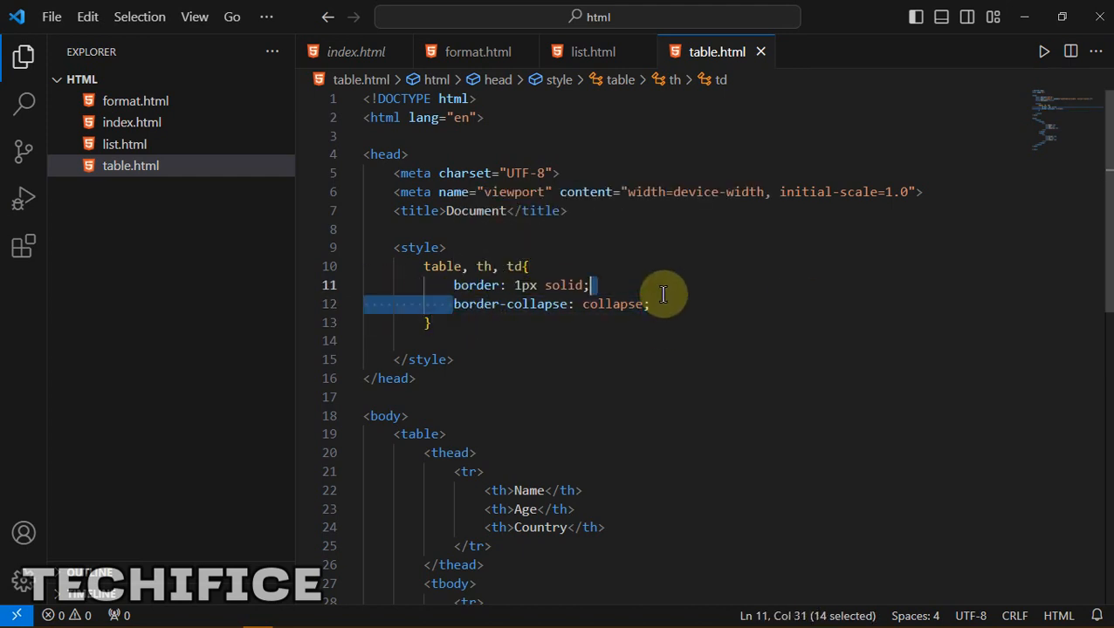
pyautogui.moveTo(463, 286)
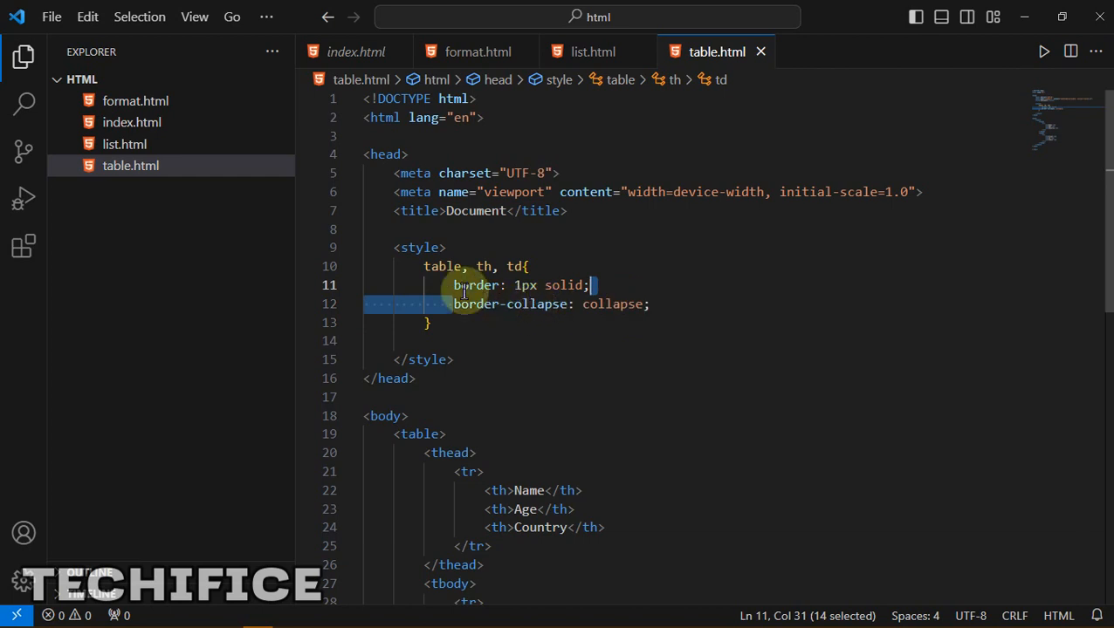
pyautogui.click(677, 322)
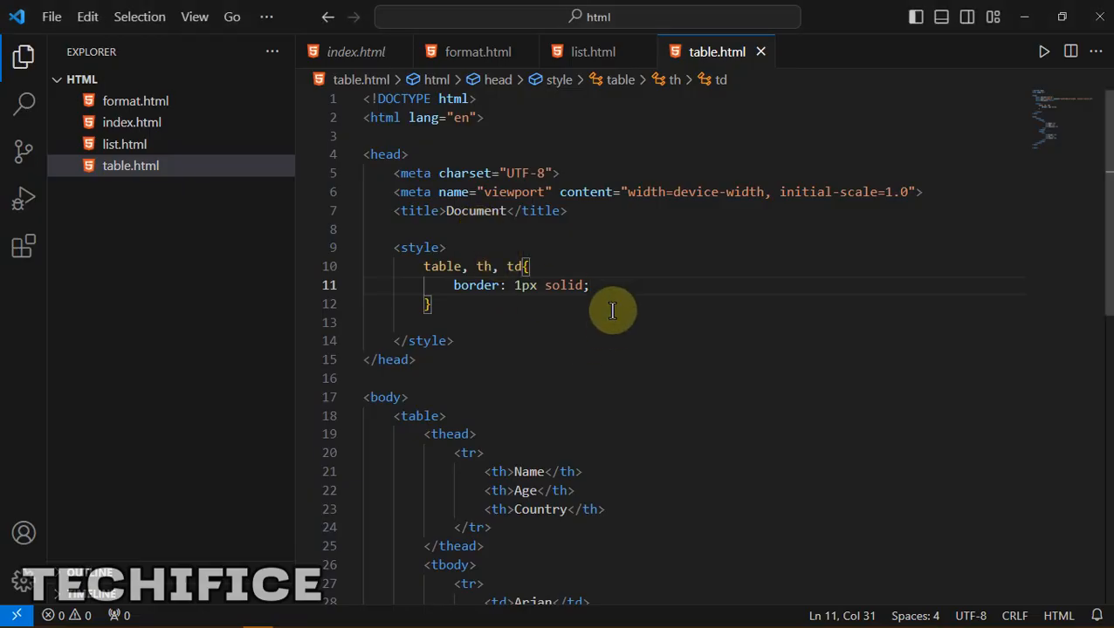
pyautogui.write('border-')
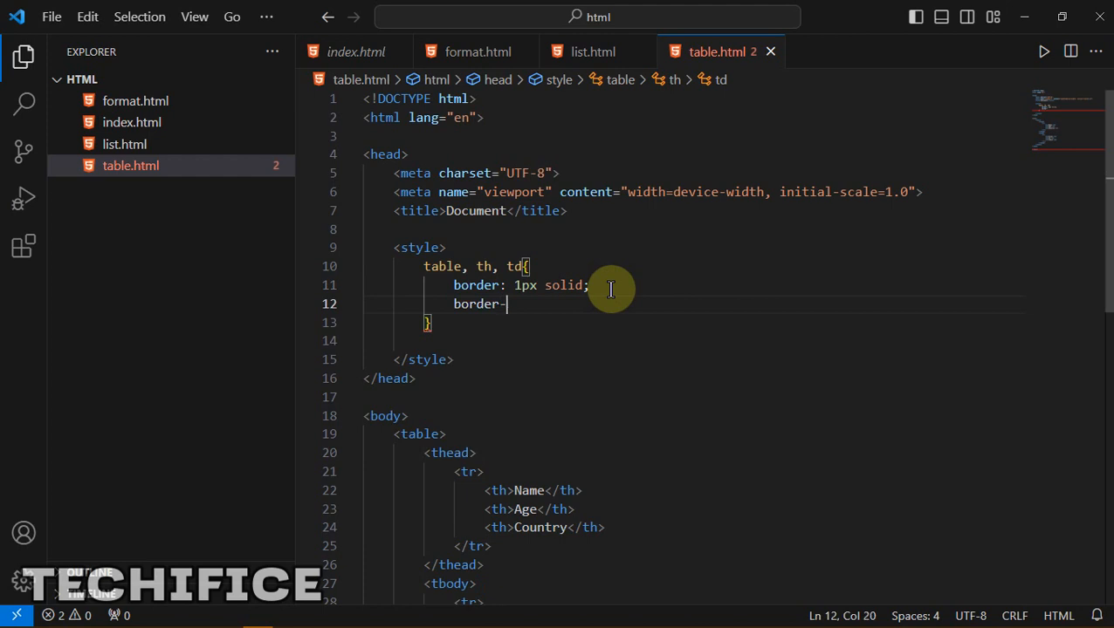
pyautogui.write('co')
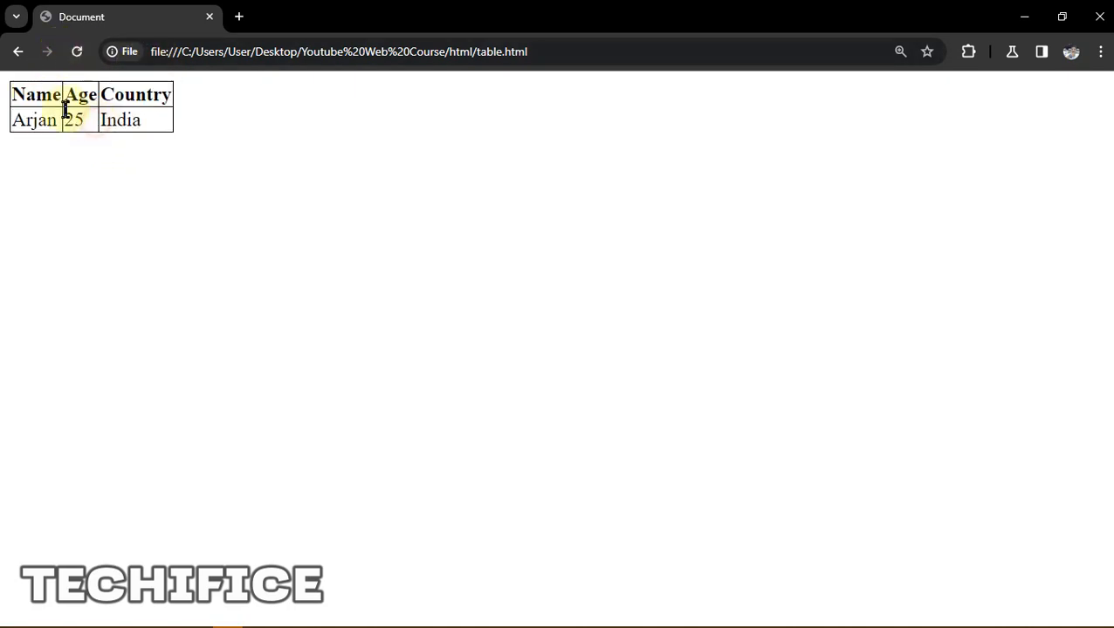
pyautogui.moveTo(70, 103)
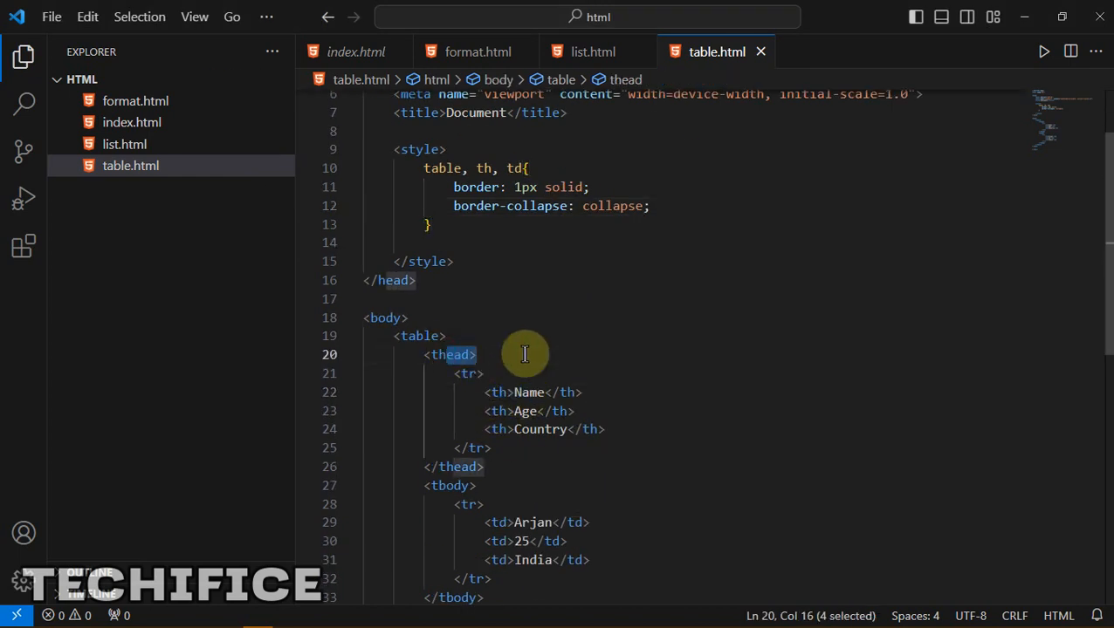
pyautogui.moveTo(453, 354)
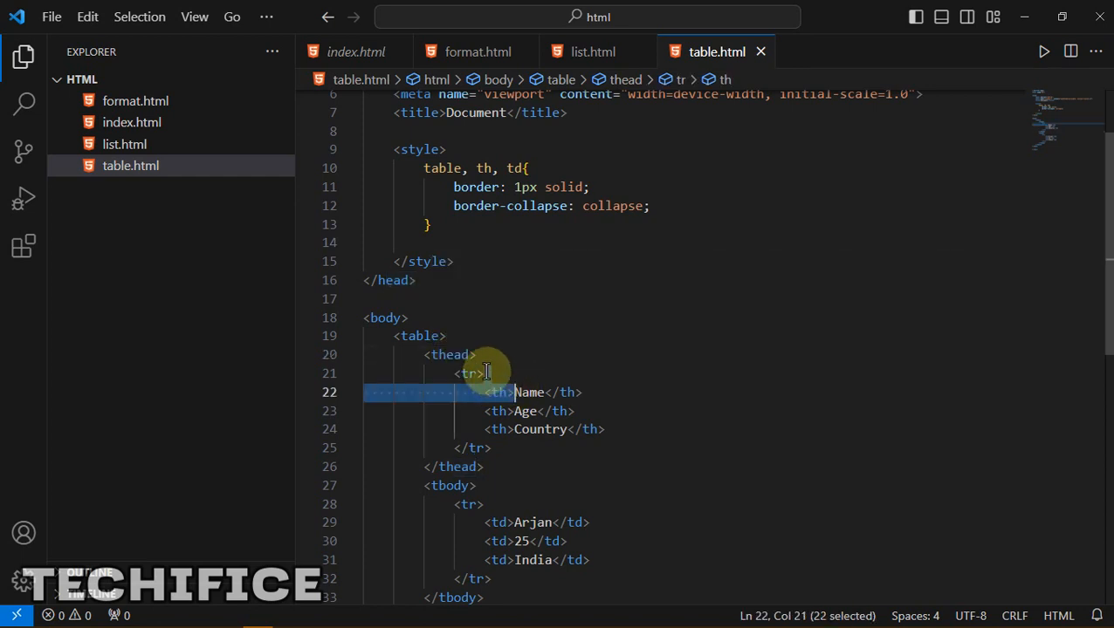
pyautogui.moveTo(451, 354)
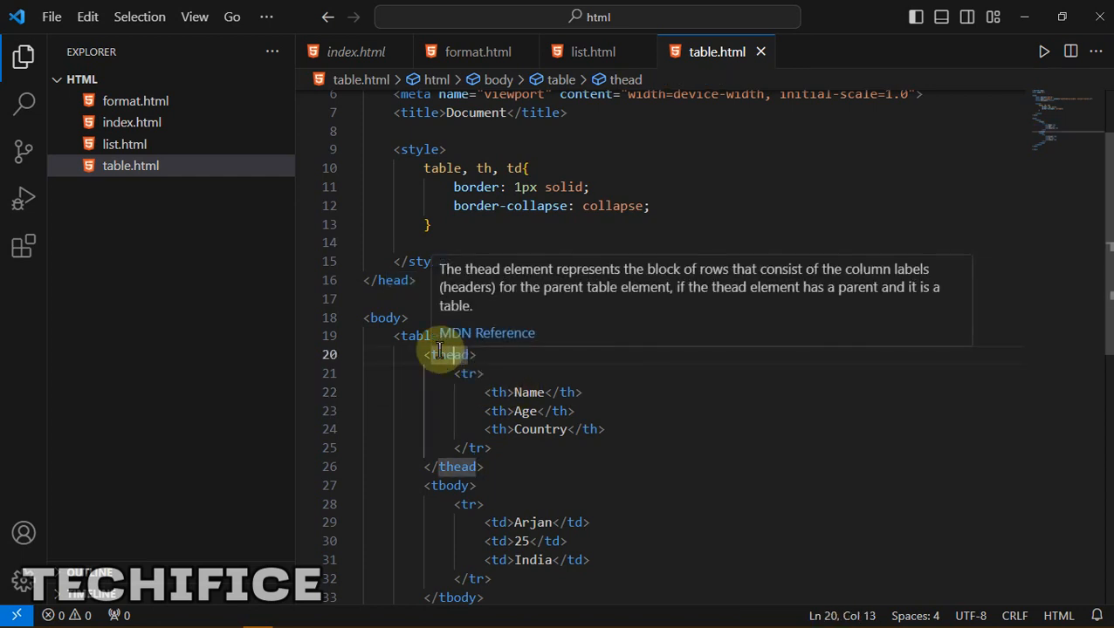
pyautogui.click(502, 392)
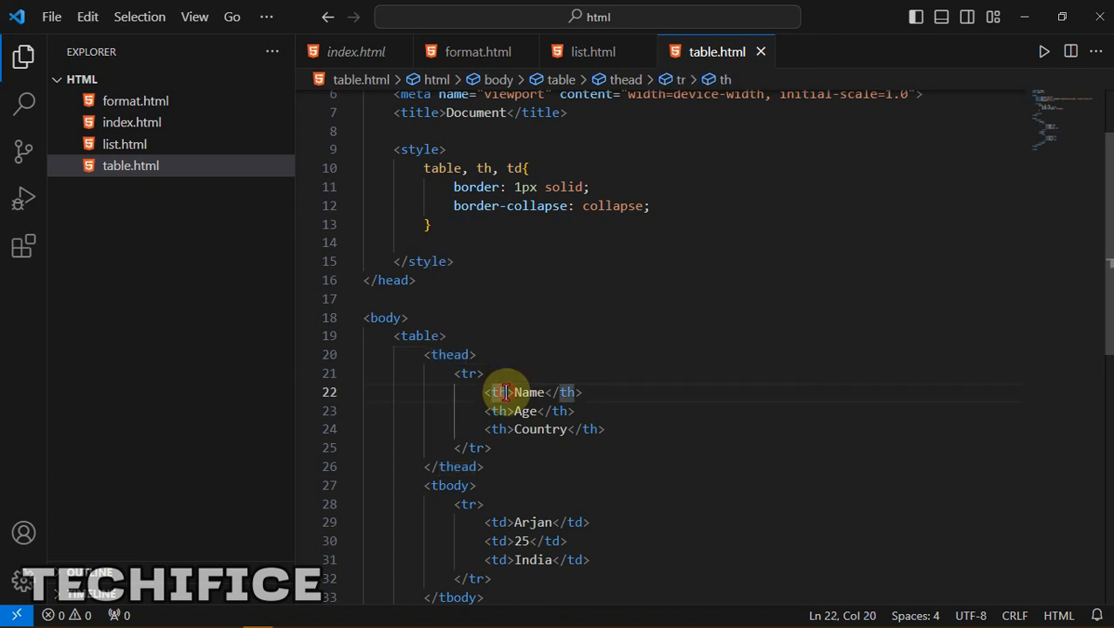
pyautogui.click(451, 487)
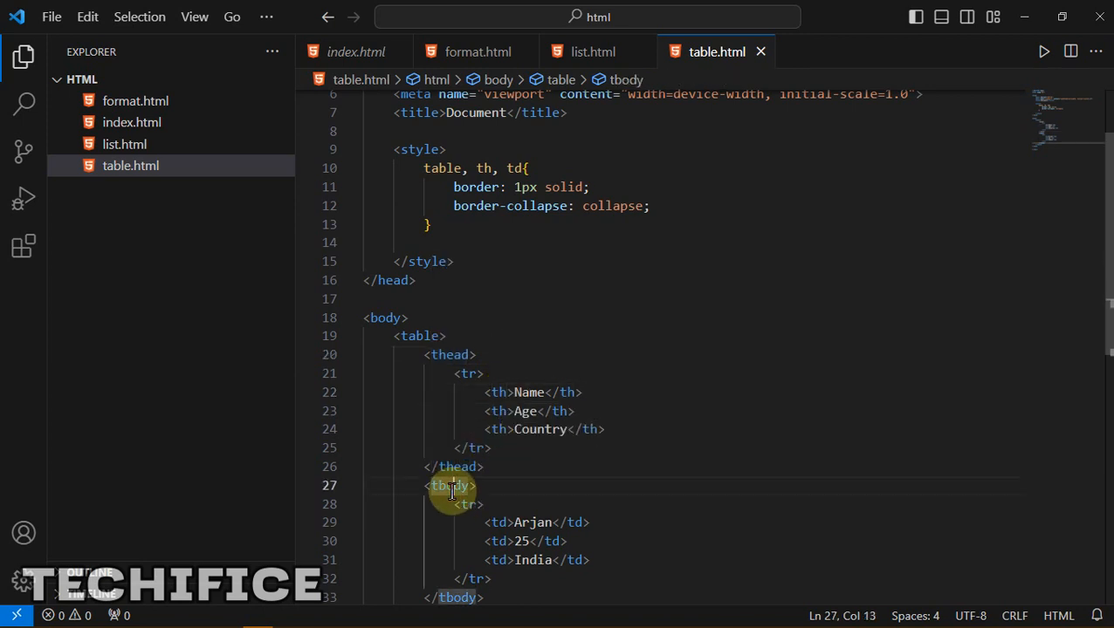
pyautogui.click(469, 505)
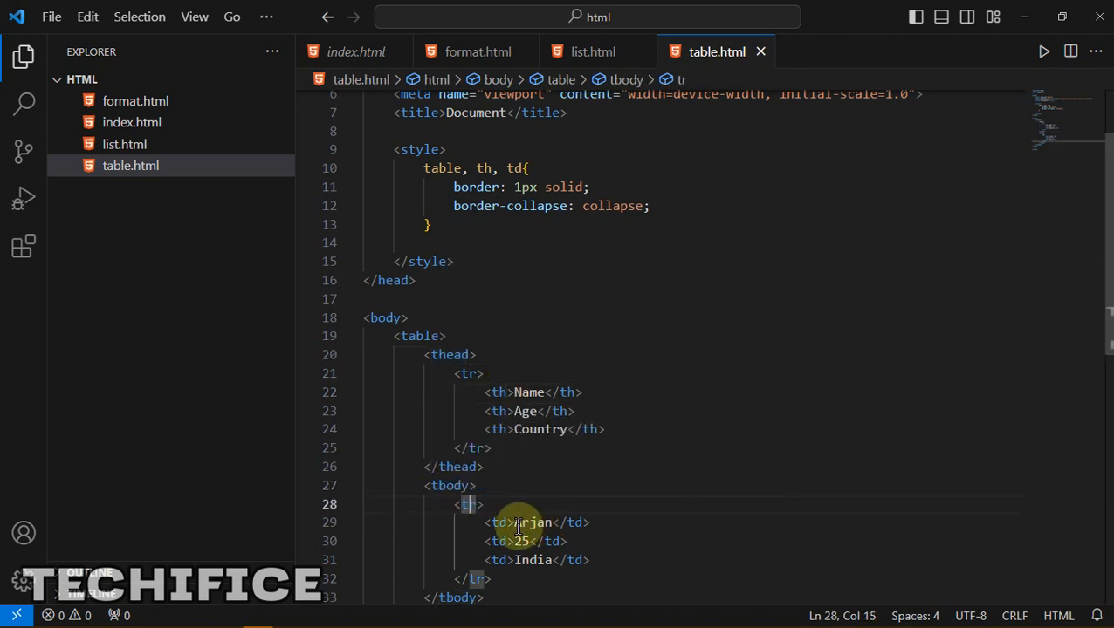
pyautogui.click(518, 522)
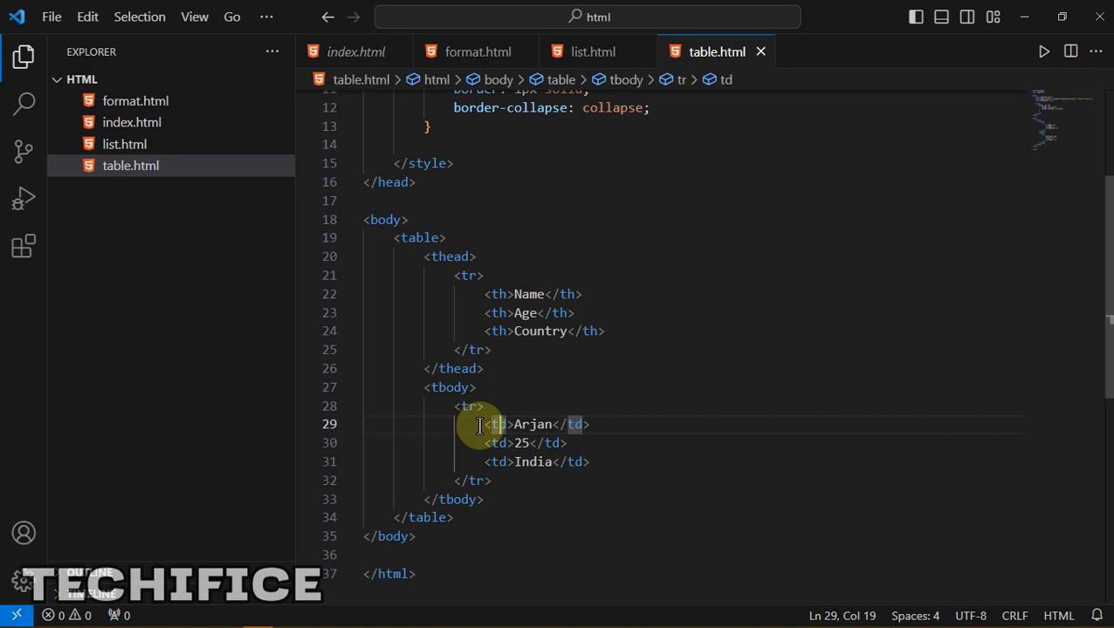
pyautogui.click(589, 461)
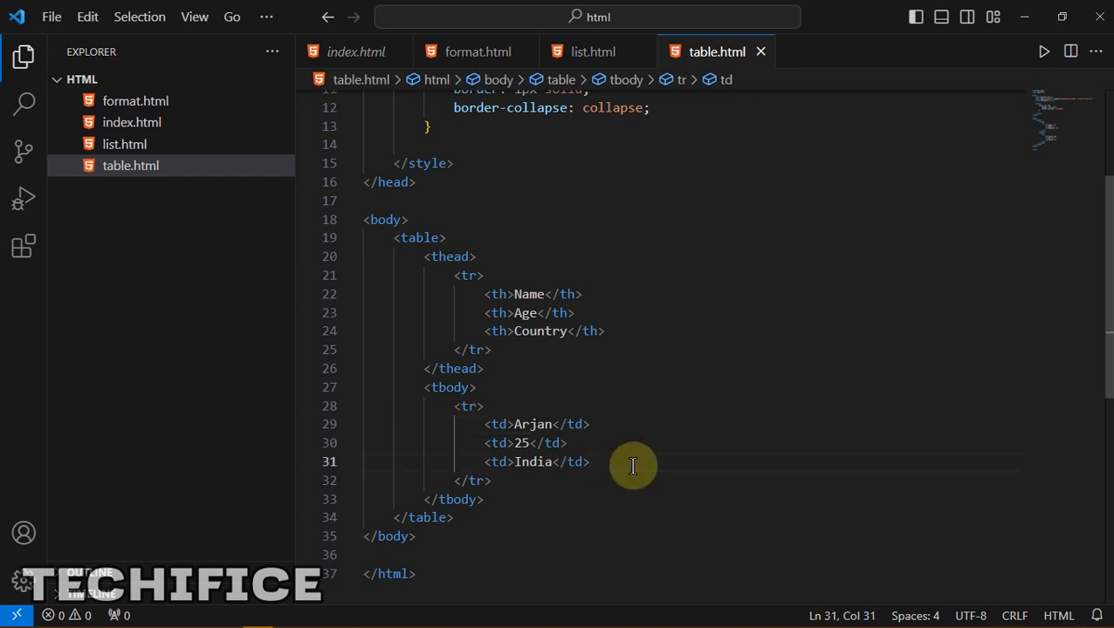
# Step: Expand the Emmet abbreviation td*3 into three empty td cells after the India cell
pyautogui.write('td(')
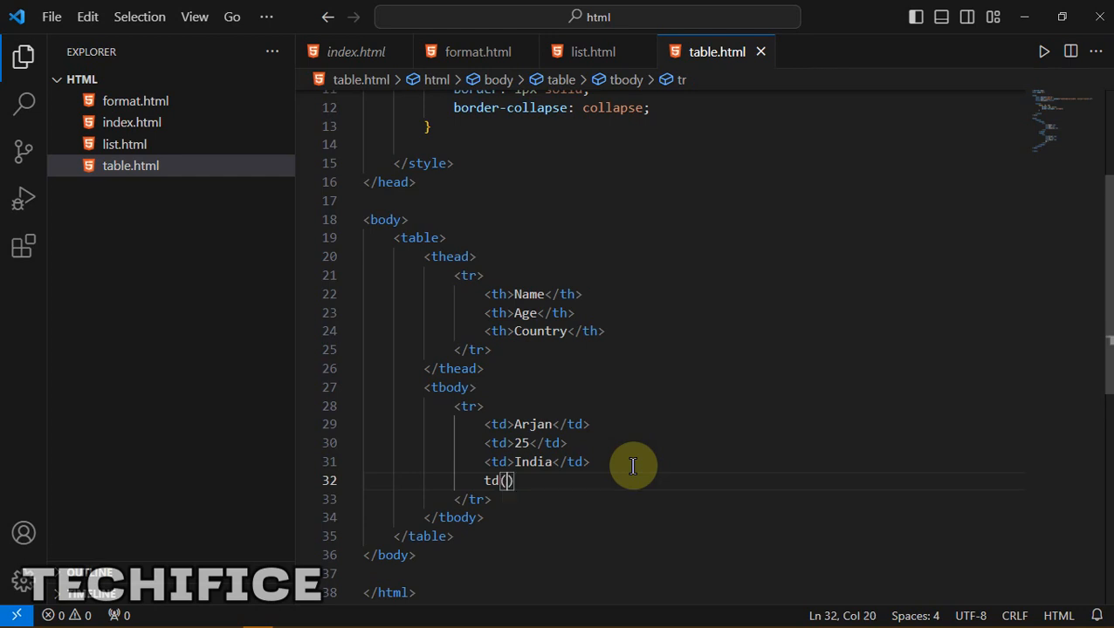
pyautogui.press('Backspace')
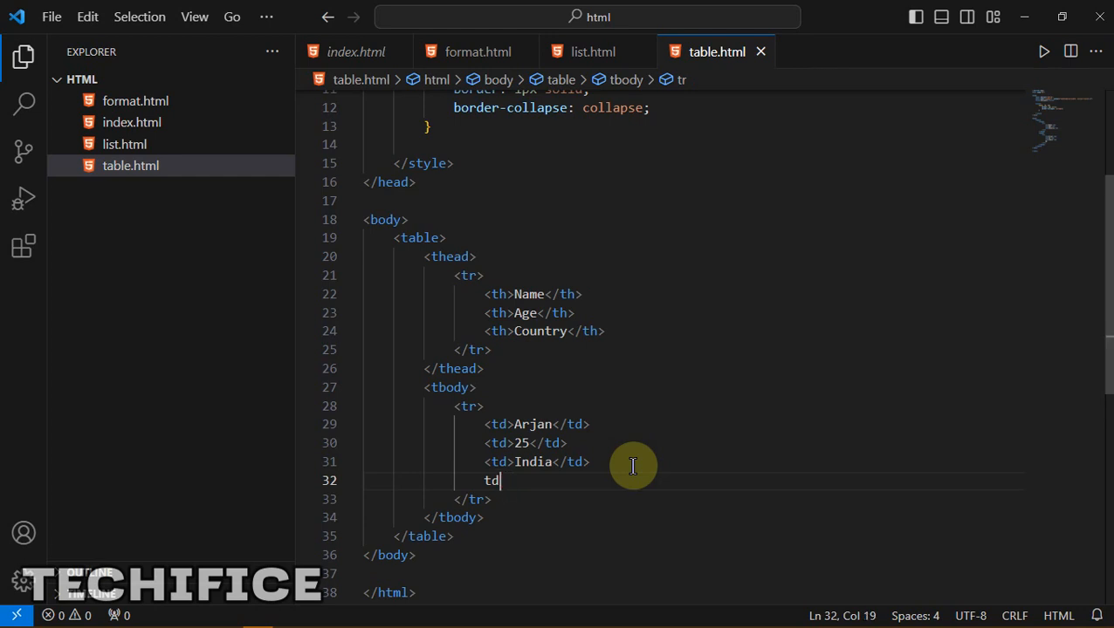
pyautogui.write('*')
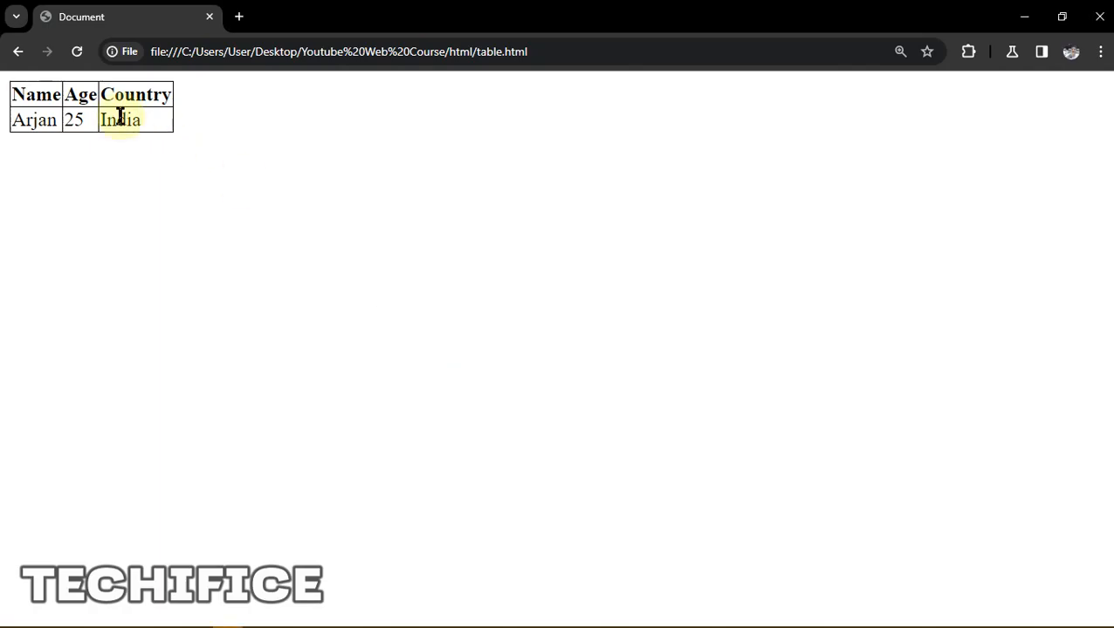
pyautogui.moveTo(11, 119); pyautogui.dragTo(170, 120)
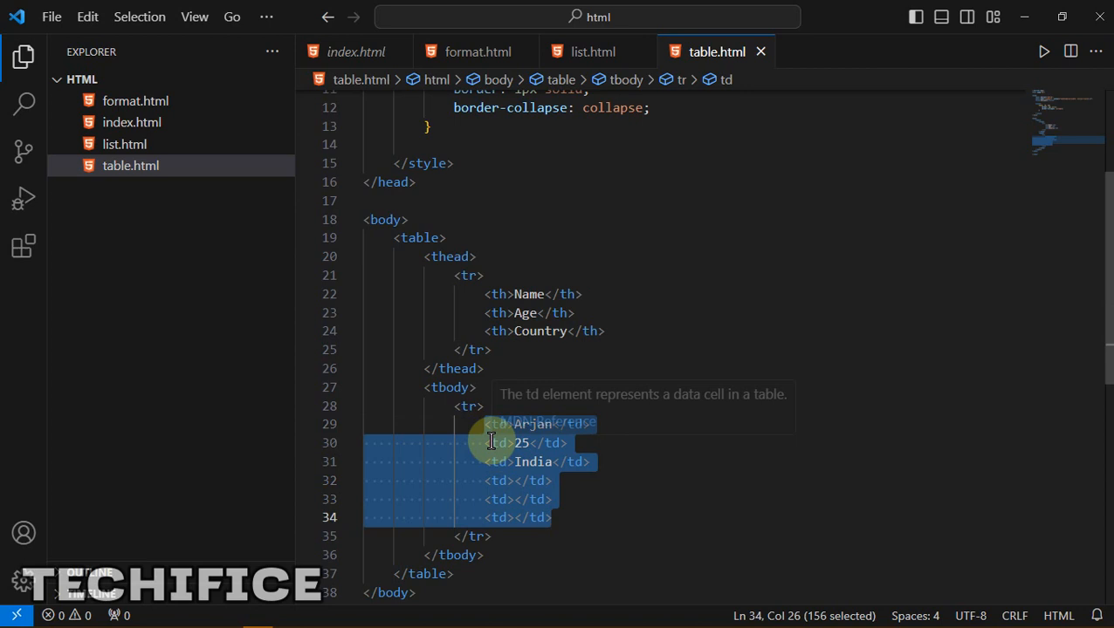
pyautogui.moveTo(497, 289)
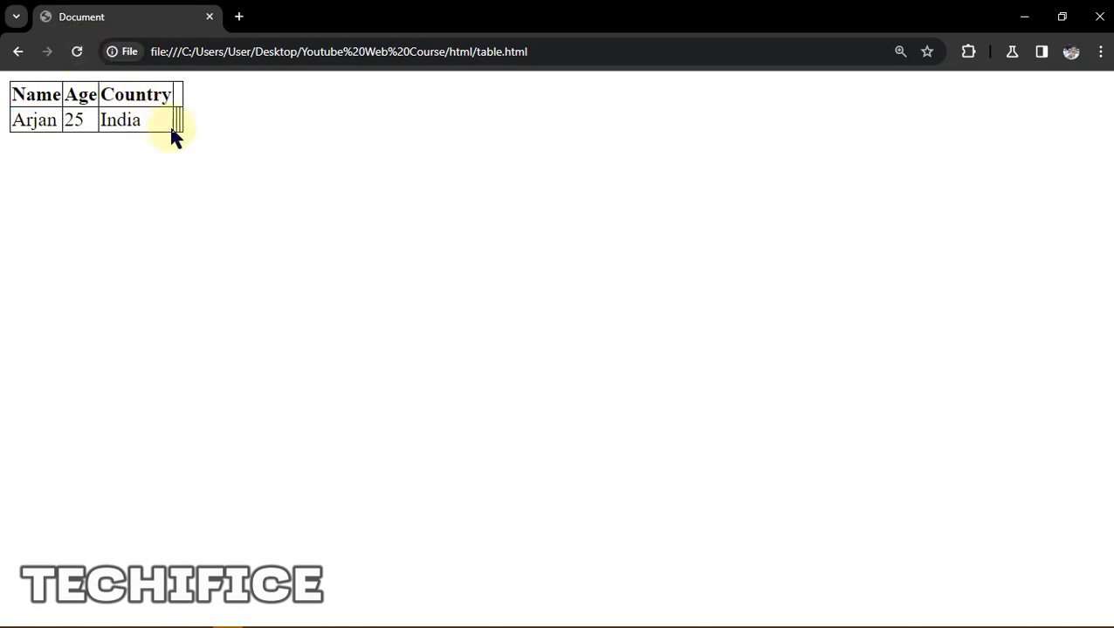
pyautogui.moveTo(179, 122)
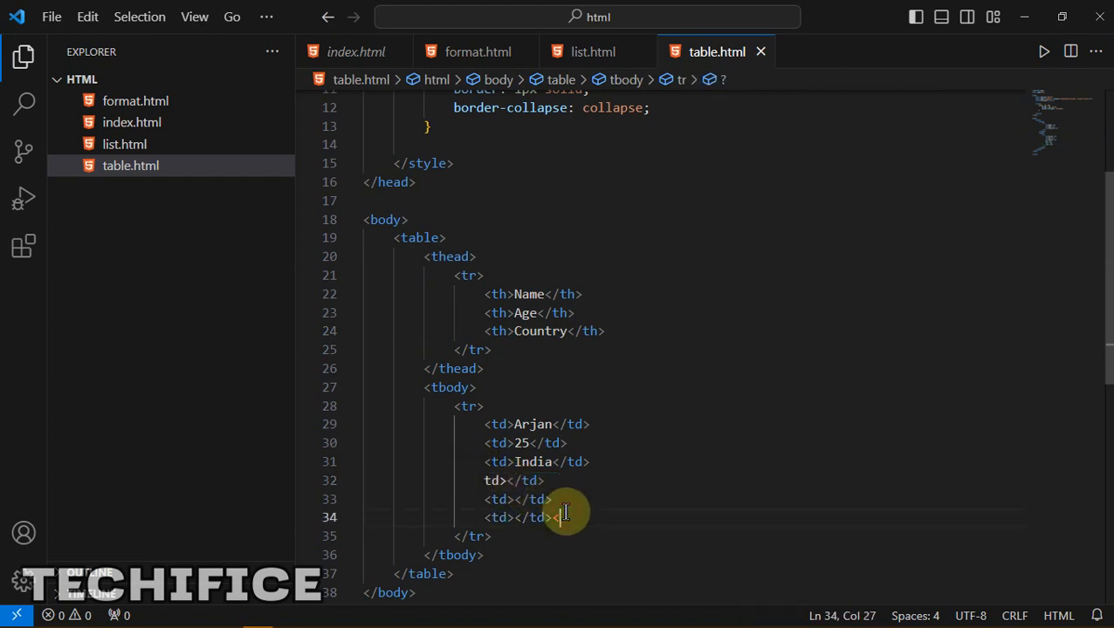
# Step: Move the three empty td cells out of Arjan's row into a new second tbody row
pyautogui.moveTo(565, 515); pyautogui.dragTo(482, 479)
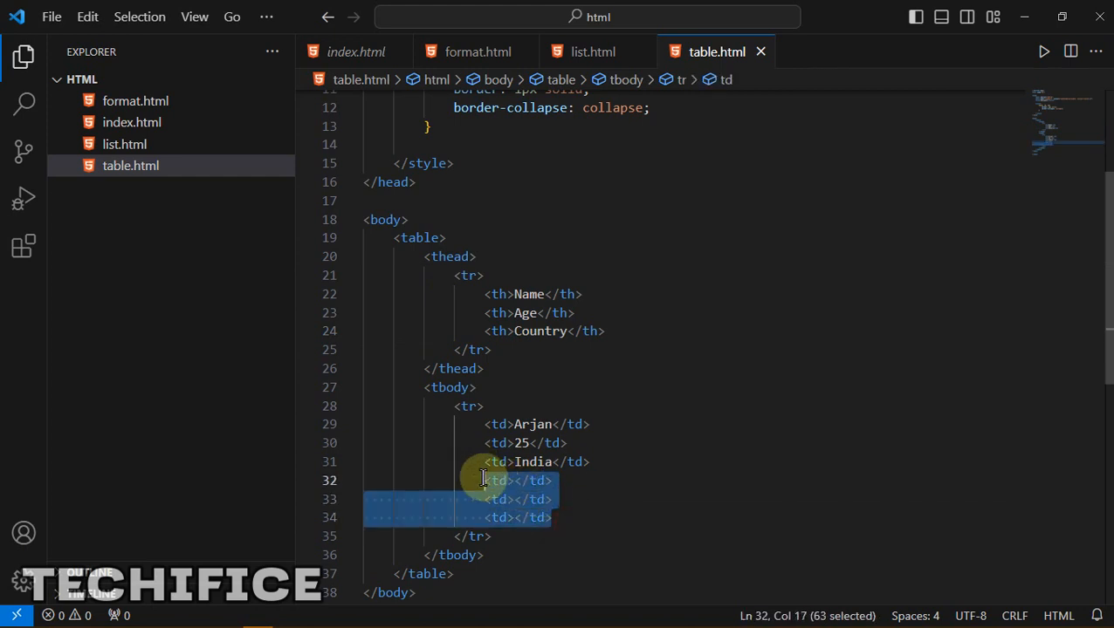
pyautogui.press('Delete')
pyautogui.write('<tr></tr>')
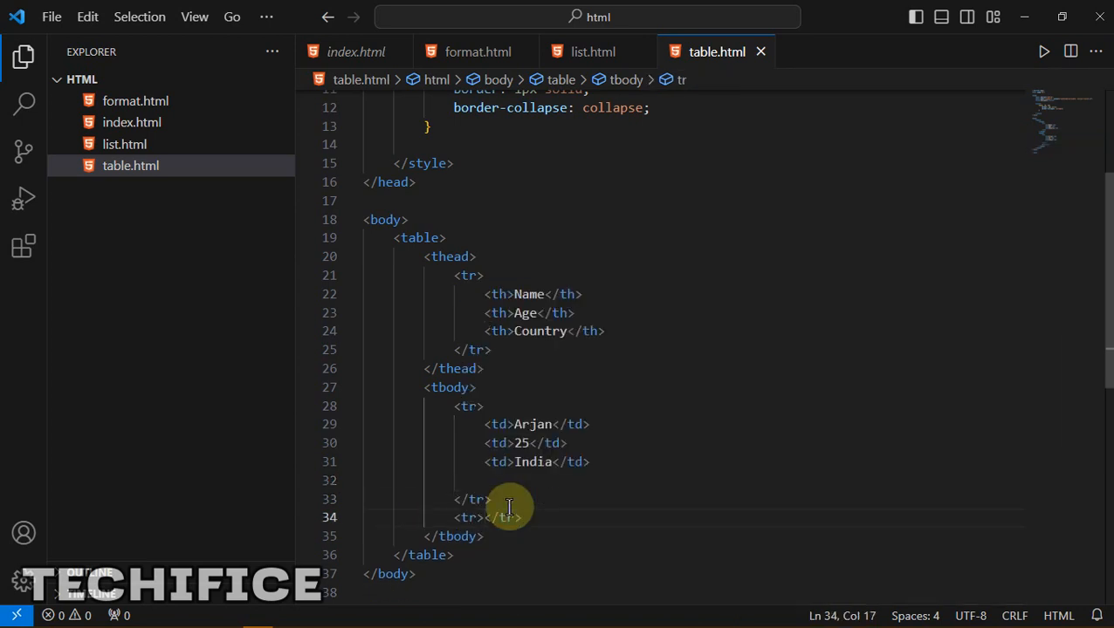
pyautogui.write('<td></td>')
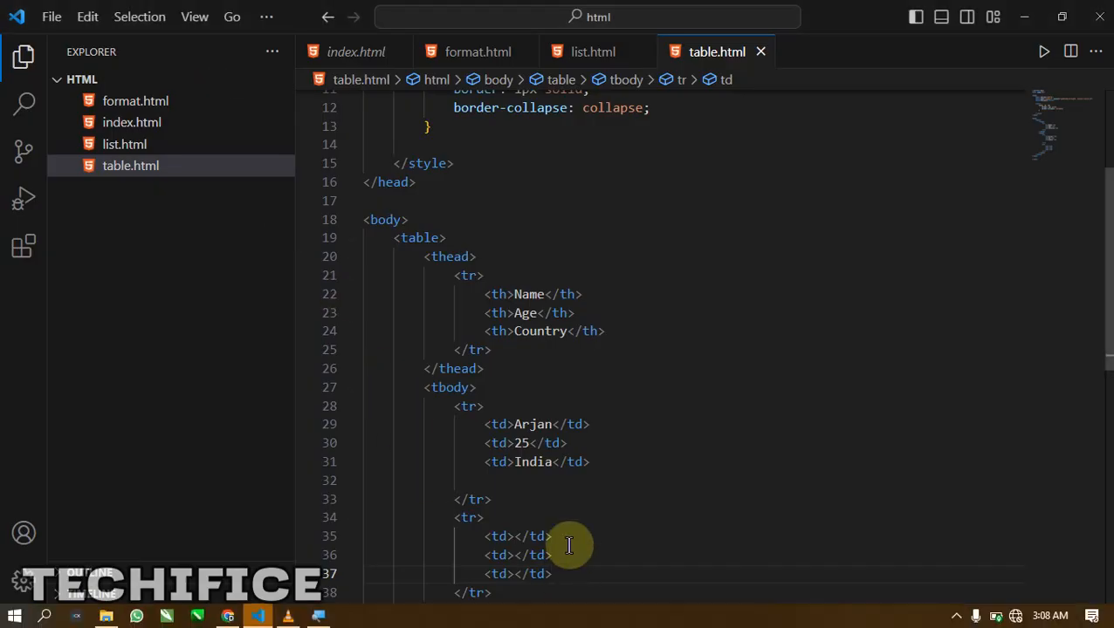
# Step: Fill the second row's cells with Emmanuel, 40 and Nigeria
pyautogui.click(552, 536)
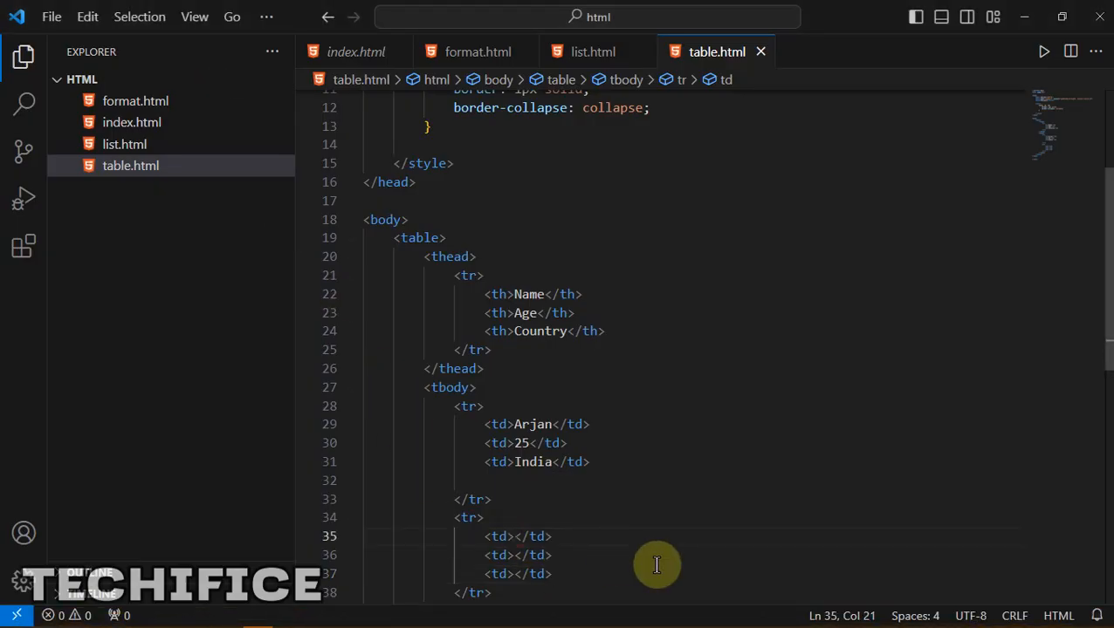
pyautogui.write('Emma')
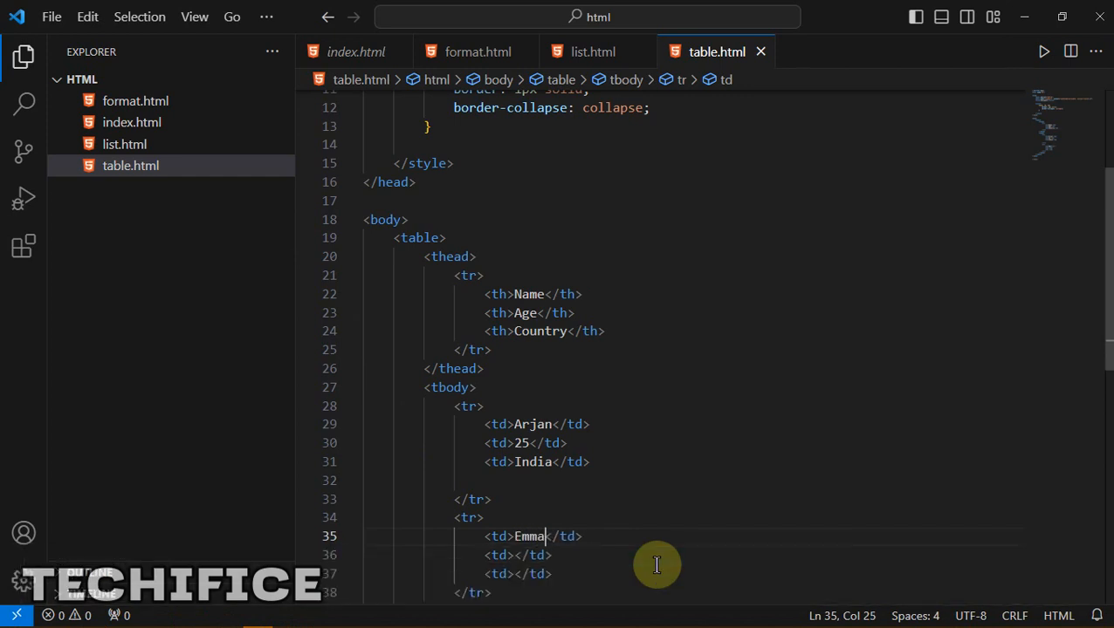
pyautogui.write('nuel')
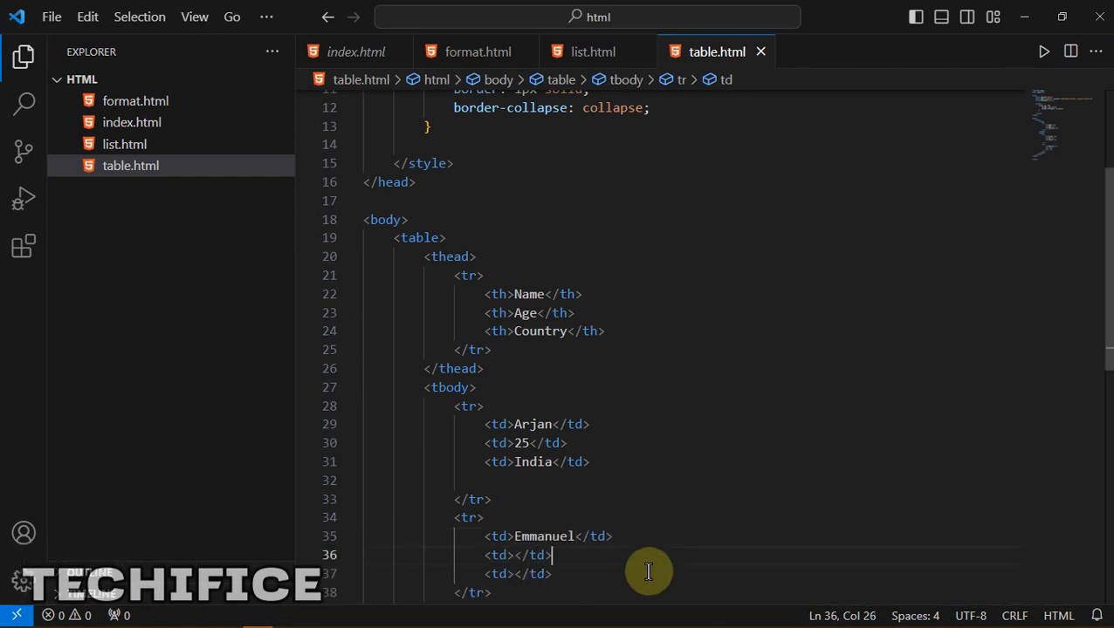
pyautogui.moveTo(515, 559)
pyautogui.write('40')
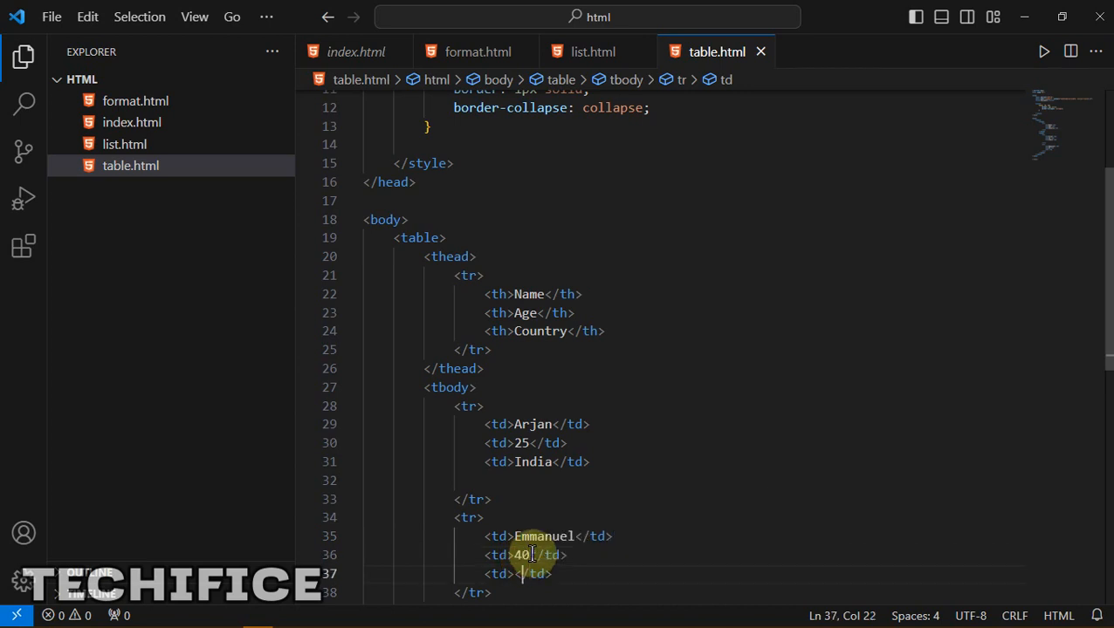
pyautogui.write('coun')
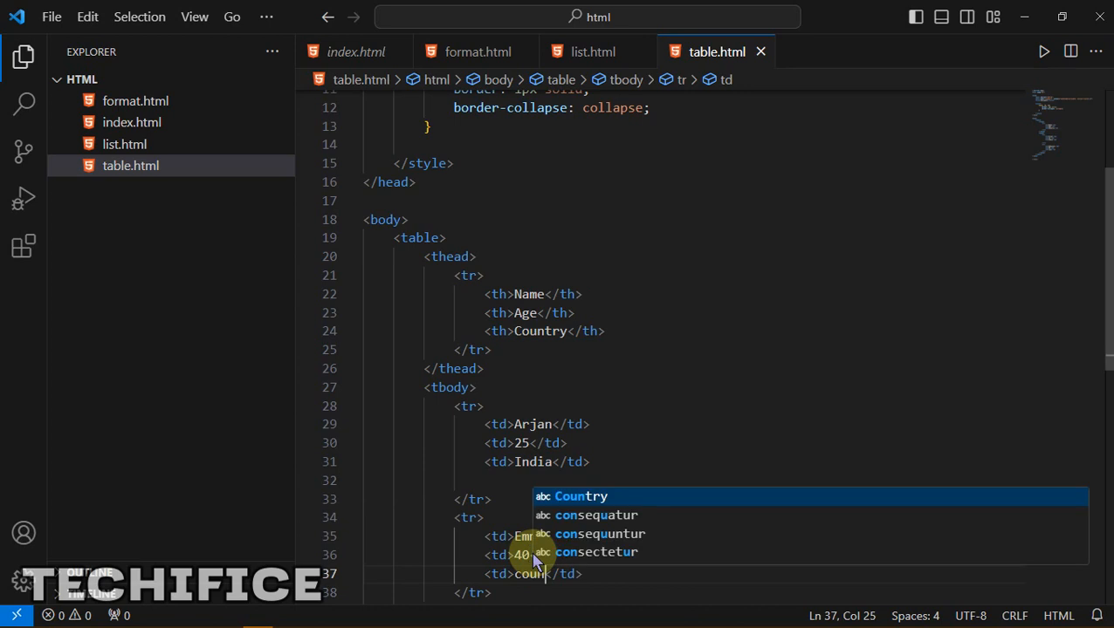
pyautogui.write('Nigeria')
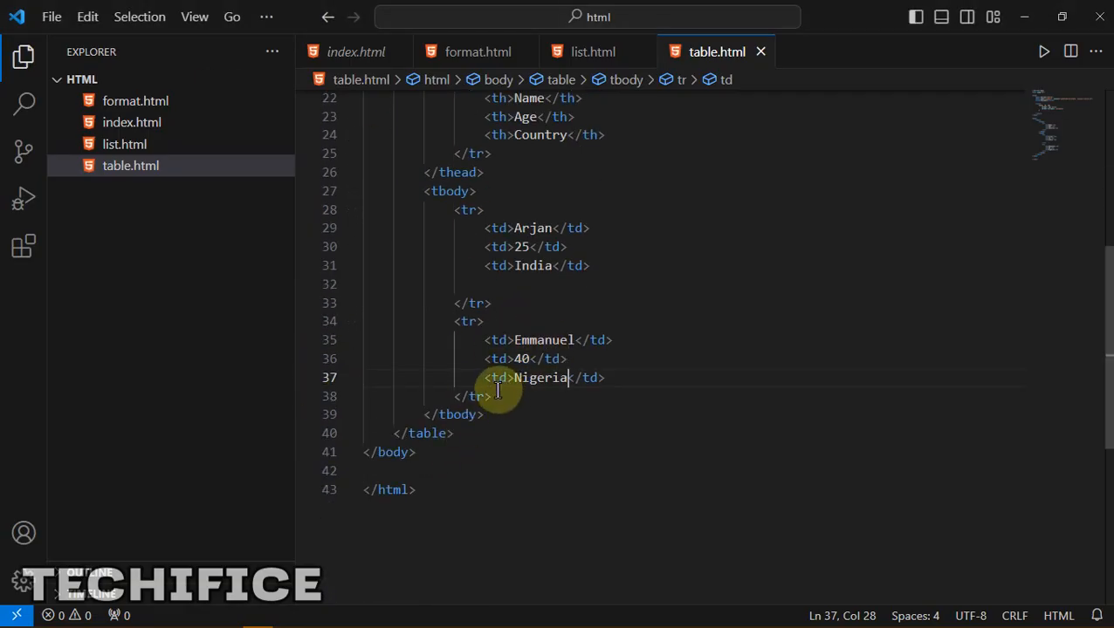
# Step: Duplicate the Emmanuel row and retype its cells as Bobs, 30, USA
pyautogui.moveTo(497, 389); pyautogui.dragTo(467, 321)
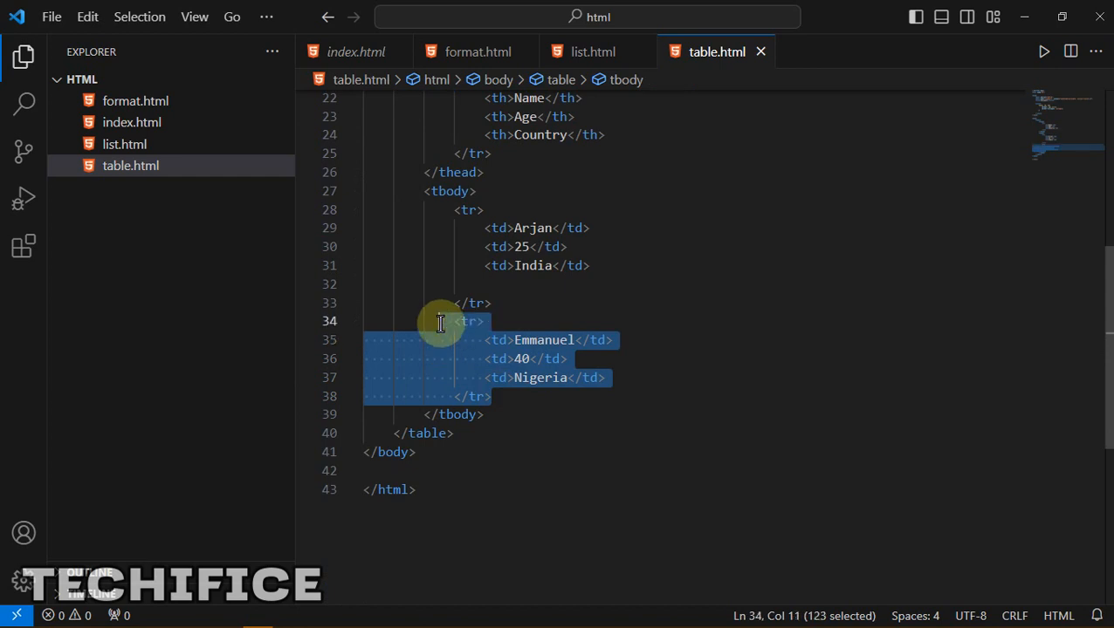
pyautogui.moveTo(507, 398)
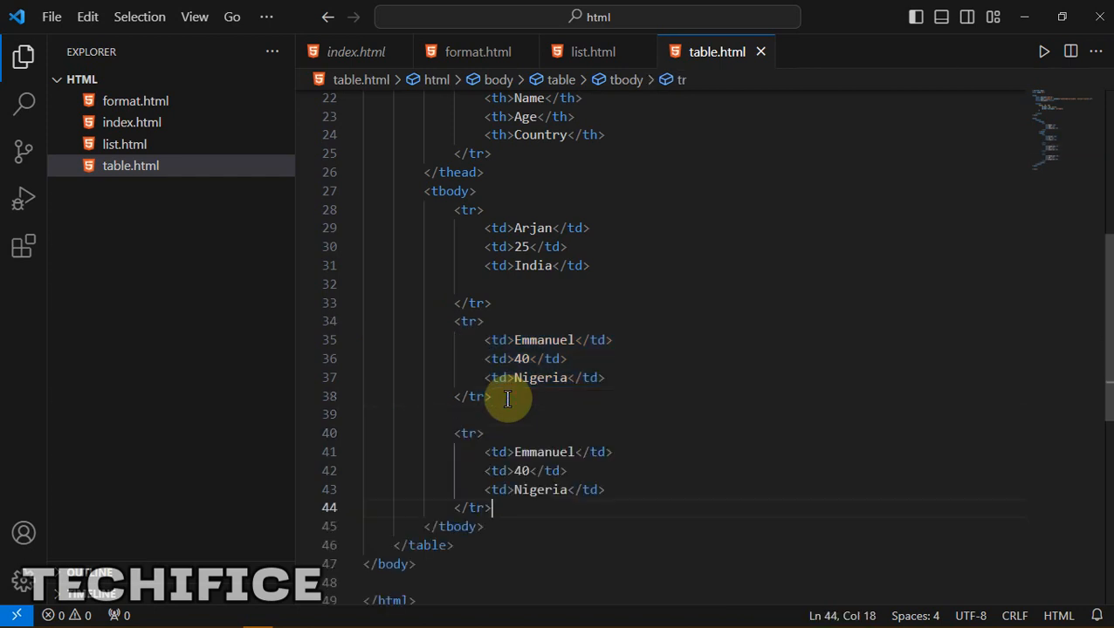
pyautogui.moveTo(536, 452)
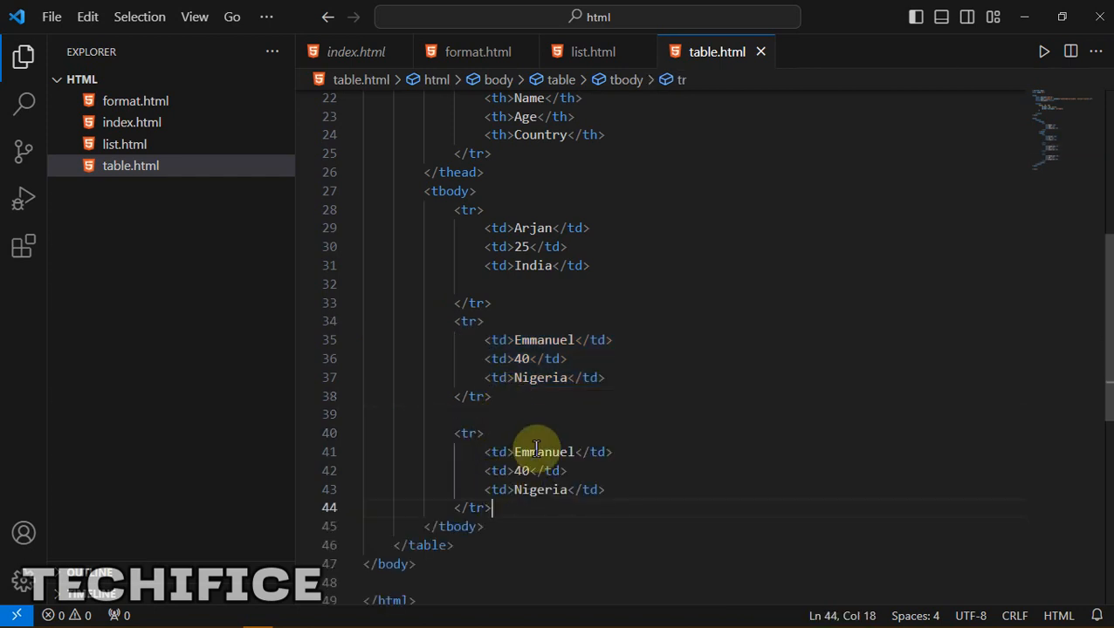
pyautogui.doubleClick(542, 451)
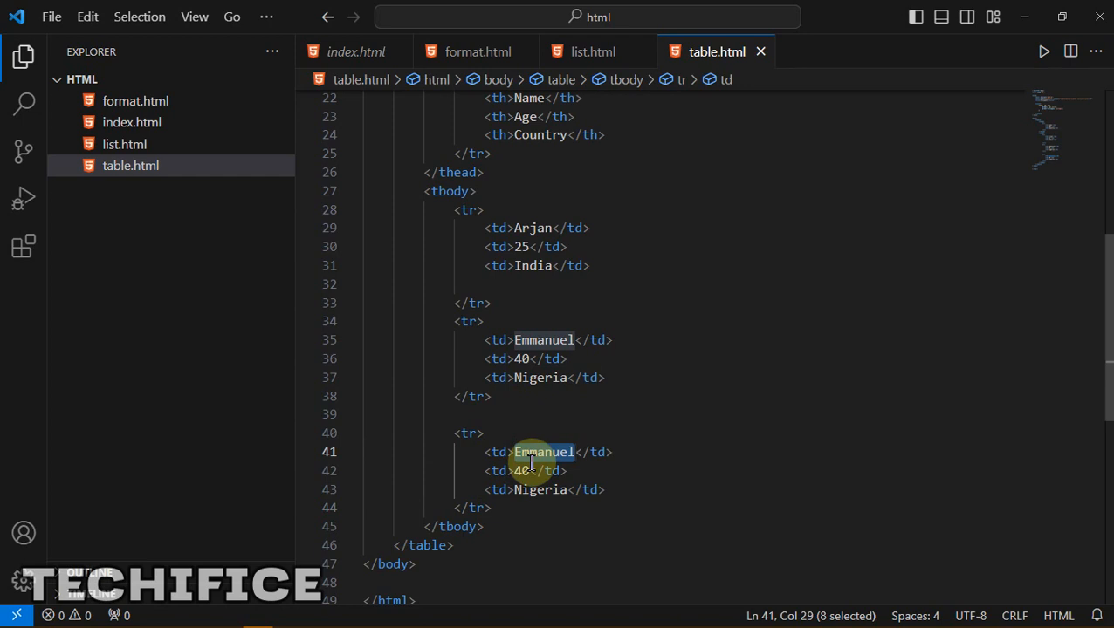
pyautogui.write('B')
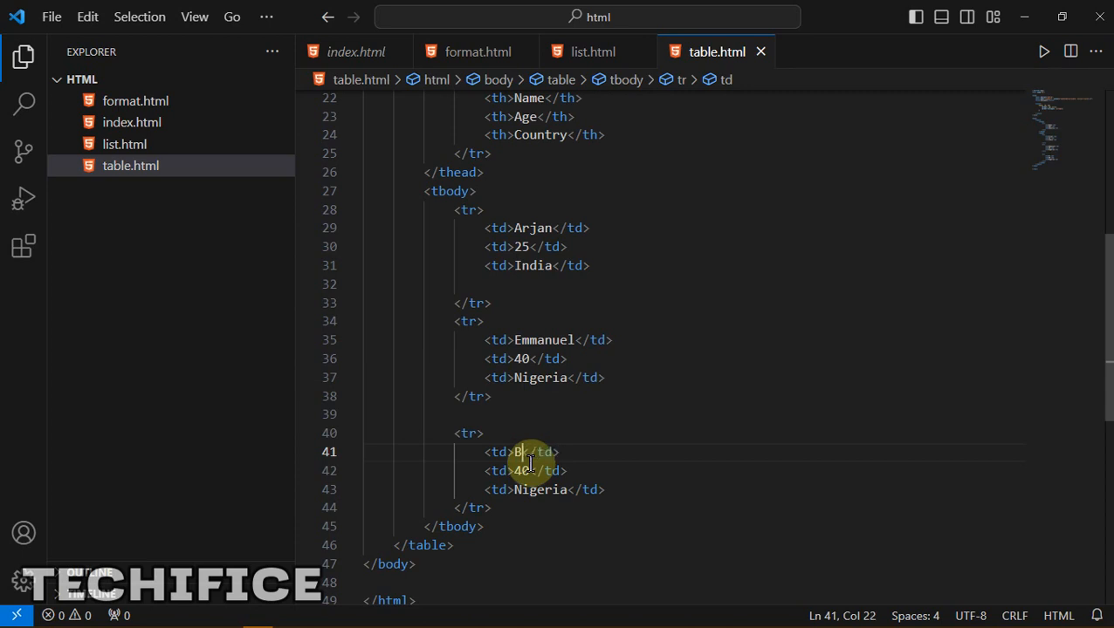
pyautogui.write('ohs')
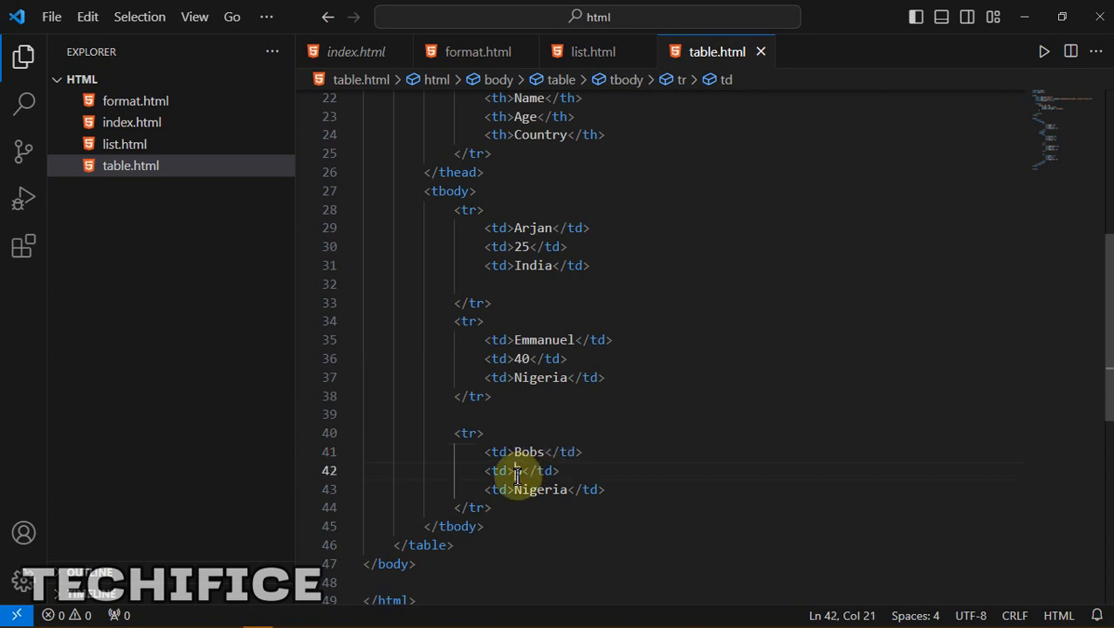
pyautogui.write('30')
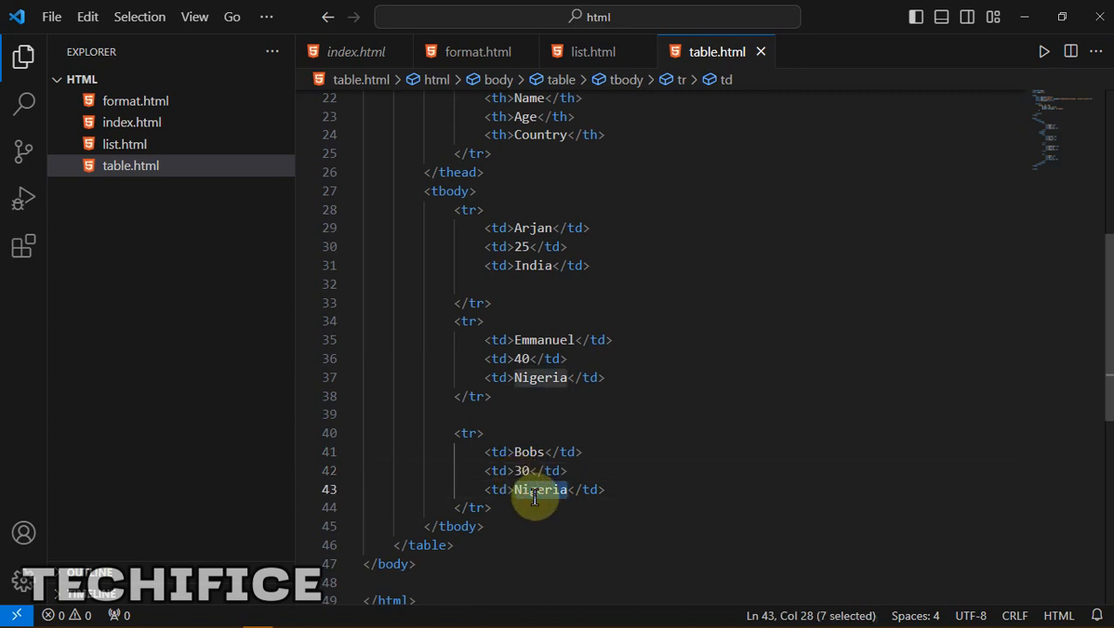
pyautogui.write('USA')
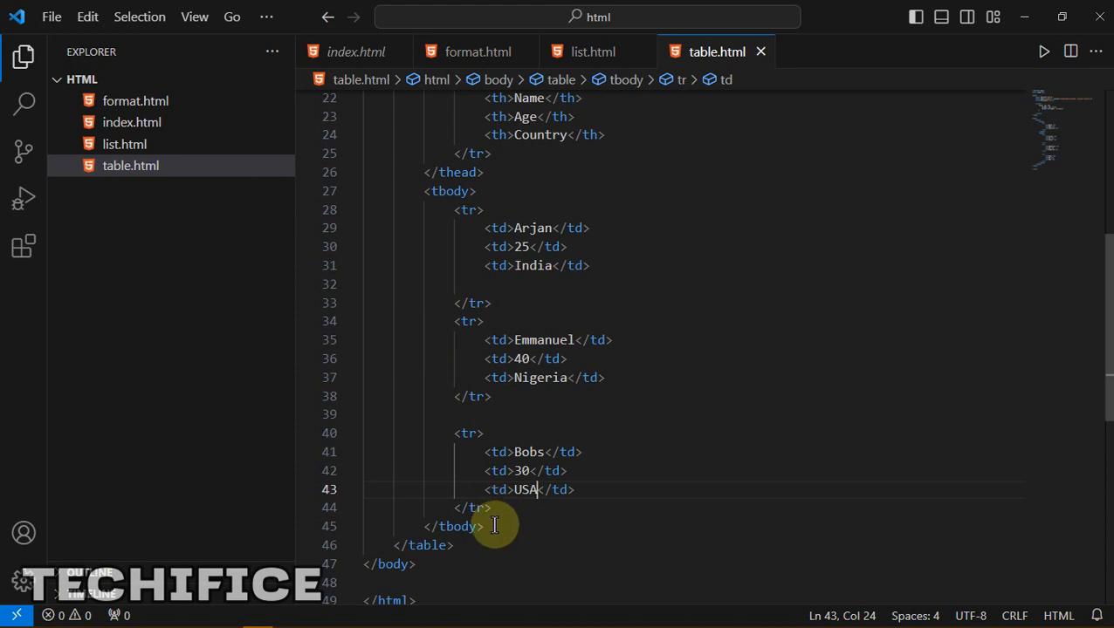
# Step: Select most of the first table's markup to review it
pyautogui.moveTo(493, 525); pyautogui.dragTo(397, 96)
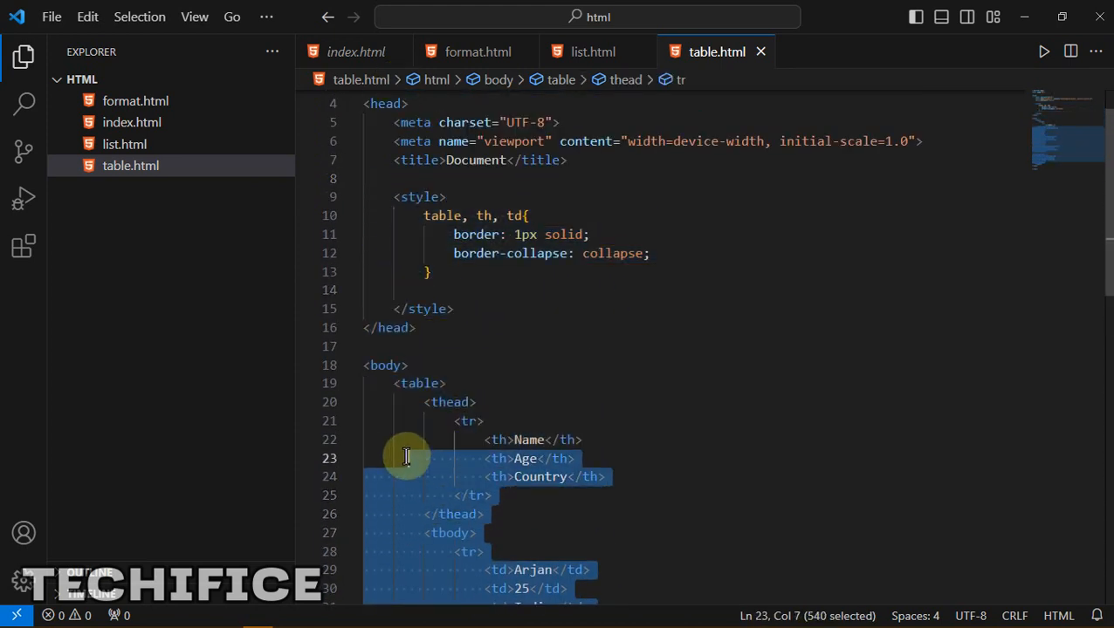
pyautogui.scroll(-3)
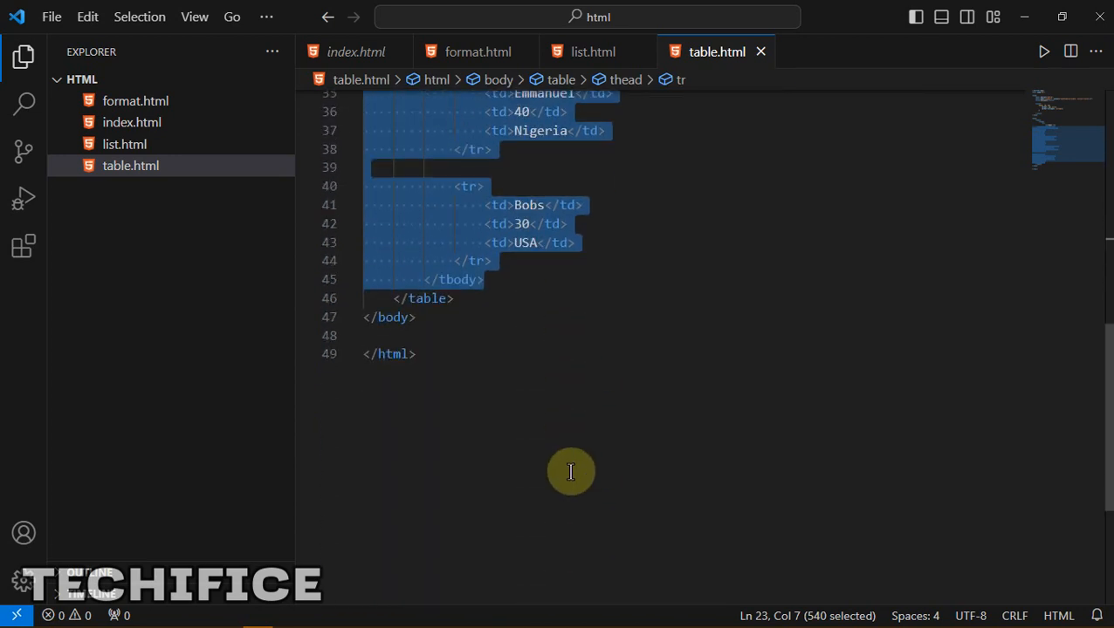
# Step: Start a new line below </table> and begin the abbreviation with table>
pyautogui.click(453, 445)
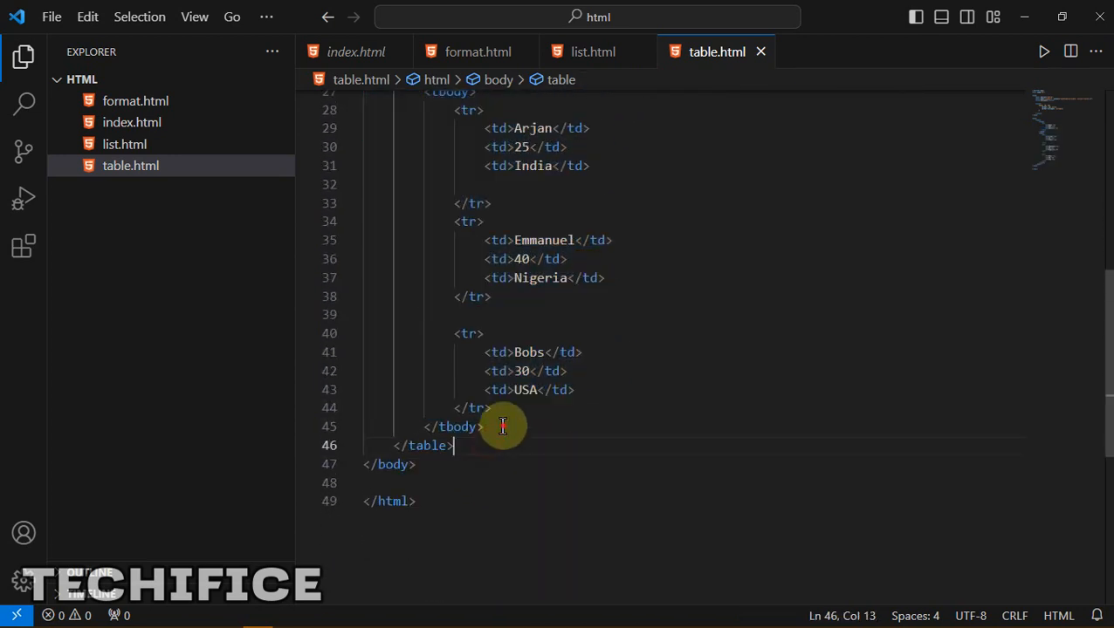
pyautogui.press('Enter')
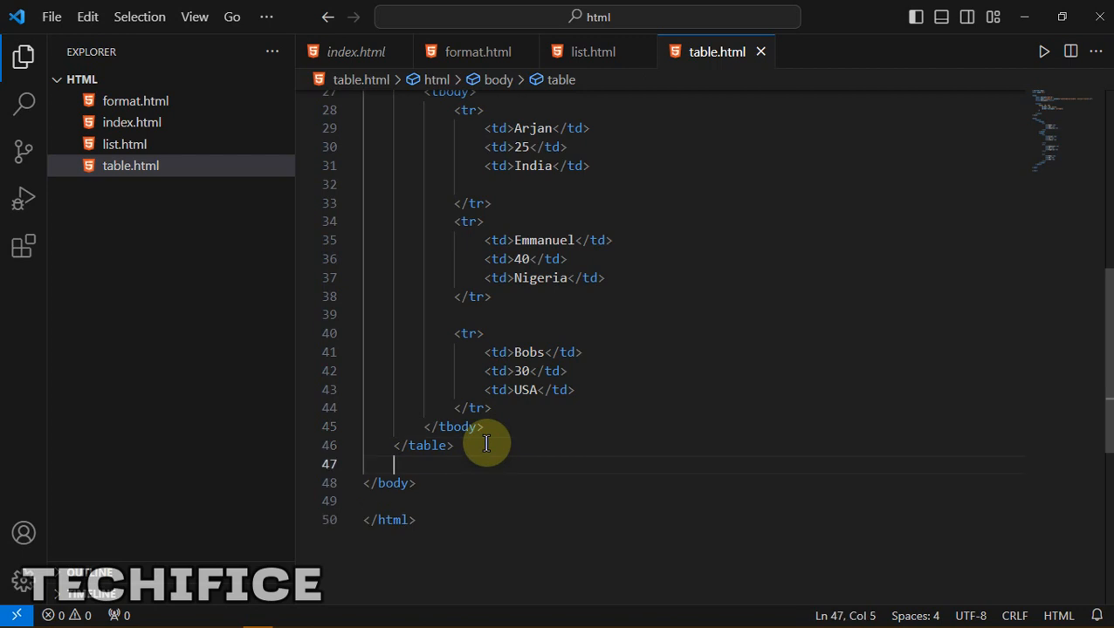
pyautogui.press('Enter')
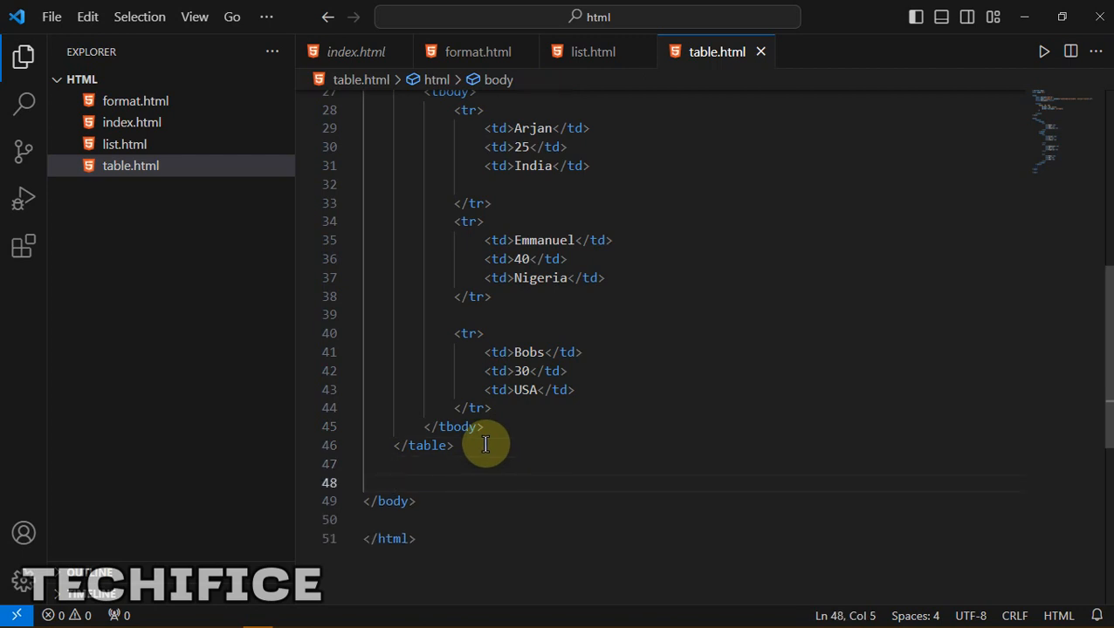
pyautogui.write('table')
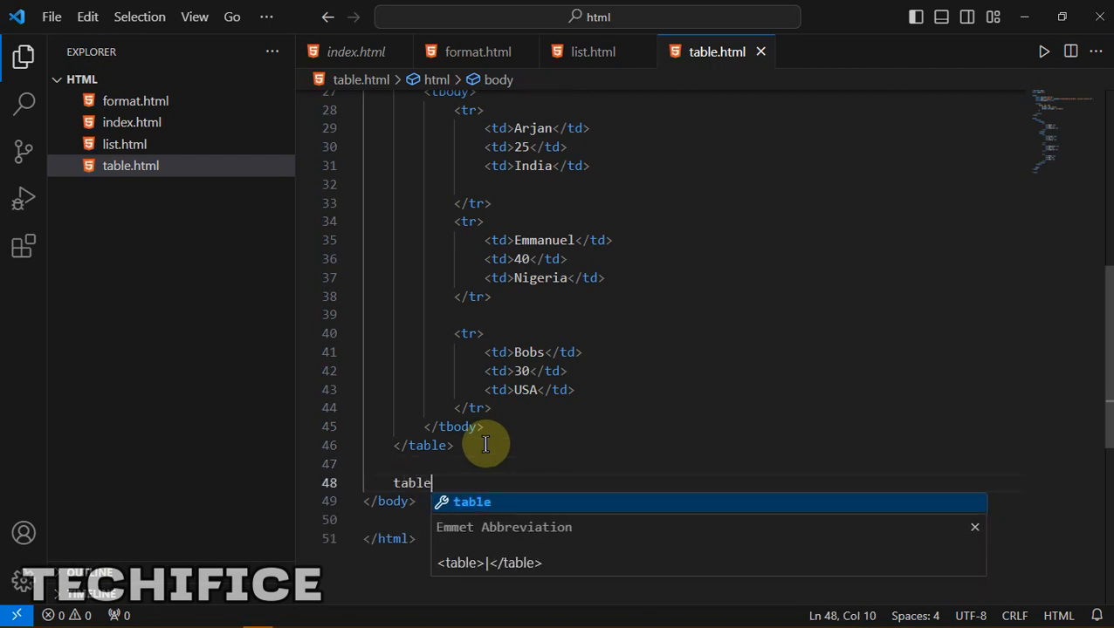
pyautogui.write('>')
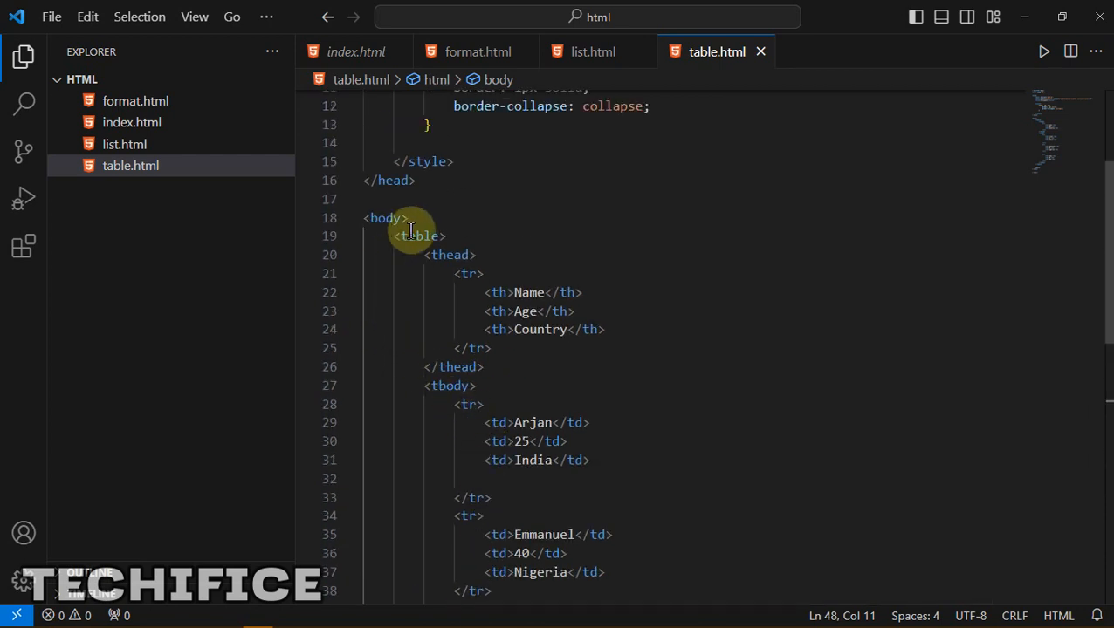
pyautogui.moveTo(467, 255)
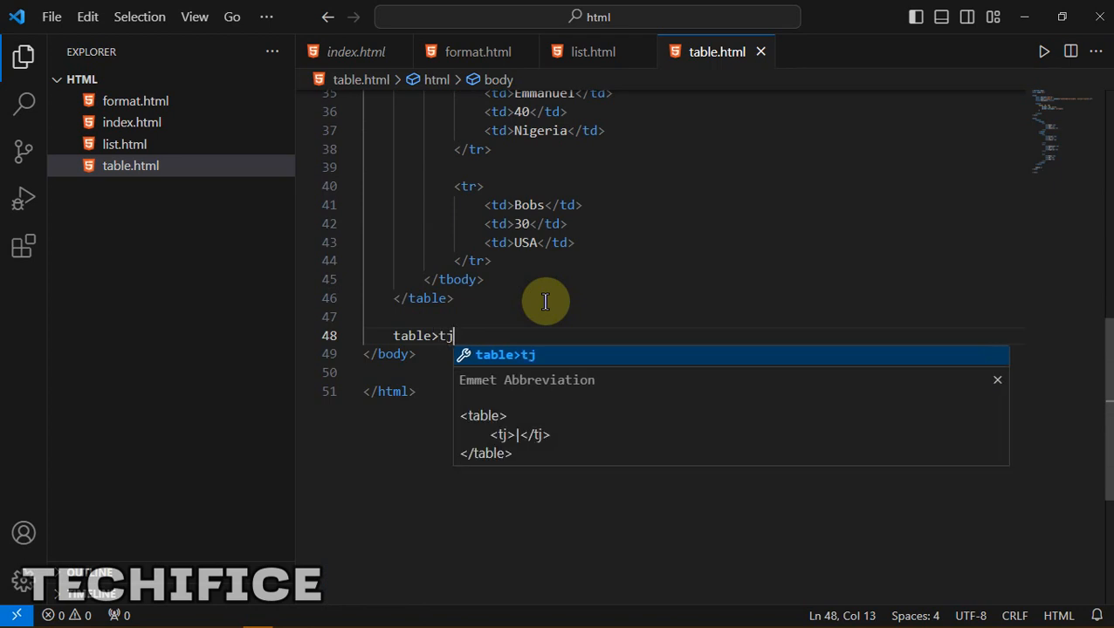
# Step: Finish the abbreviation as table>thead+tbody, fixing a mistyped letter
pyautogui.press('Backspace')
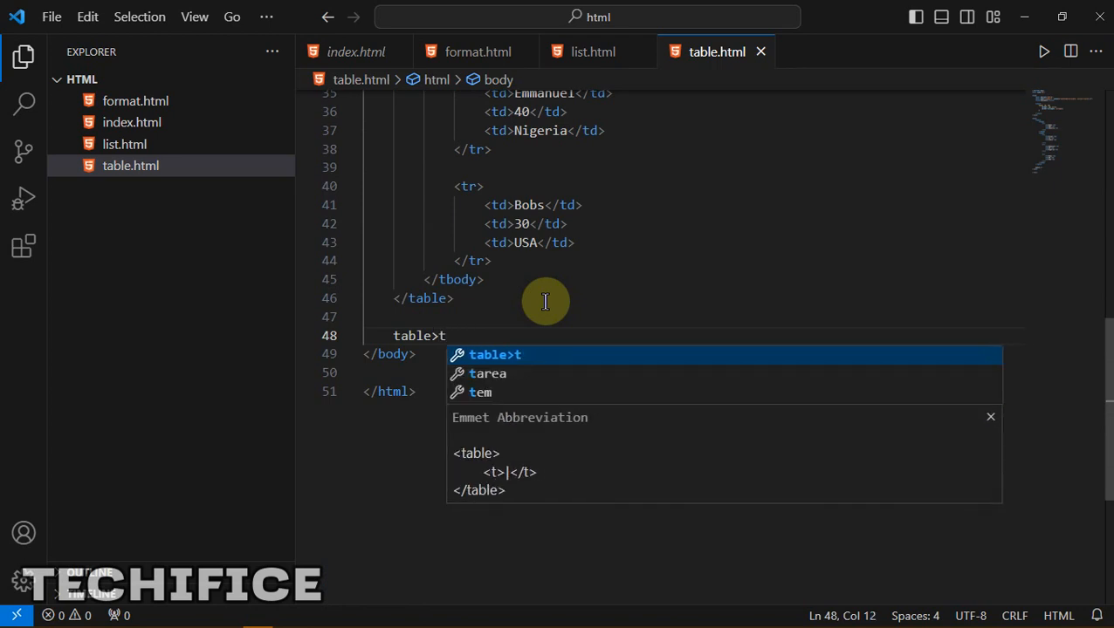
pyautogui.write('he')
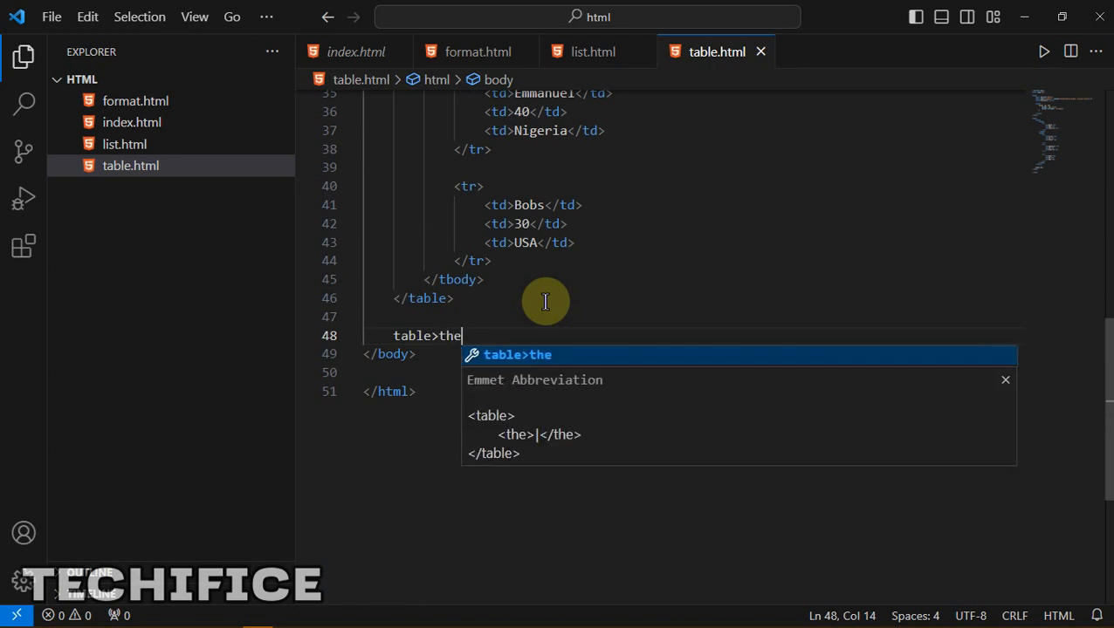
pyautogui.write('ad+')
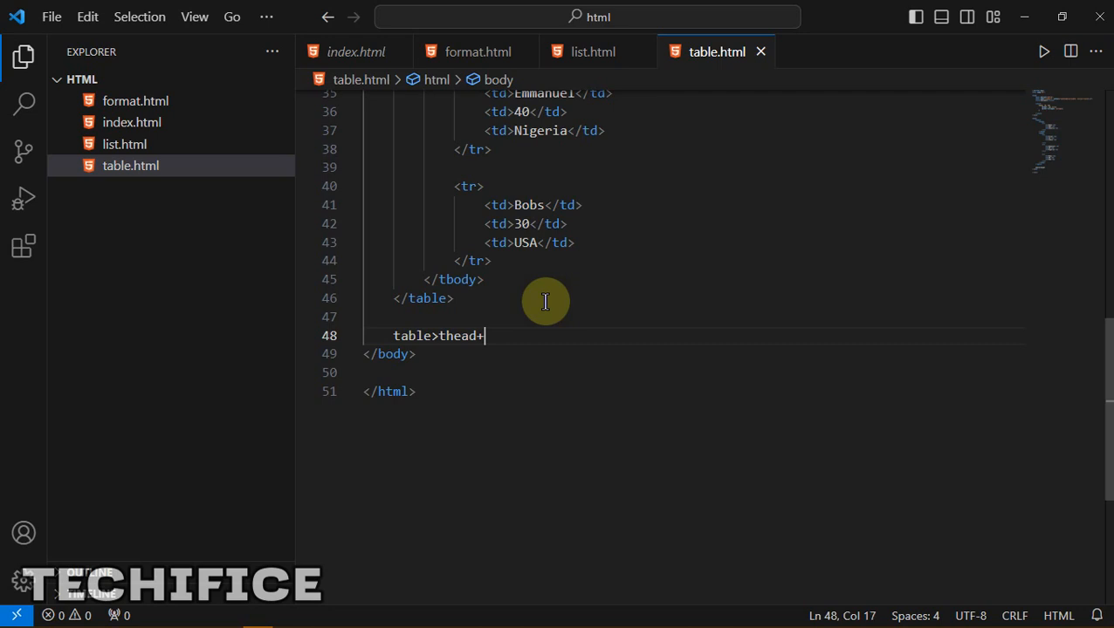
pyautogui.write('tb')
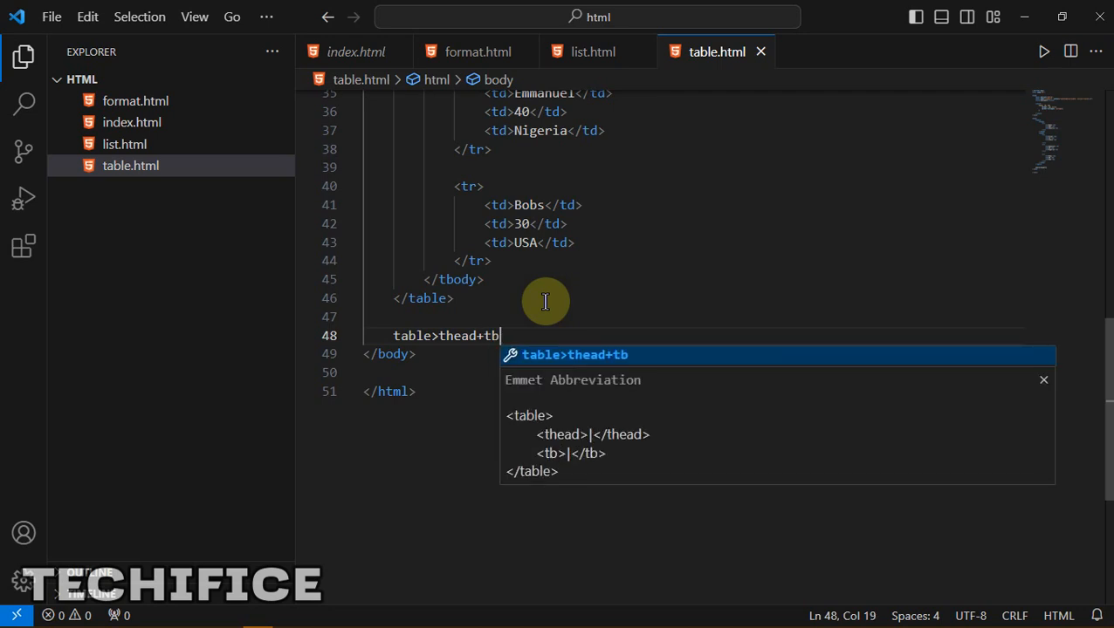
pyautogui.write('od')
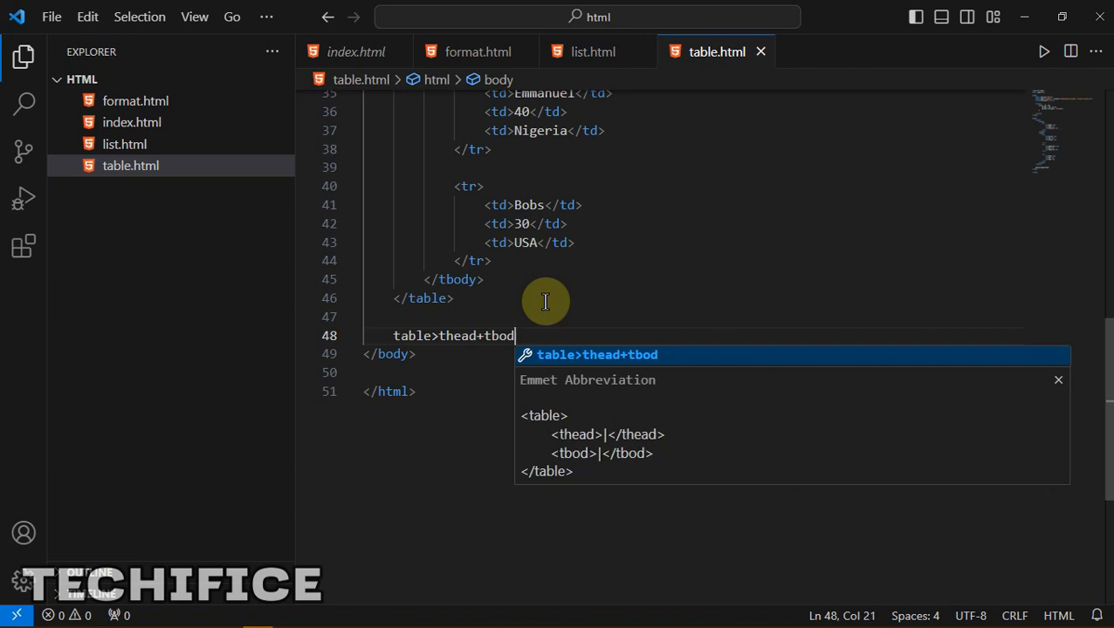
pyautogui.write('y')
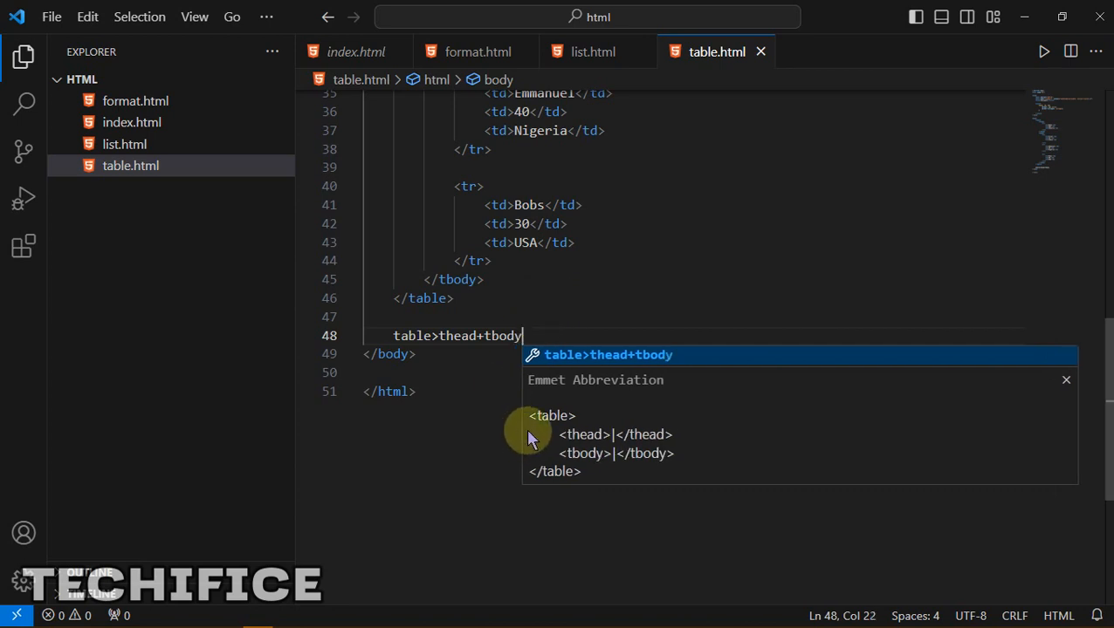
pyautogui.moveTo(602, 446)
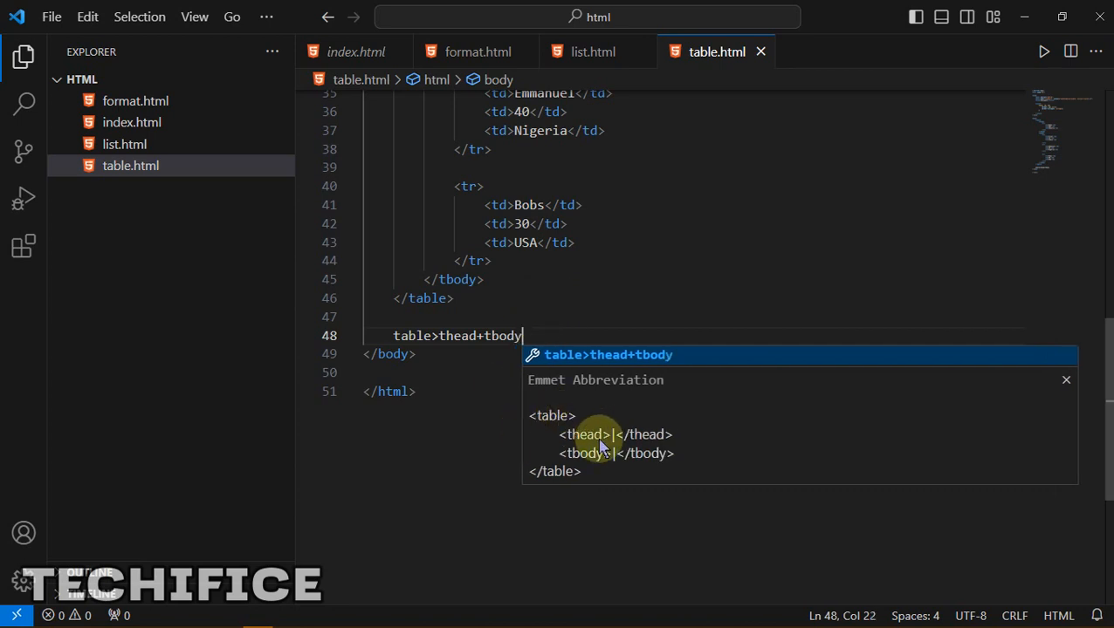
pyautogui.moveTo(614, 454)
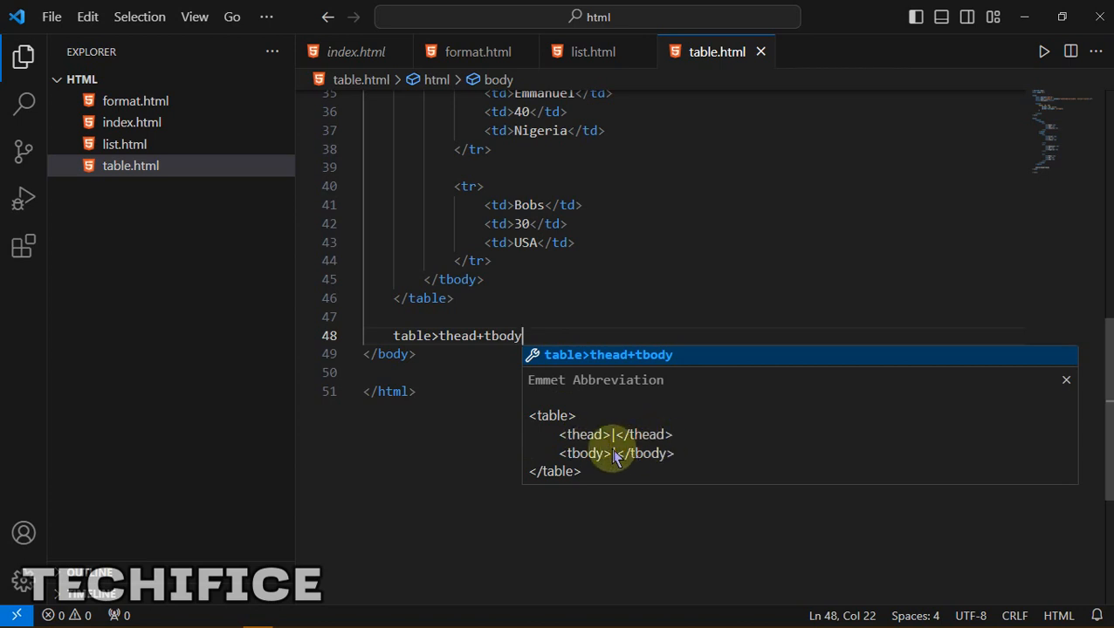
pyautogui.moveTo(621, 441)
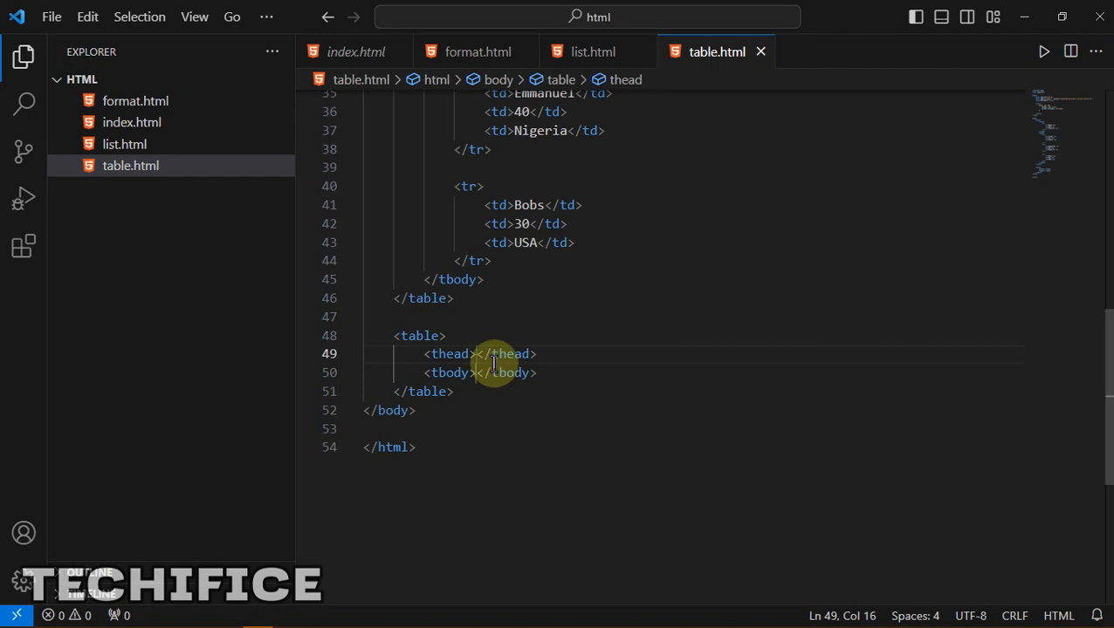
pyautogui.moveTo(450, 354)
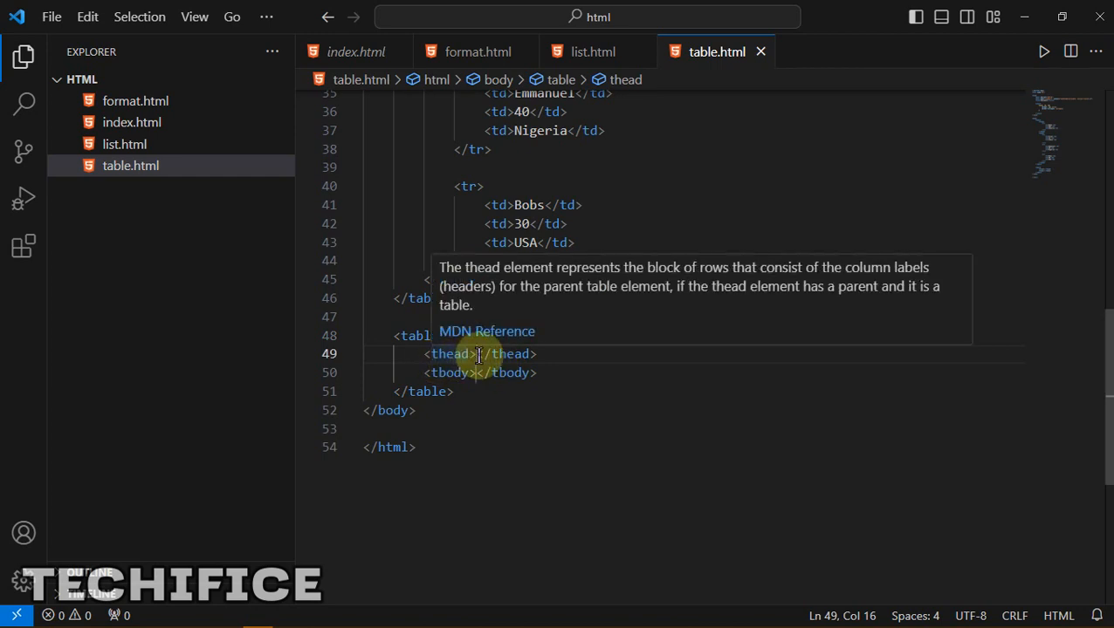
# Step: Inside the thead, write and expand tr>th*3 into a row of three empty header cells, removing a stray $
pyautogui.press('Enter')
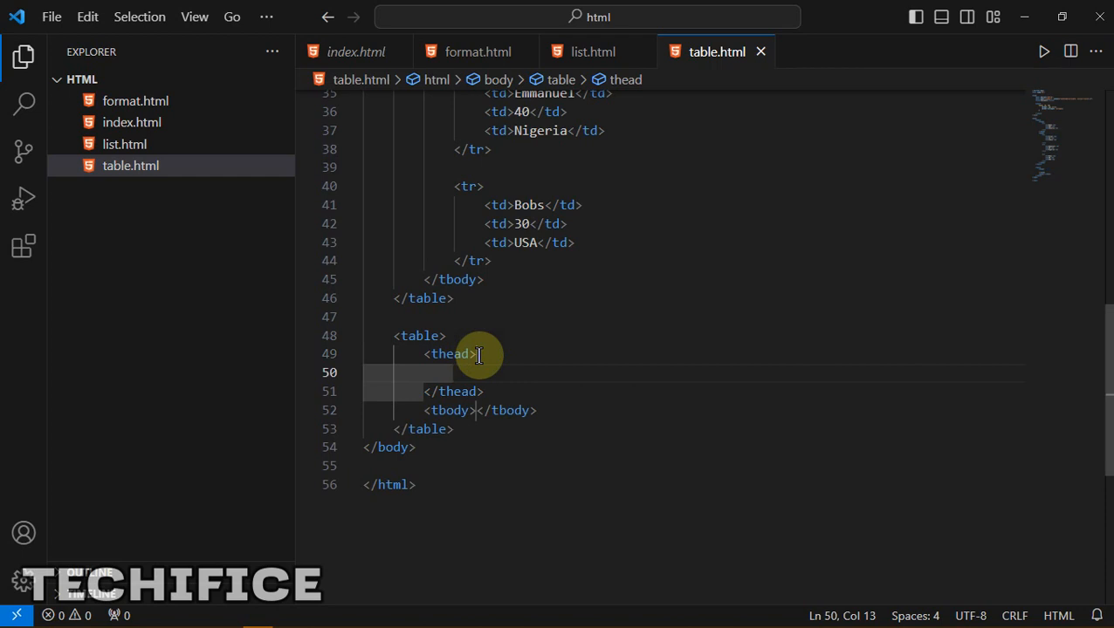
pyautogui.moveTo(402, 336)
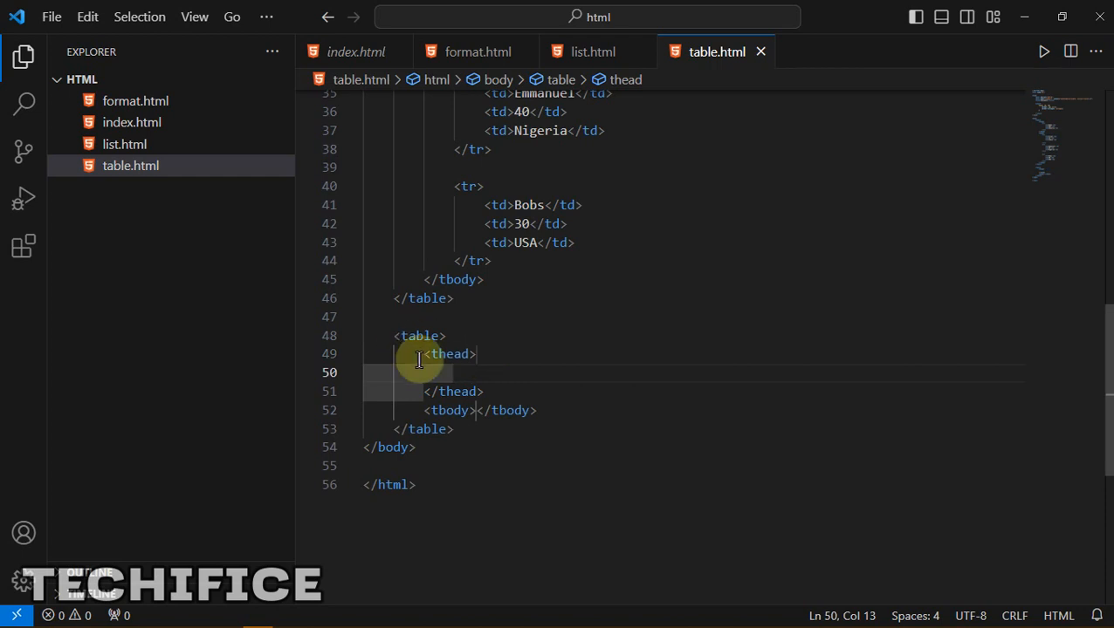
pyautogui.moveTo(458, 372)
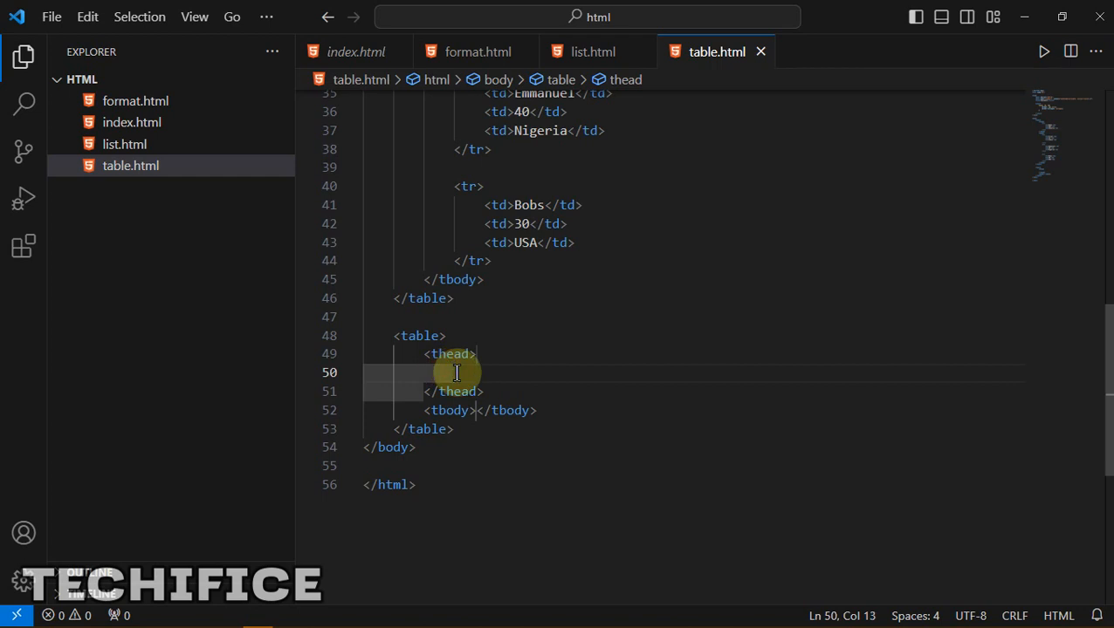
pyautogui.write('tr')
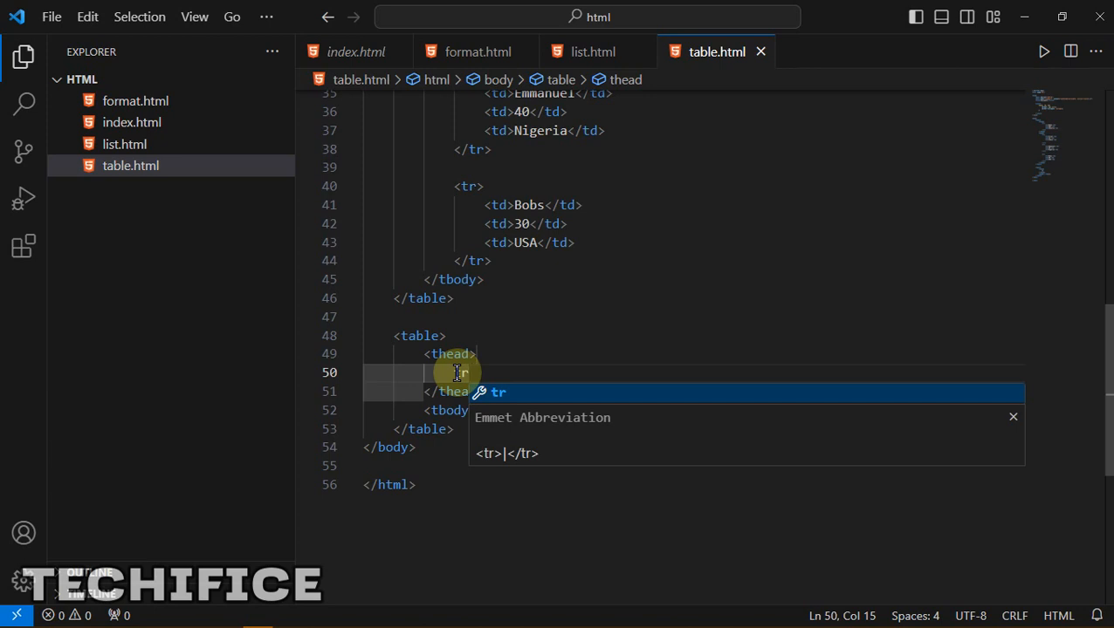
pyautogui.write('>')
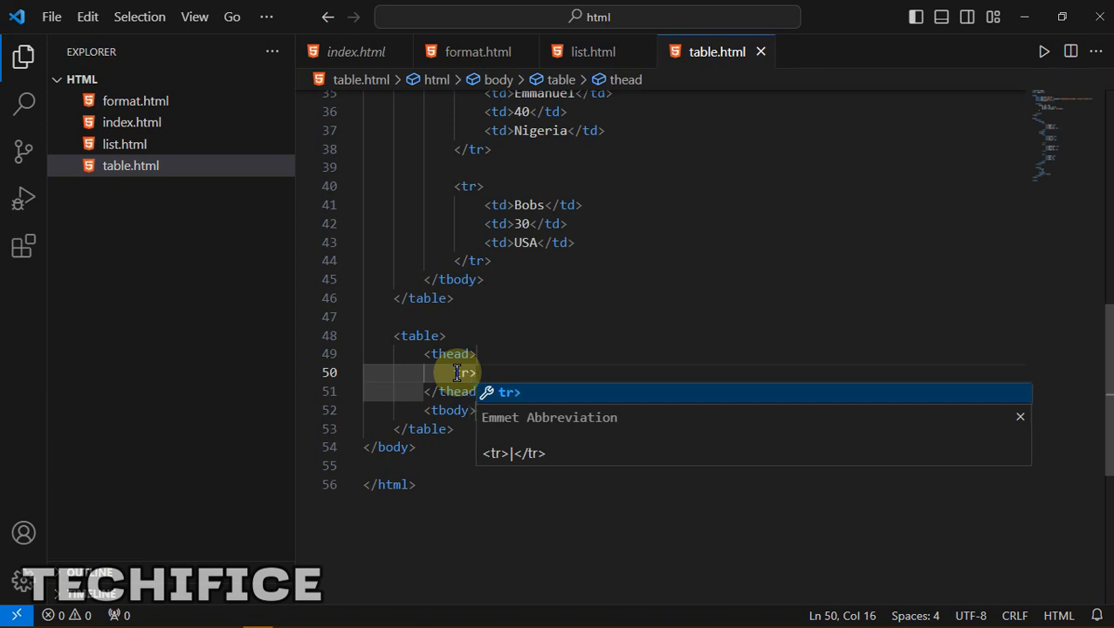
pyautogui.write('>th')
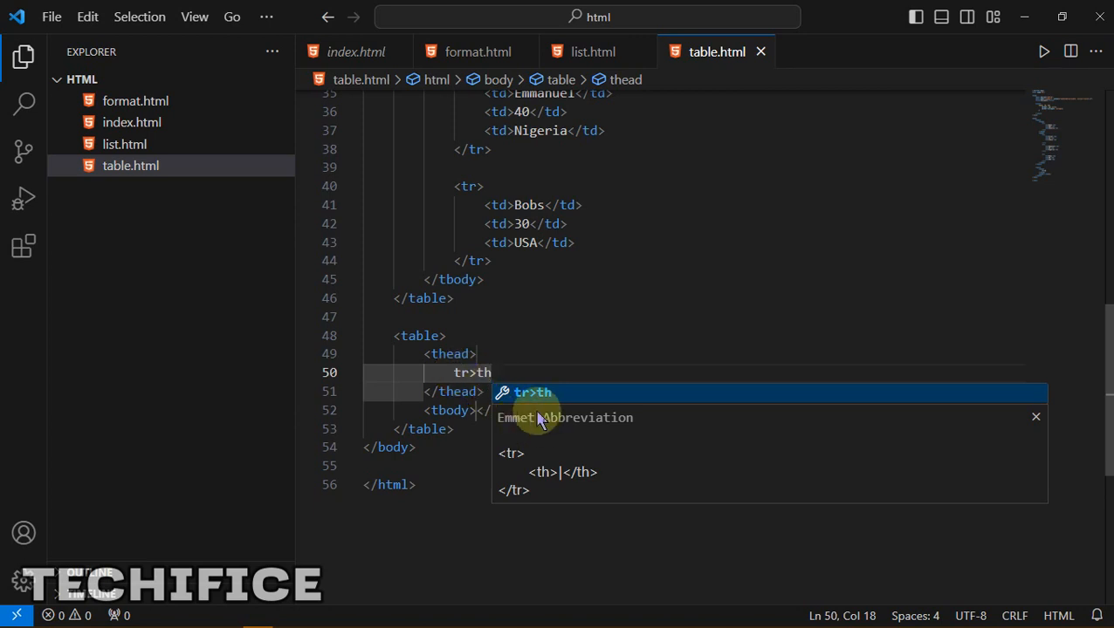
pyautogui.write('$')
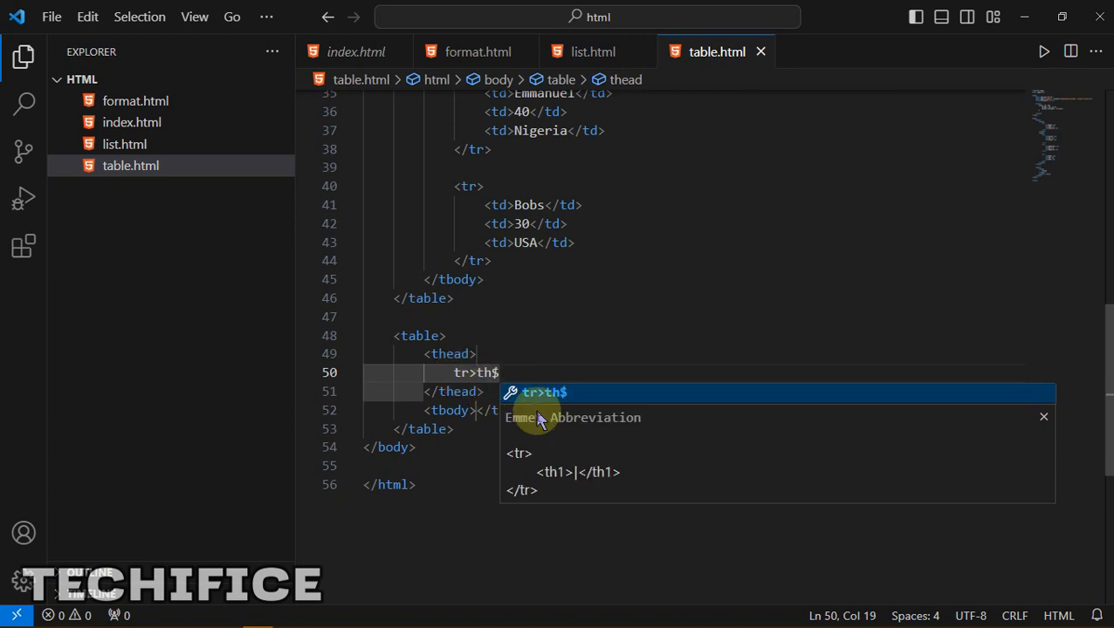
pyautogui.press('Backspace')
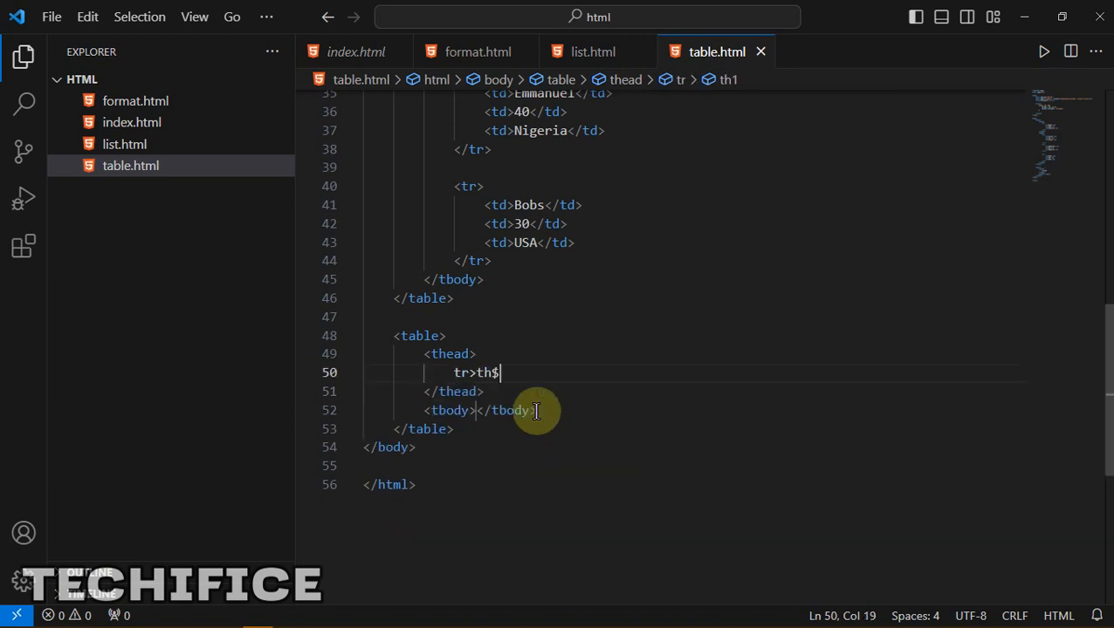
pyautogui.press('Backspace')
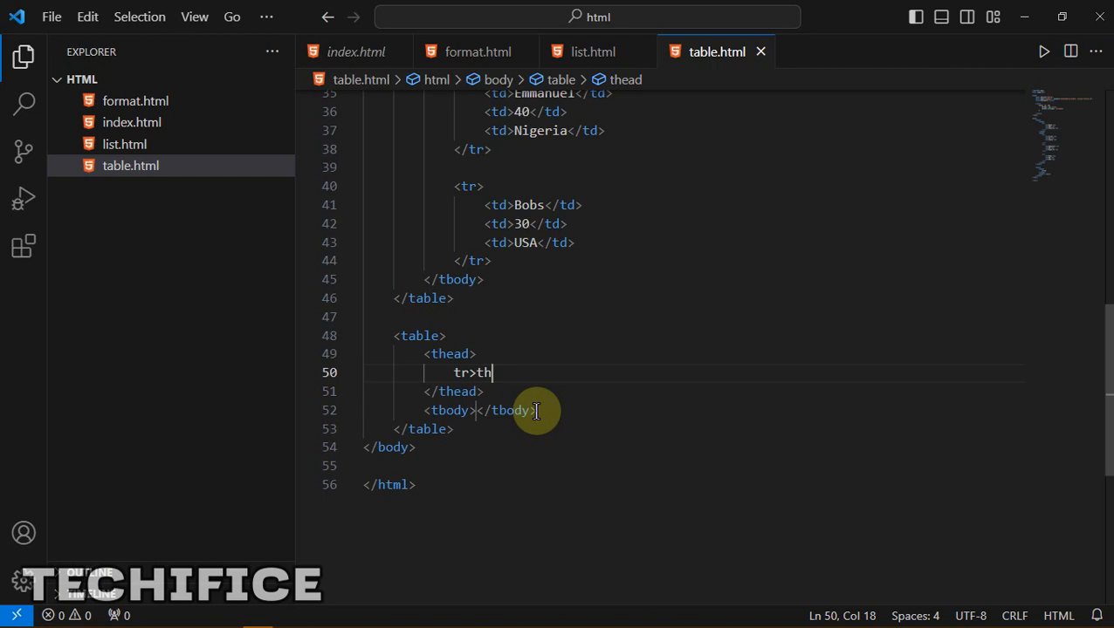
pyautogui.write('*3')
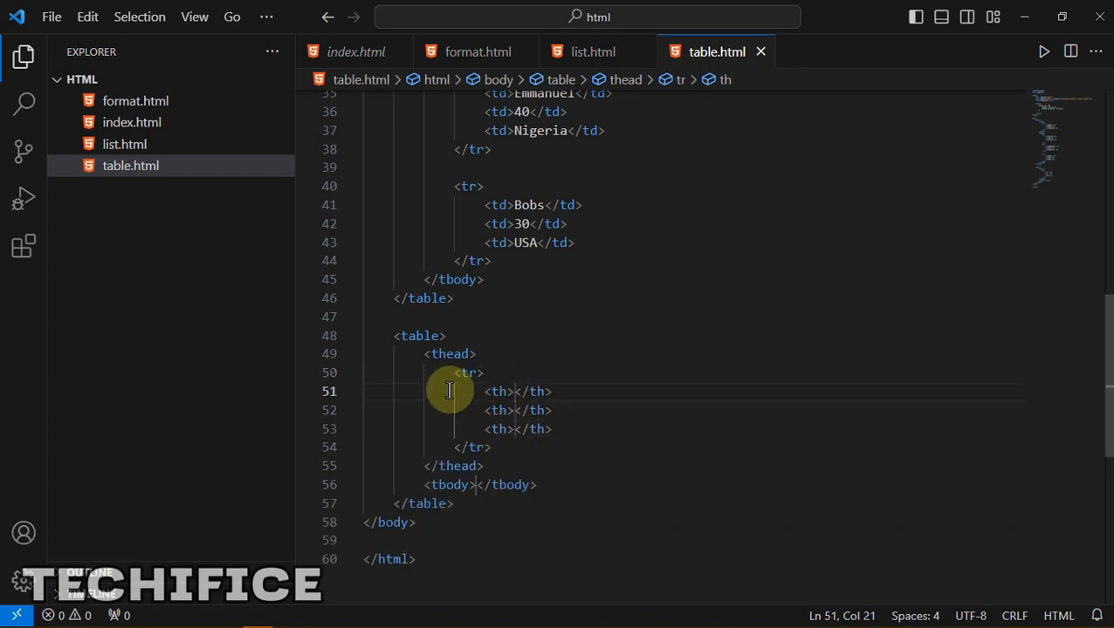
# Step: Inside the tbody, add a row and expand th*3 into three empty th cells
pyautogui.moveTo(450, 391); pyautogui.dragTo(499, 447)
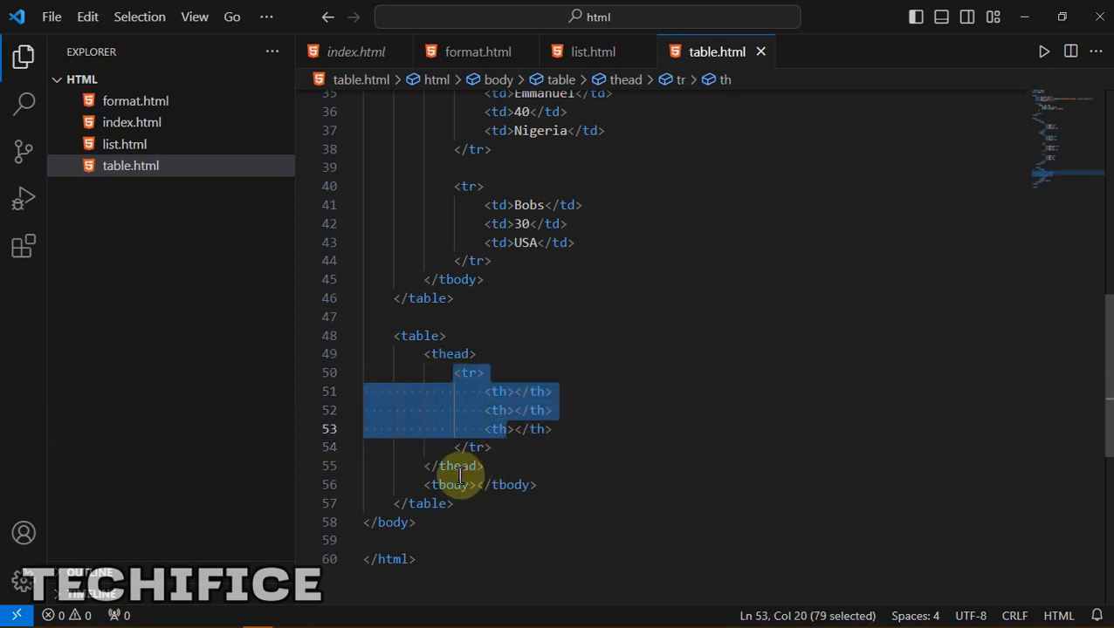
pyautogui.click(479, 485)
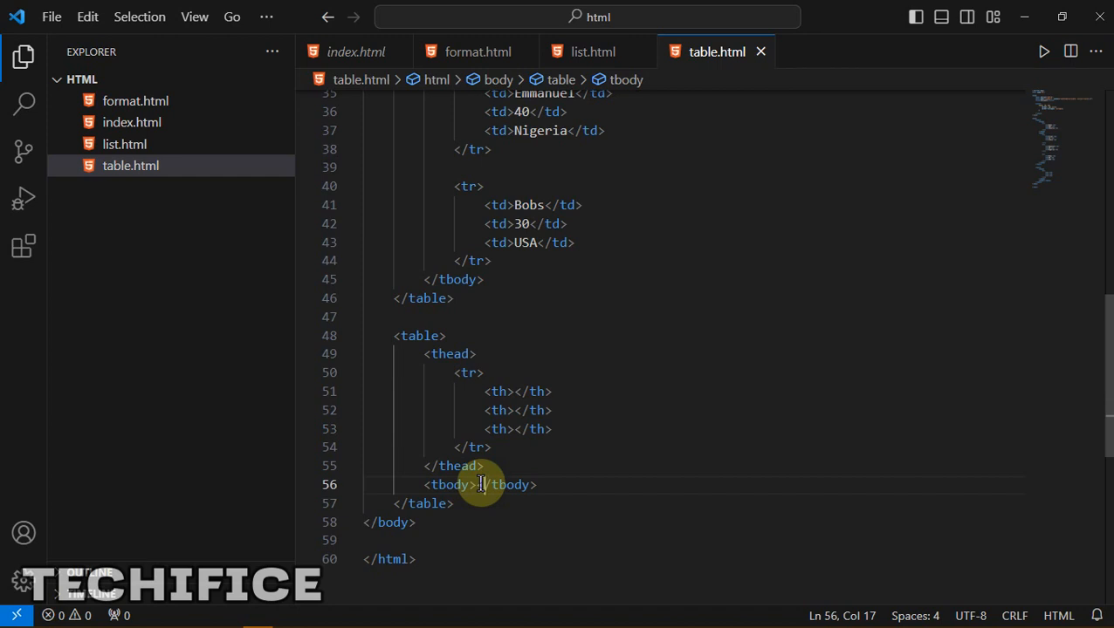
pyautogui.press('enter')
pyautogui.write('<tr></tr>')
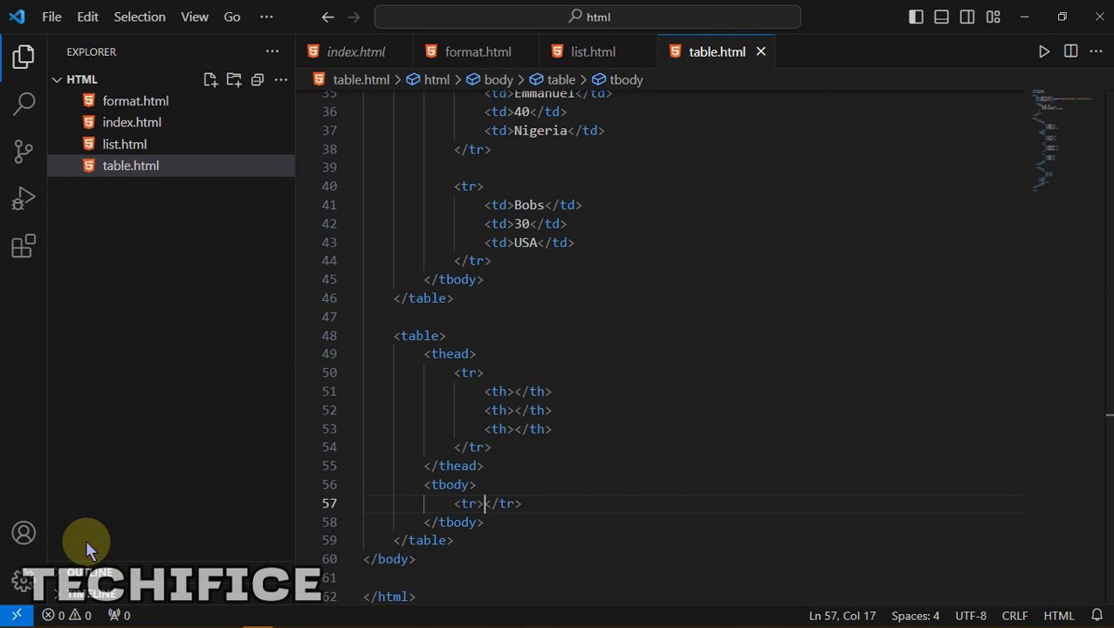
pyautogui.write('tj')
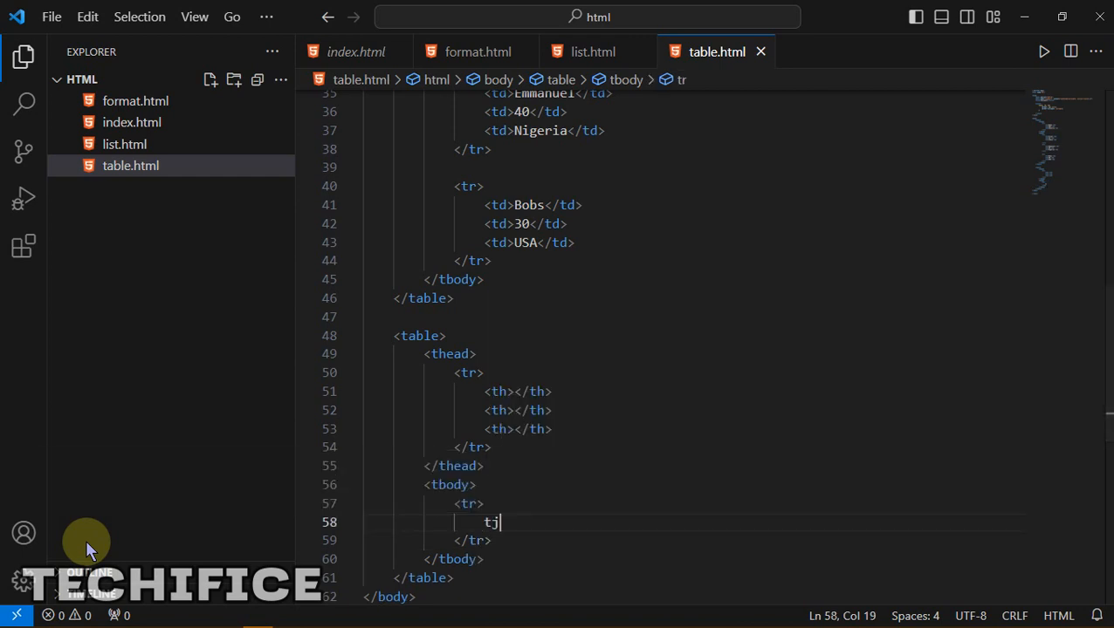
pyautogui.write('th')
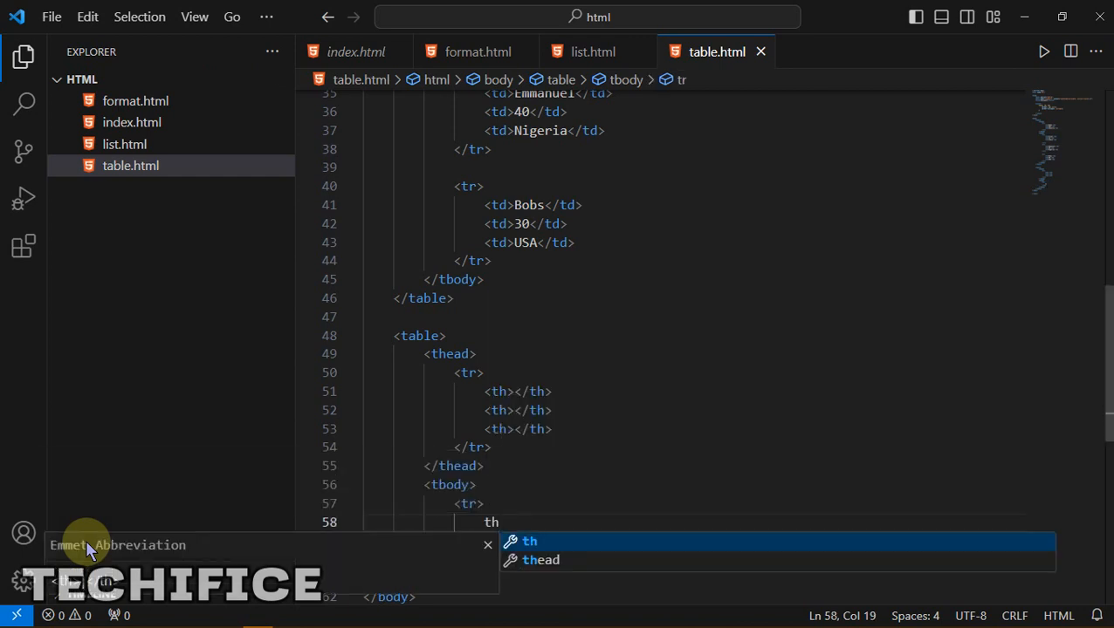
pyautogui.write('*')
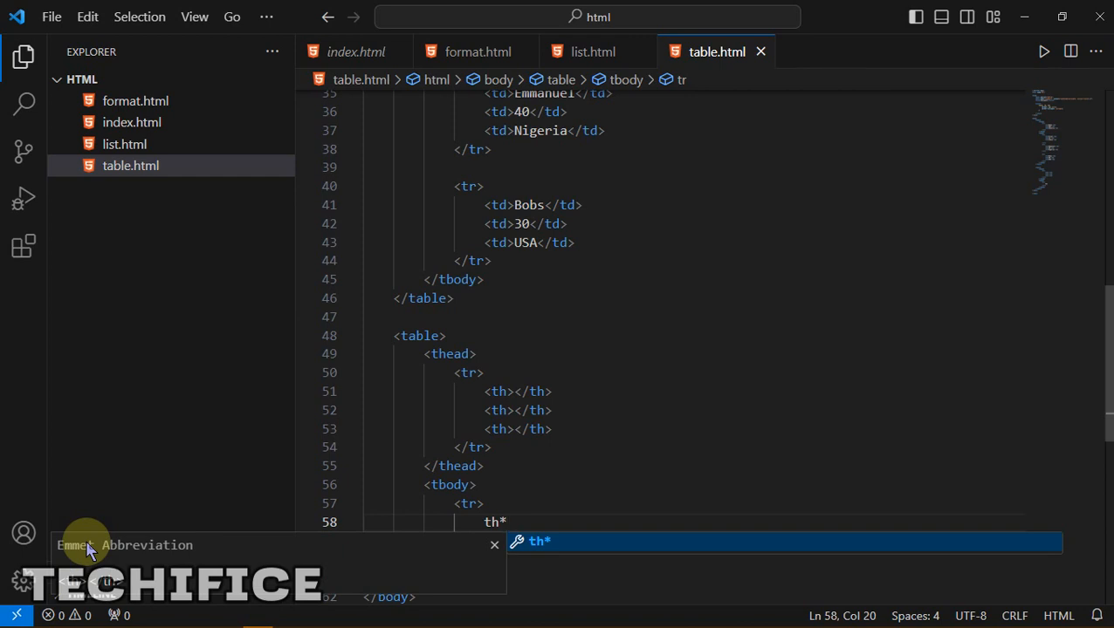
pyautogui.write('3')
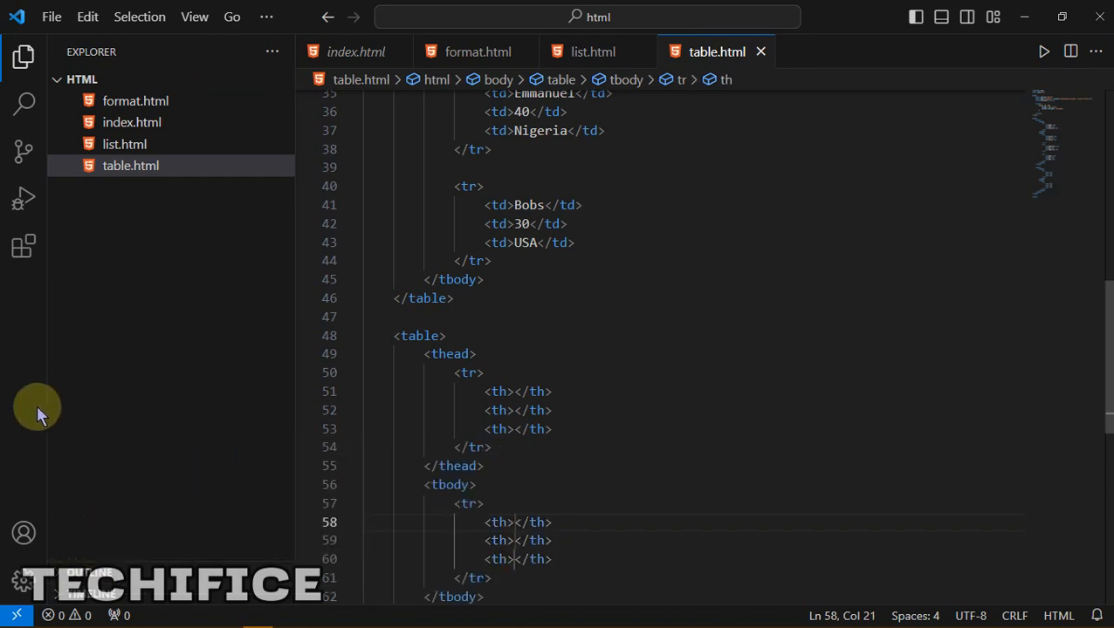
pyautogui.scroll(-3)
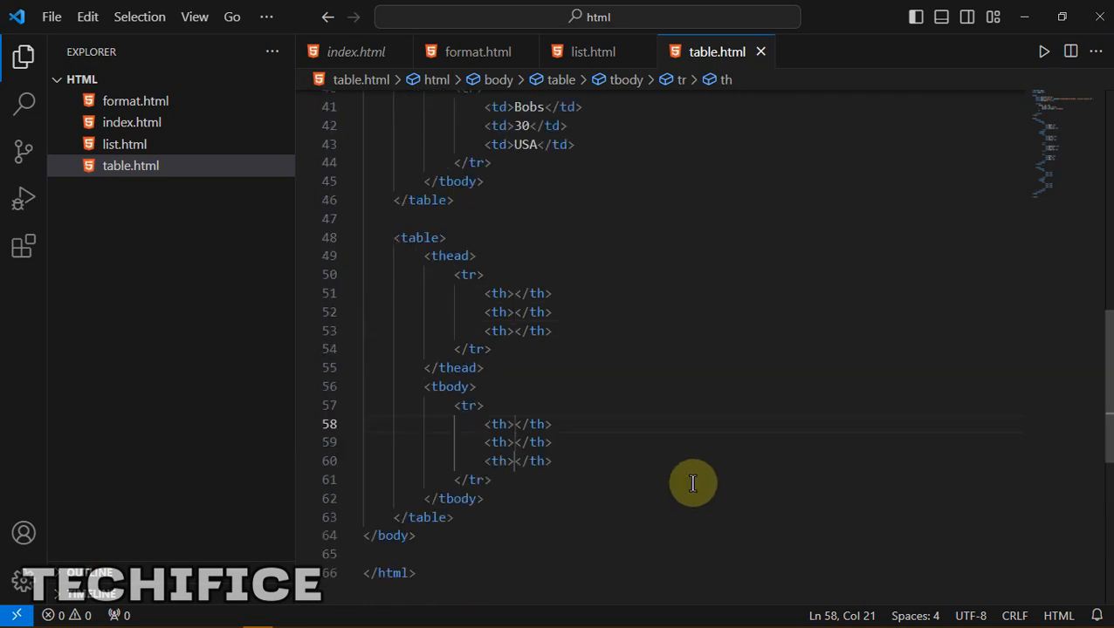
pyautogui.moveTo(574, 487)
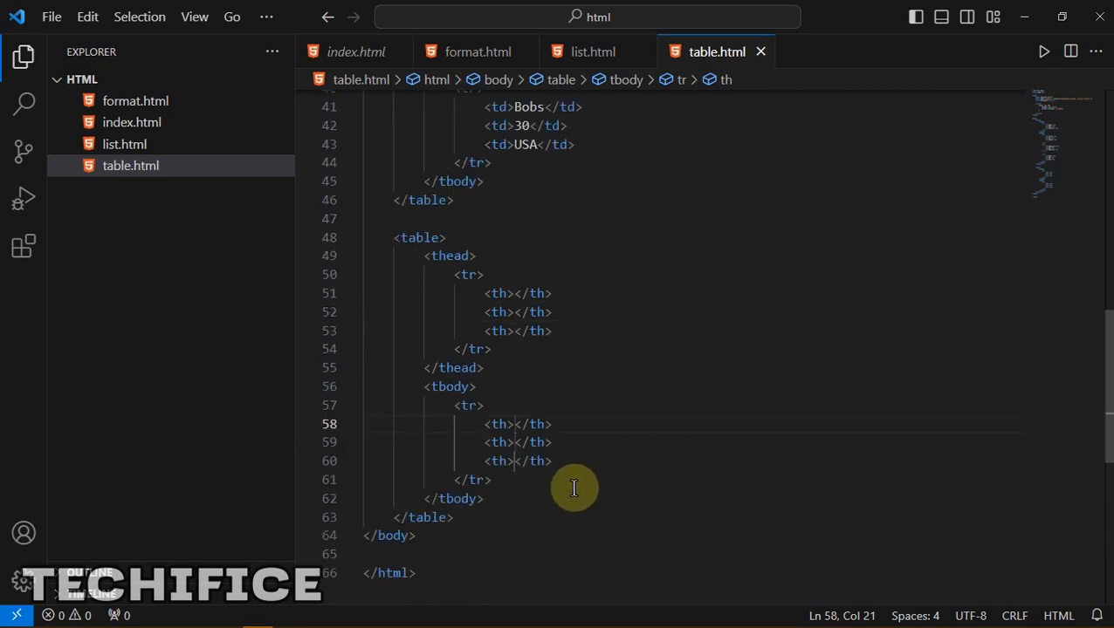
pyautogui.moveTo(392, 259)
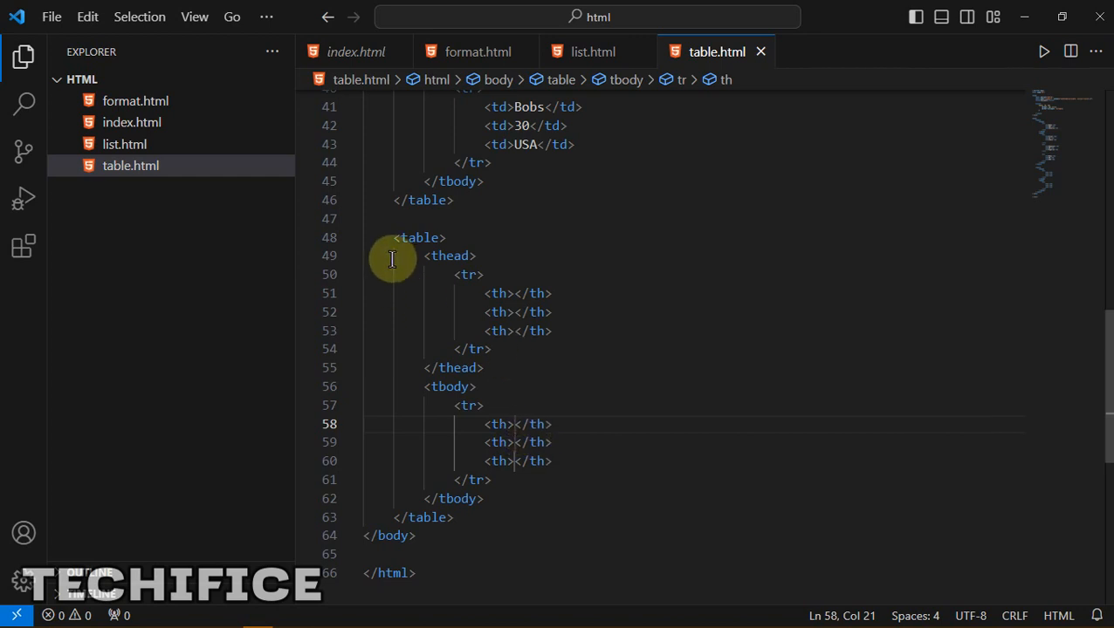
# Step: Select the whole second table from its opening <table> to </table>
pyautogui.moveTo(394, 237); pyautogui.dragTo(453, 518)
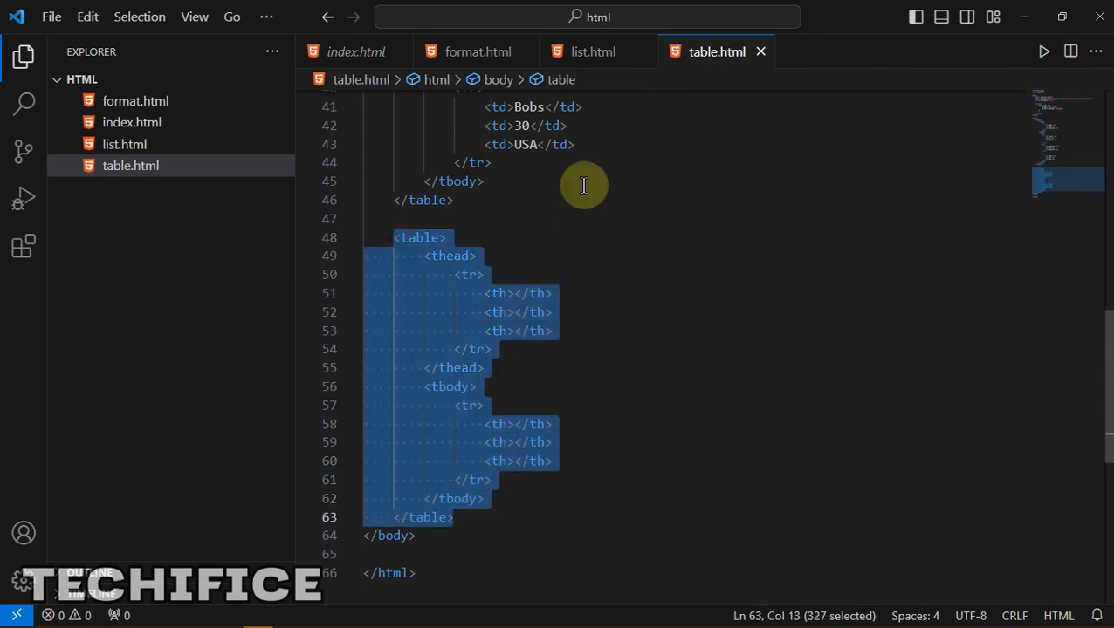
pyautogui.scroll(3)
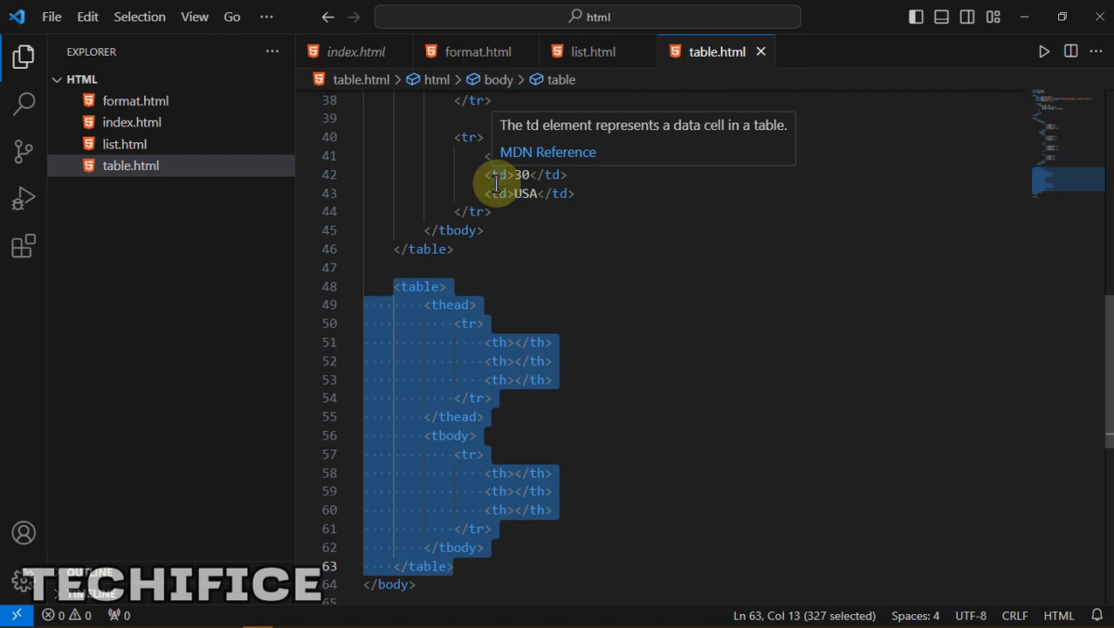
pyautogui.moveTo(561, 318)
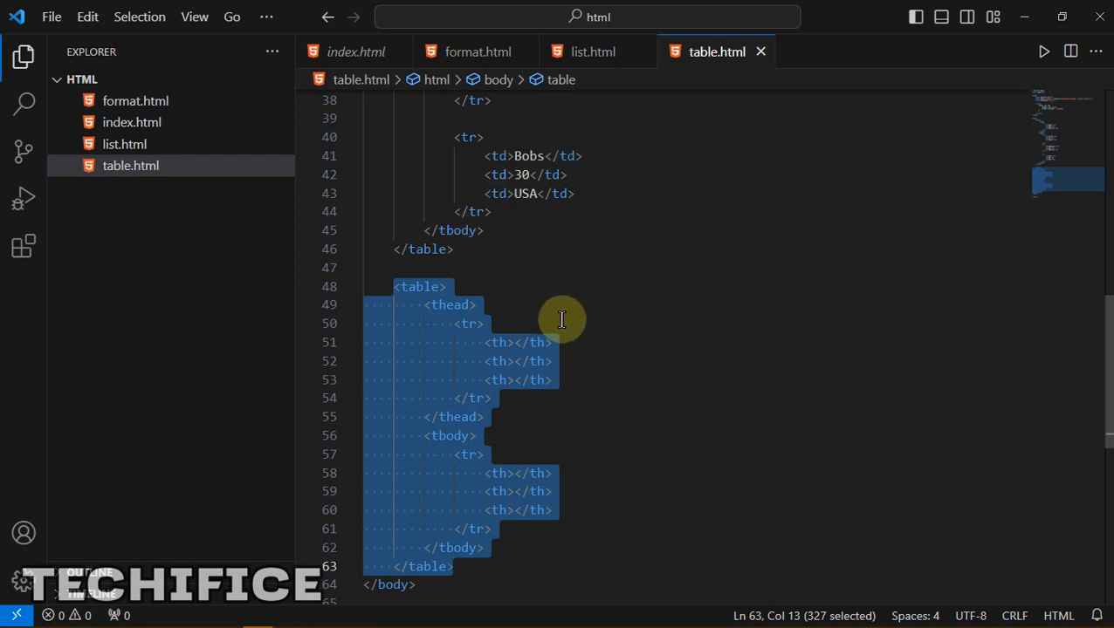
pyautogui.moveTo(561, 367)
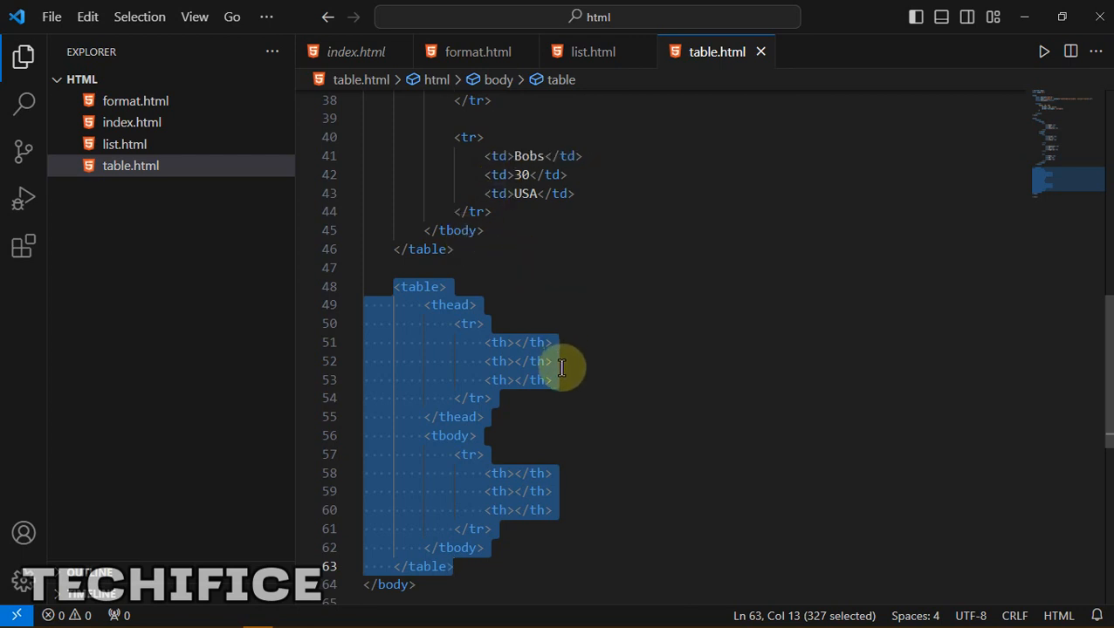
pyautogui.moveTo(524, 403)
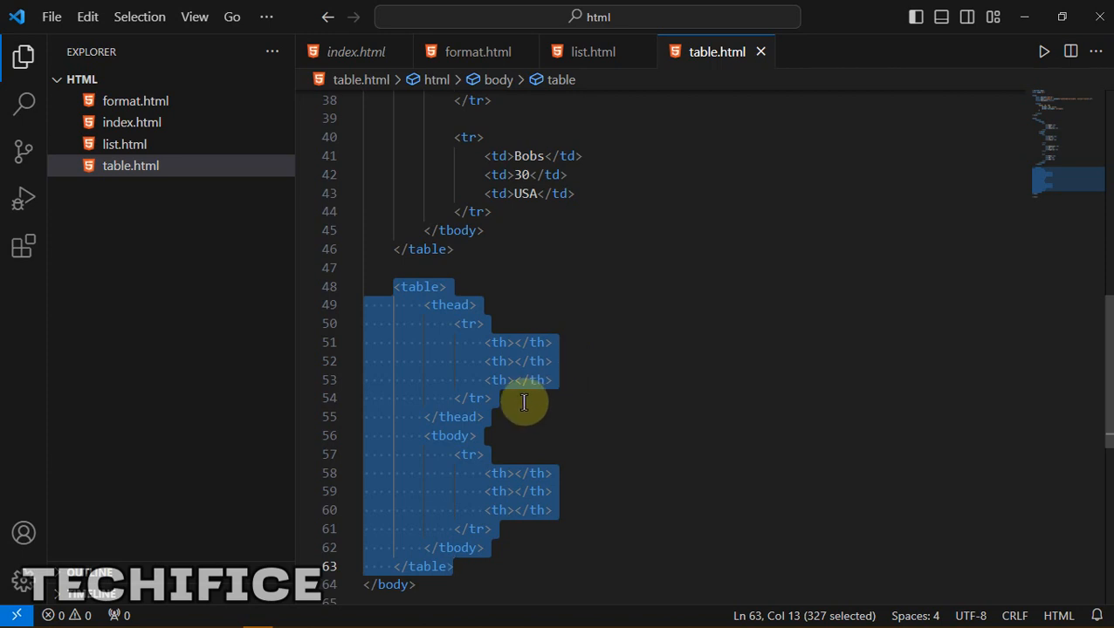
pyautogui.moveTo(340, 306)
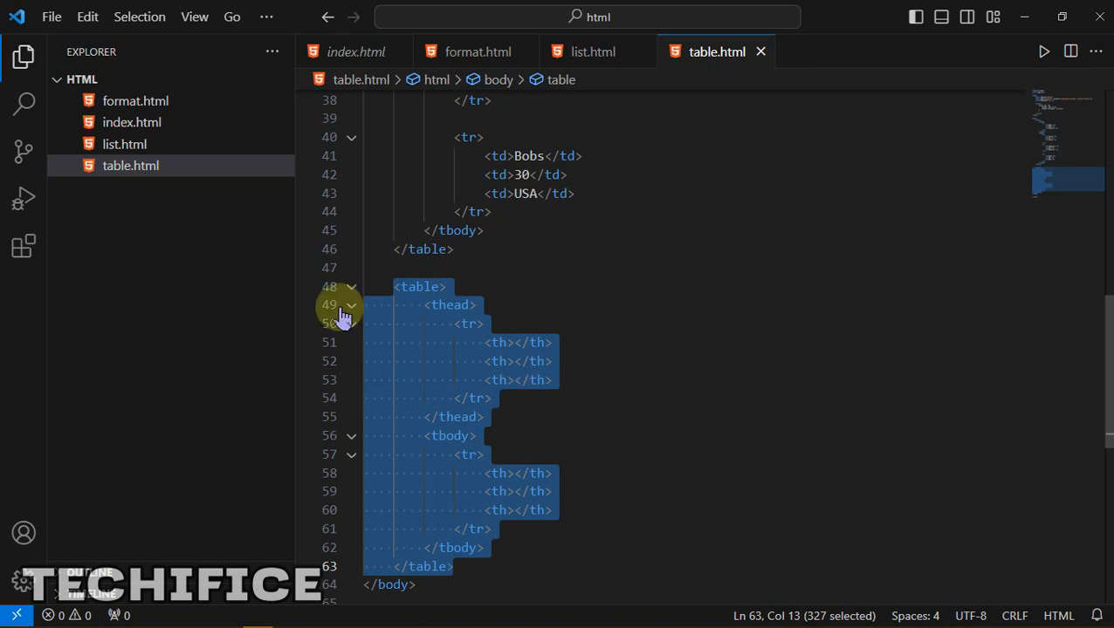